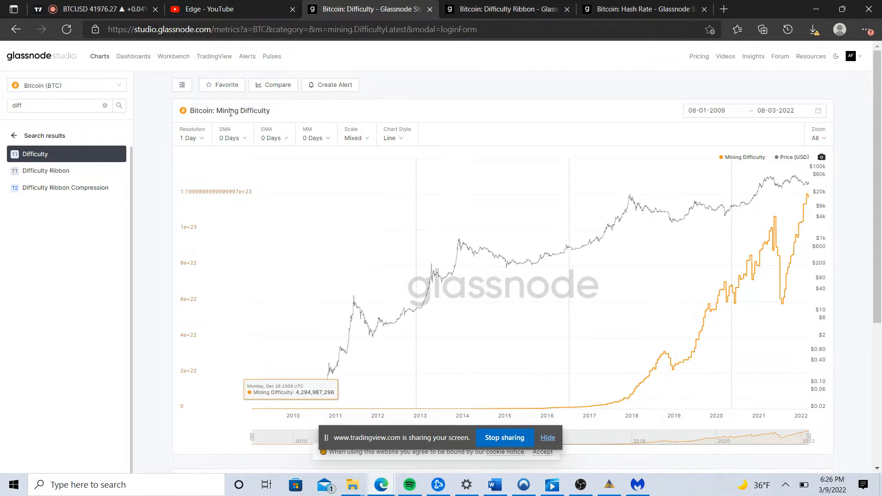
{"action": "mouse_move", "coordinate": [306, 252]}
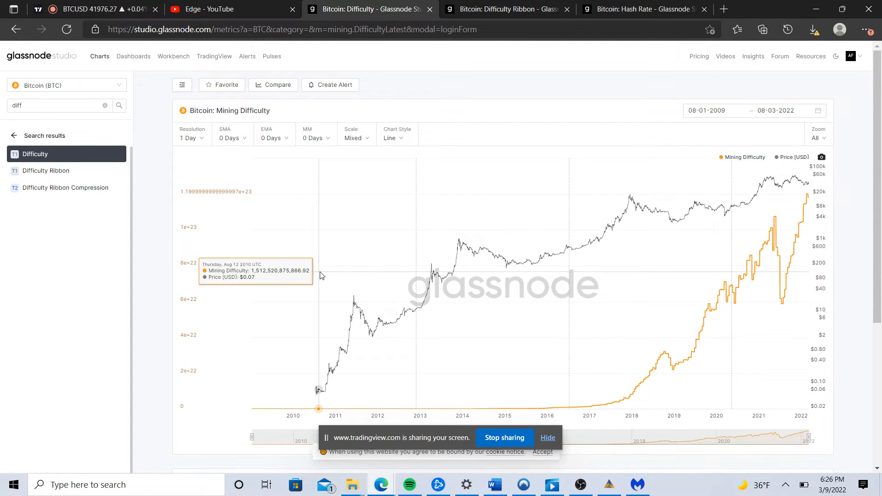
{"action": "mouse_move", "coordinate": [808, 215]}
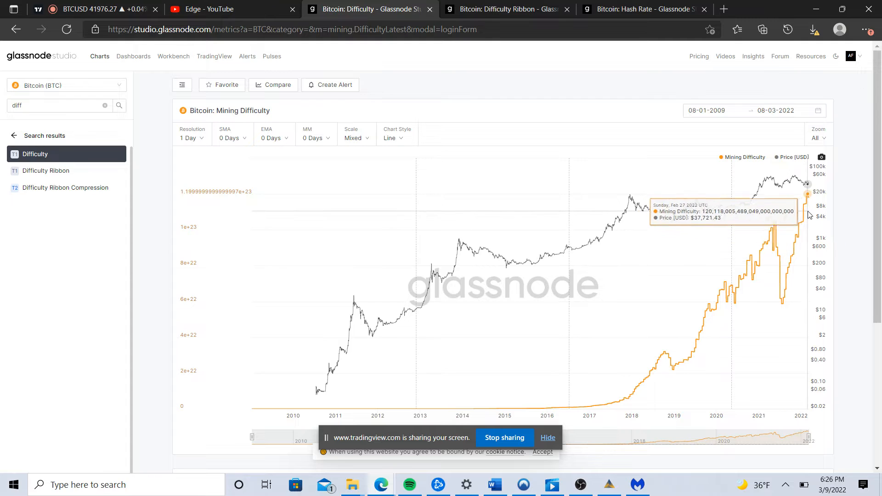
{"action": "mouse_move", "coordinate": [417, 293]}
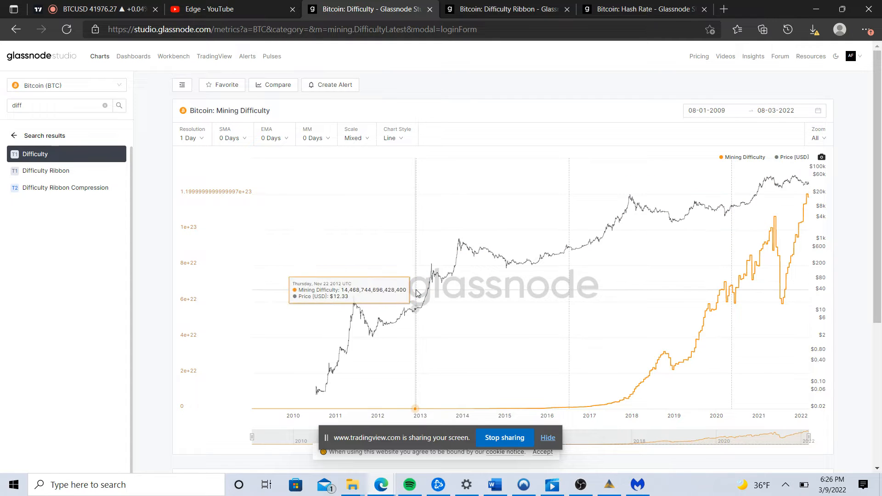
{"action": "mouse_move", "coordinate": [493, 260]}
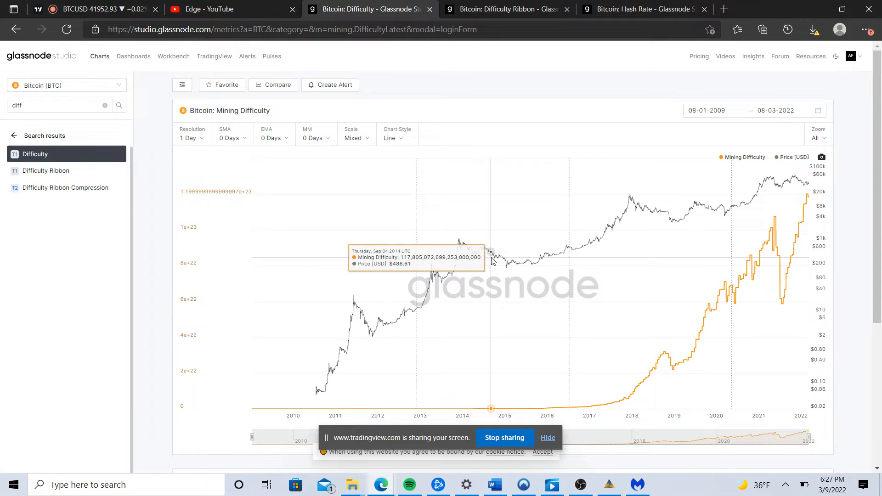
{"action": "mouse_move", "coordinate": [480, 298]}
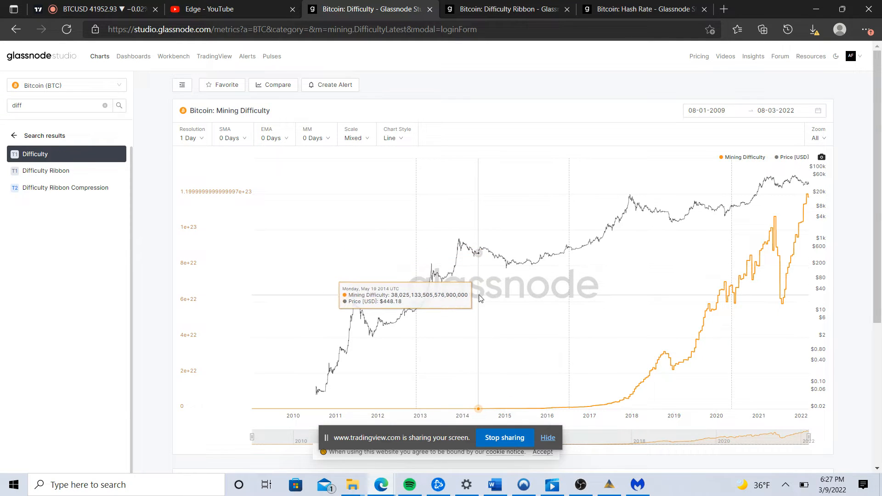
{"action": "mouse_move", "coordinate": [578, 345]}
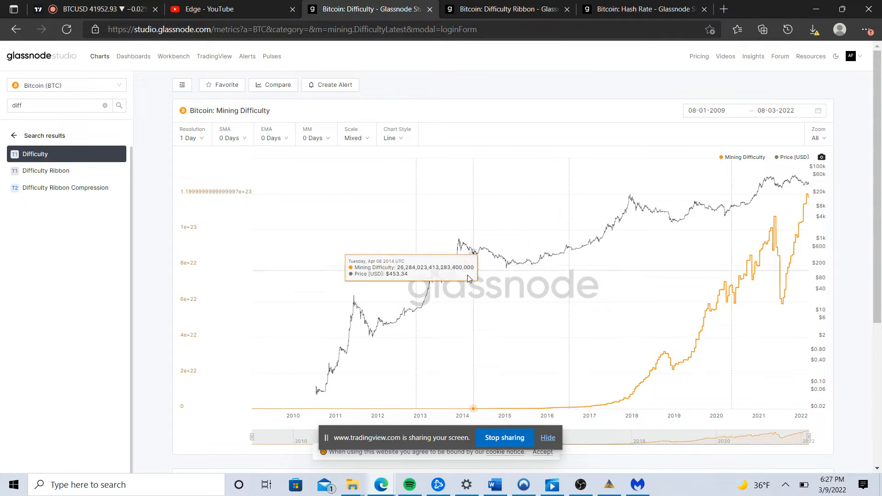
{"action": "mouse_move", "coordinate": [541, 304]}
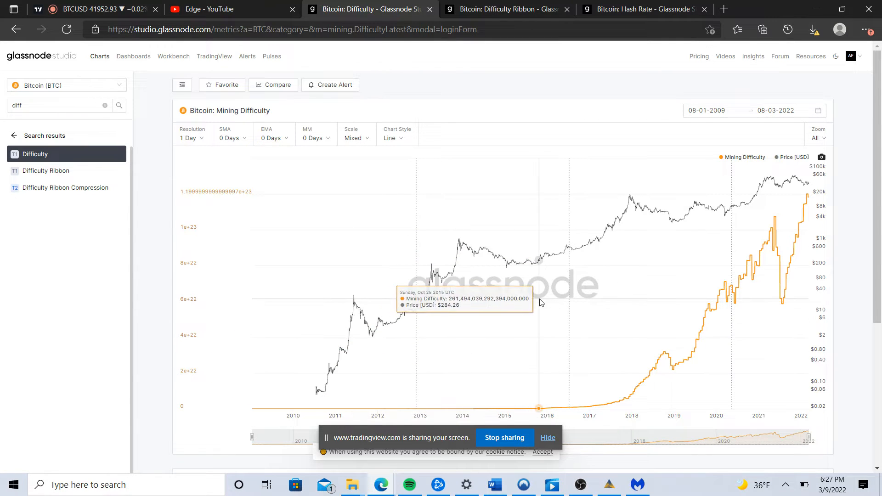
{"action": "mouse_move", "coordinate": [540, 299]}
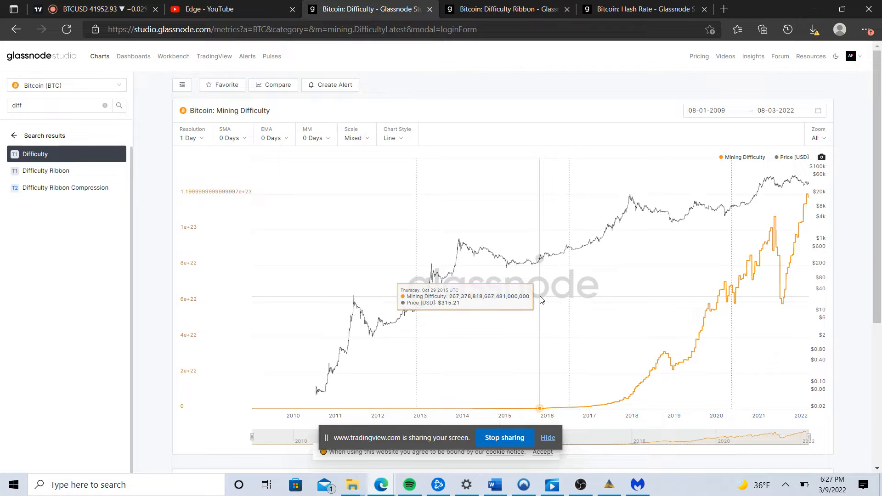
{"action": "mouse_move", "coordinate": [403, 360]}
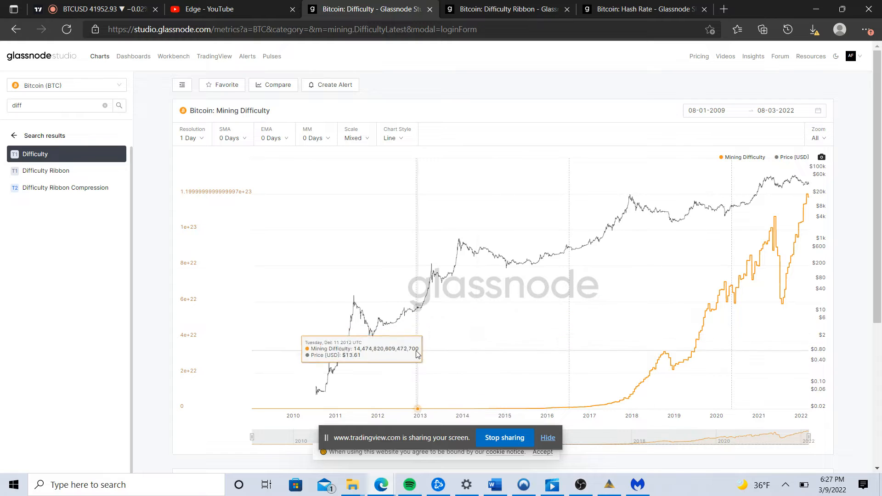
{"action": "mouse_move", "coordinate": [449, 395]}
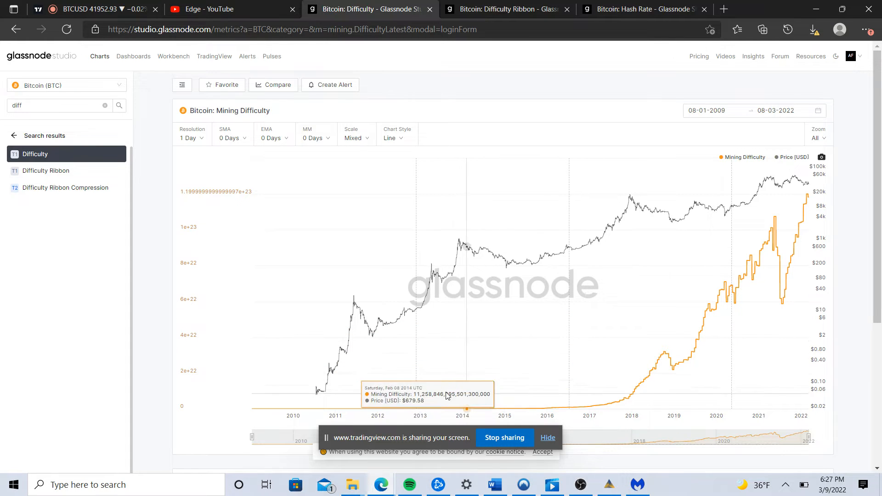
{"action": "mouse_move", "coordinate": [542, 408]}
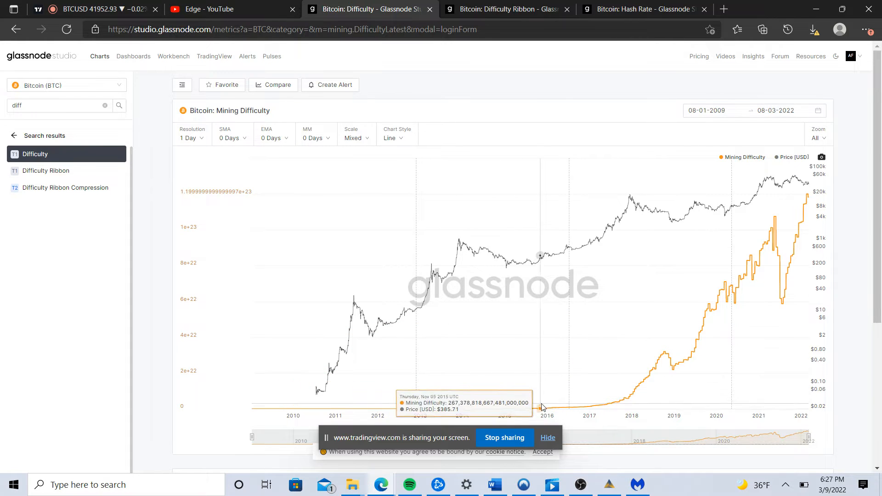
{"action": "mouse_move", "coordinate": [420, 392]}
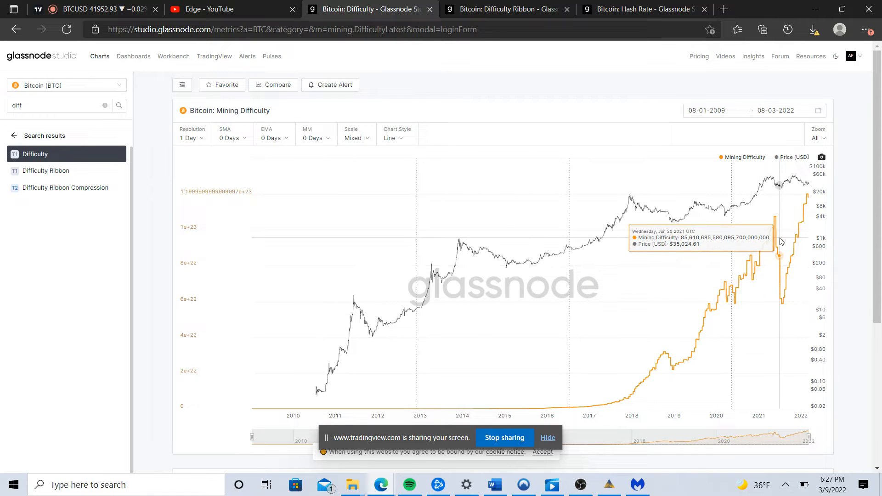
{"action": "mouse_move", "coordinate": [545, 397]}
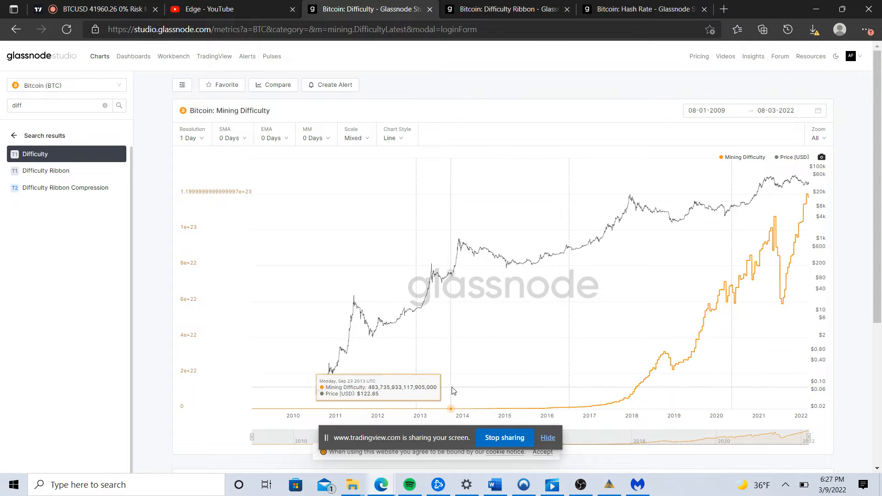
{"action": "mouse_move", "coordinate": [406, 406]}
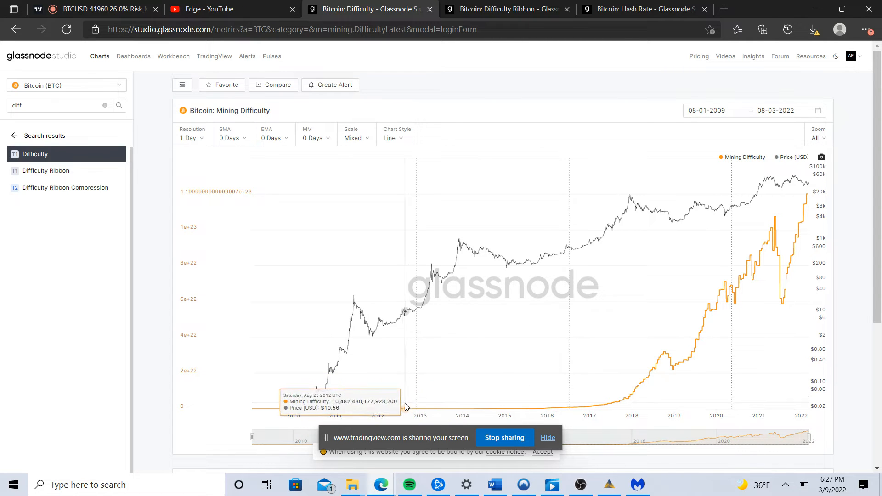
{"action": "mouse_move", "coordinate": [606, 303]}
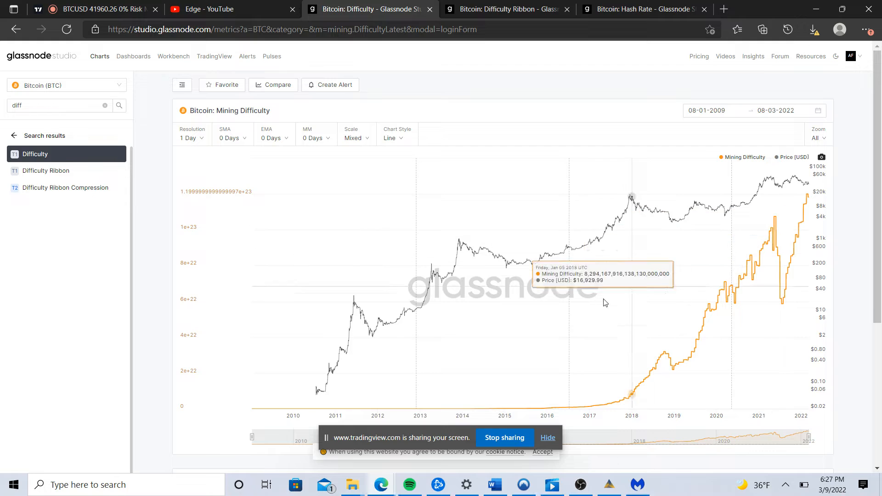
{"action": "mouse_move", "coordinate": [477, 340]}
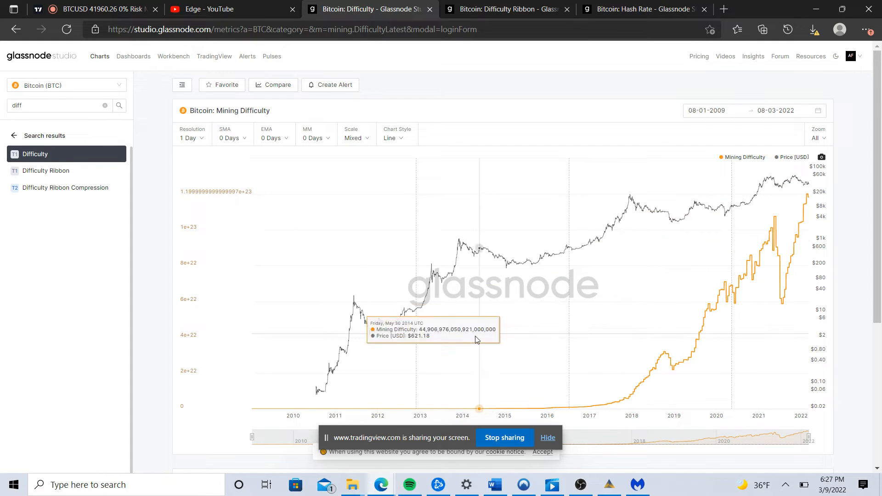
{"action": "mouse_move", "coordinate": [473, 341]}
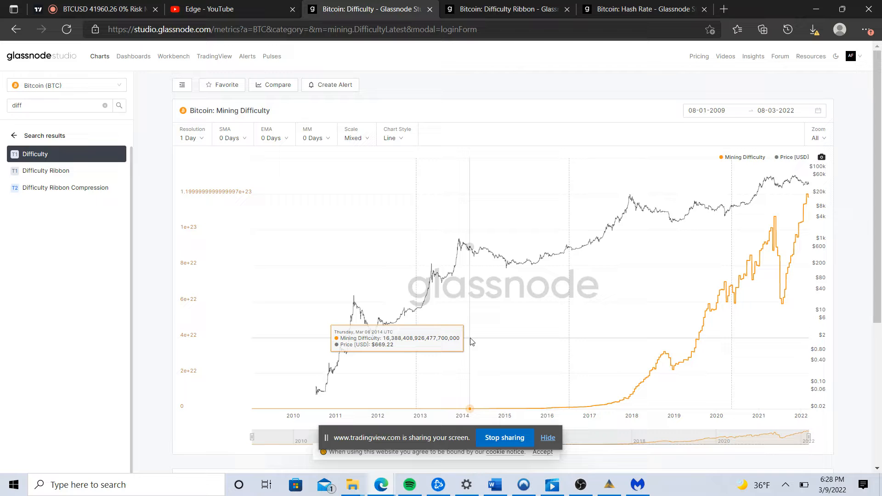
{"action": "mouse_move", "coordinate": [338, 349]}
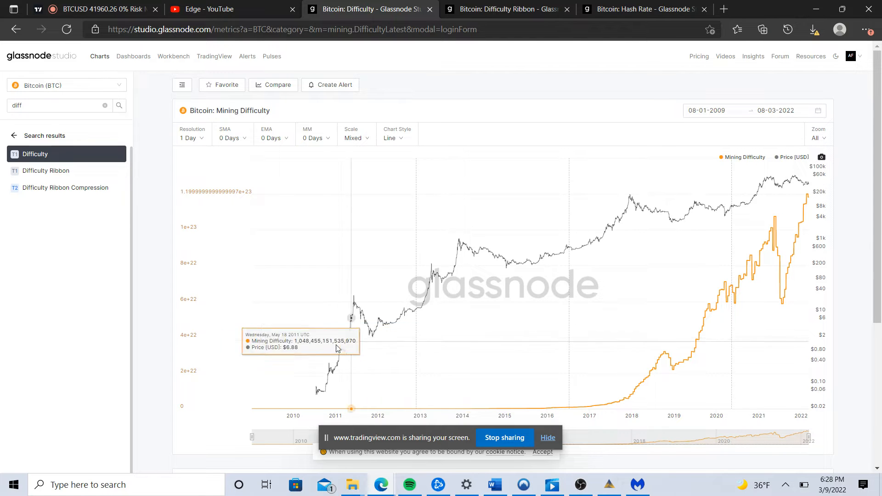
{"action": "mouse_move", "coordinate": [408, 363]}
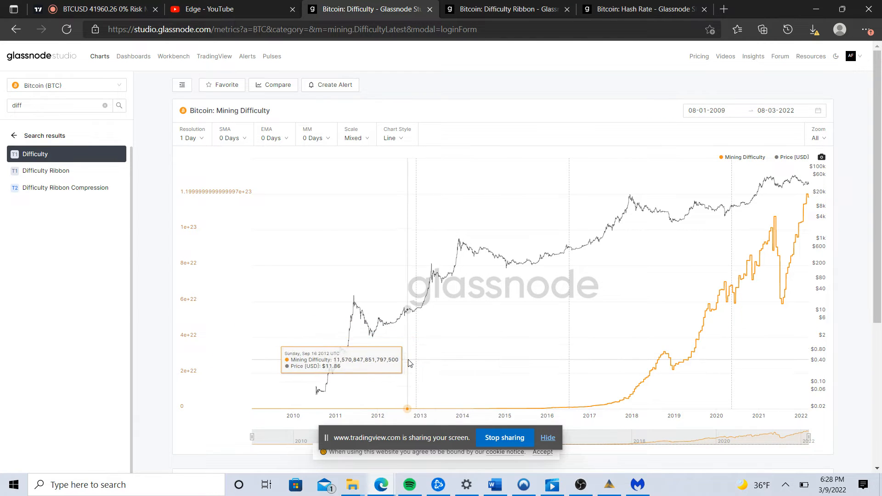
{"action": "mouse_move", "coordinate": [440, 355]}
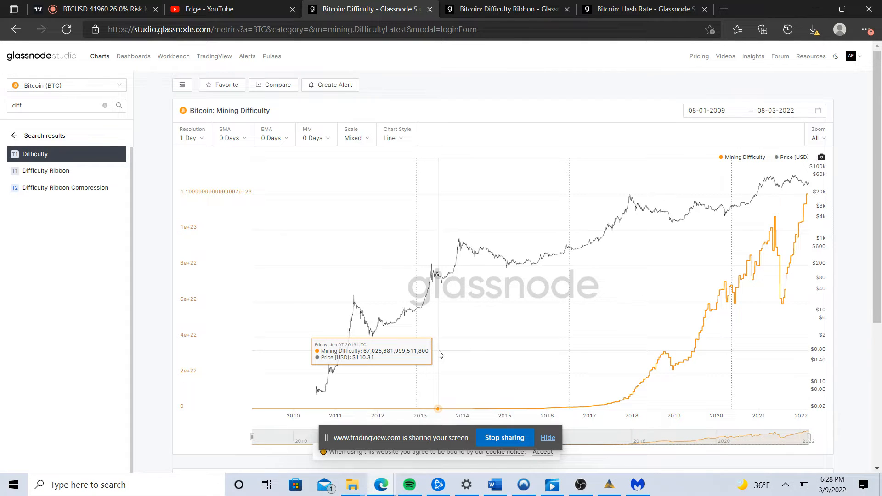
{"action": "mouse_move", "coordinate": [548, 349]}
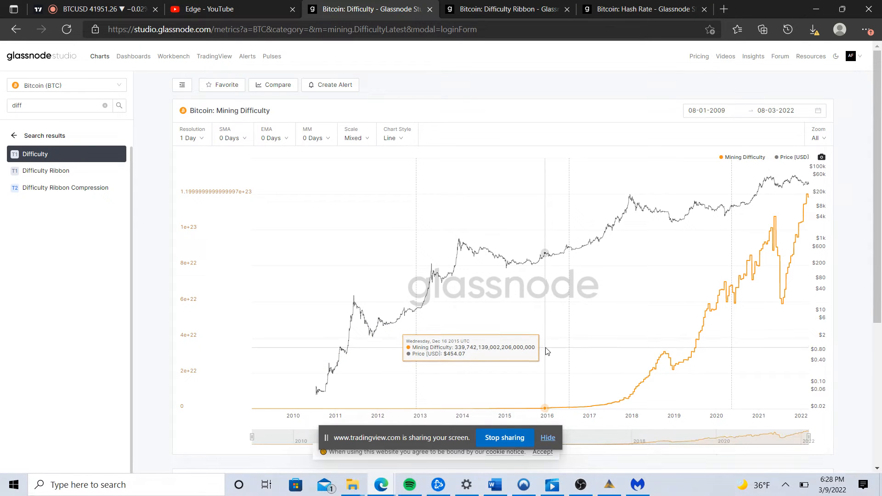
{"action": "mouse_move", "coordinate": [520, 275]}
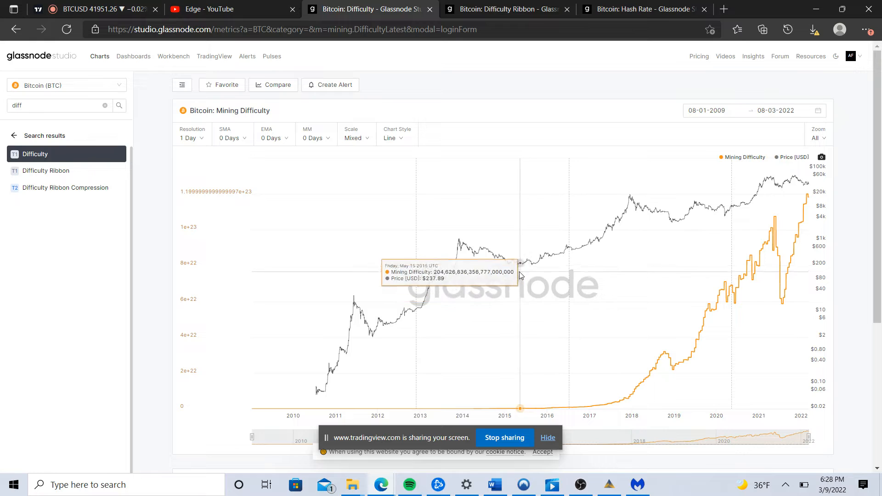
{"action": "mouse_move", "coordinate": [549, 285]}
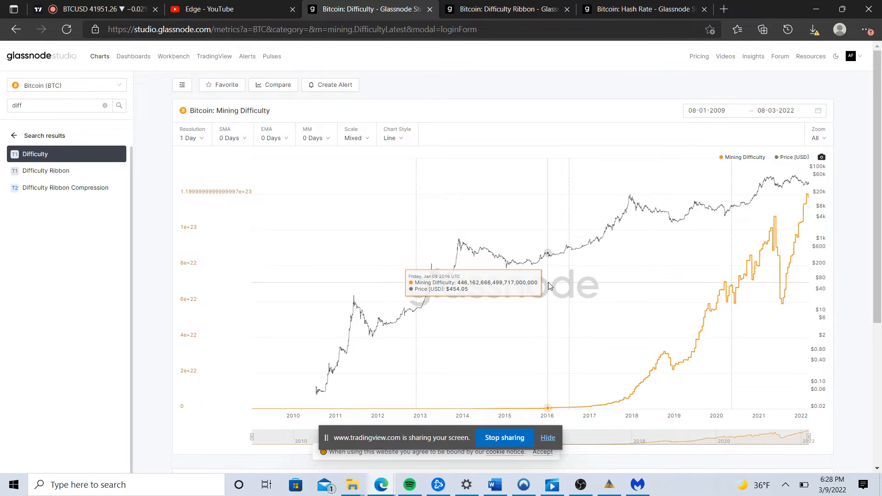
{"action": "mouse_move", "coordinate": [559, 288]}
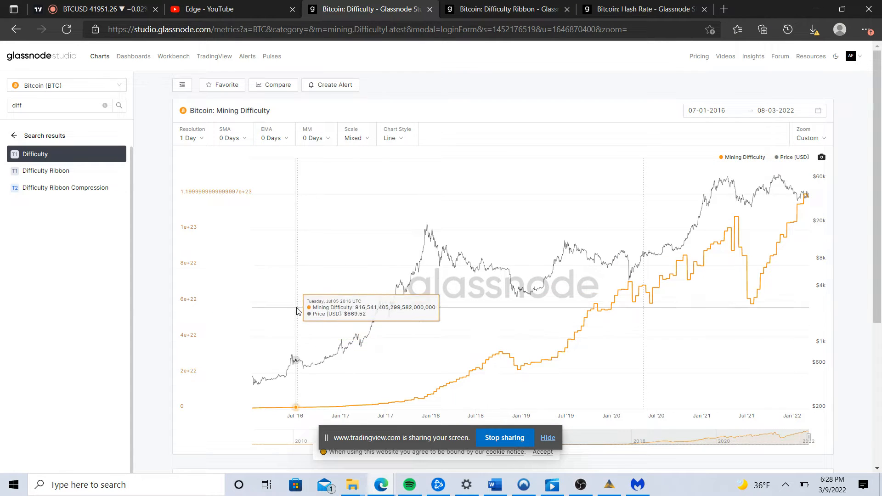
{"action": "mouse_move", "coordinate": [550, 203]}
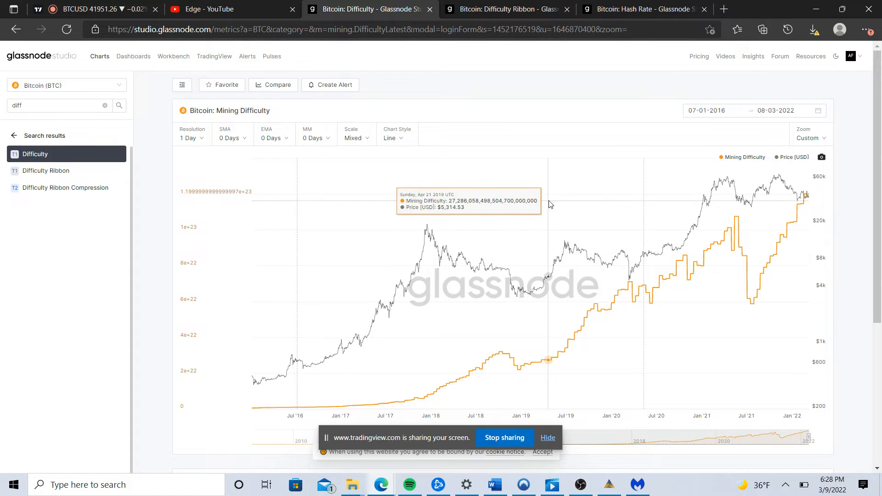
{"action": "mouse_move", "coordinate": [297, 241]}
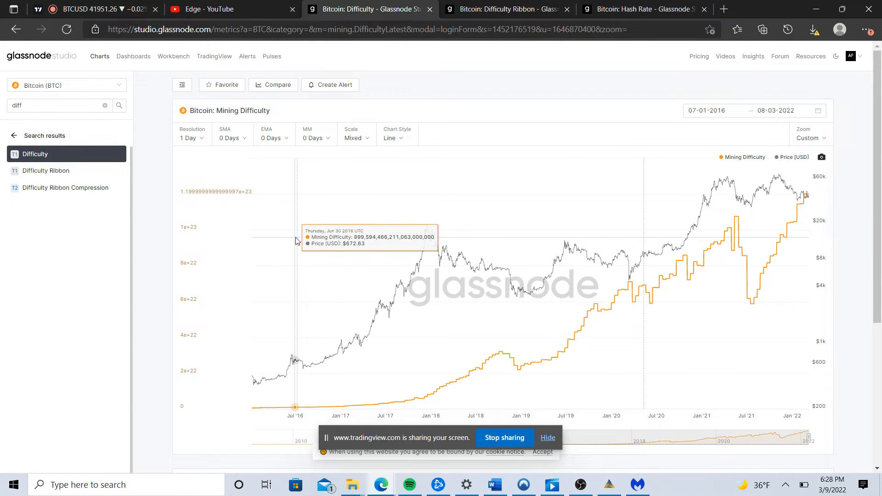
{"action": "mouse_move", "coordinate": [280, 273]}
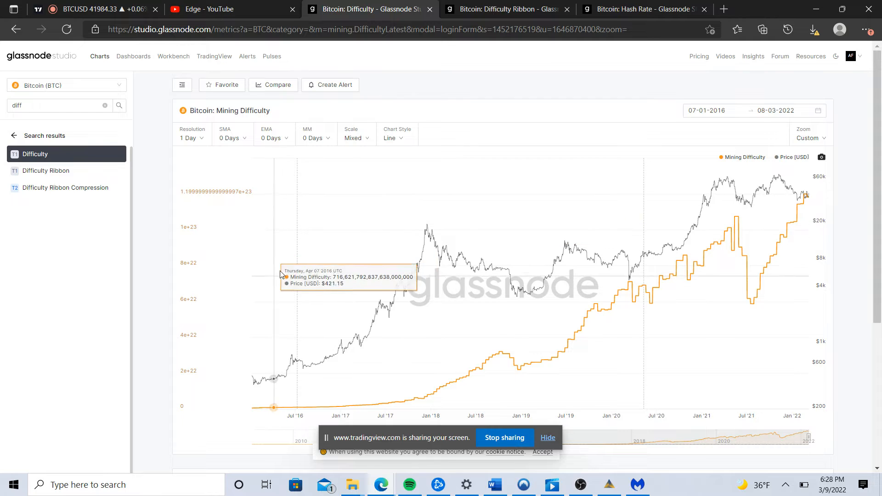
{"action": "mouse_move", "coordinate": [298, 275]}
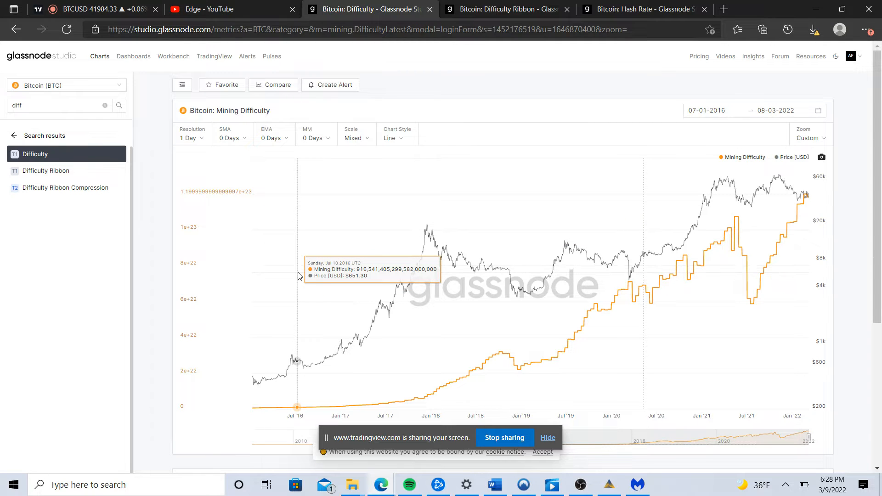
{"action": "mouse_move", "coordinate": [282, 230]}
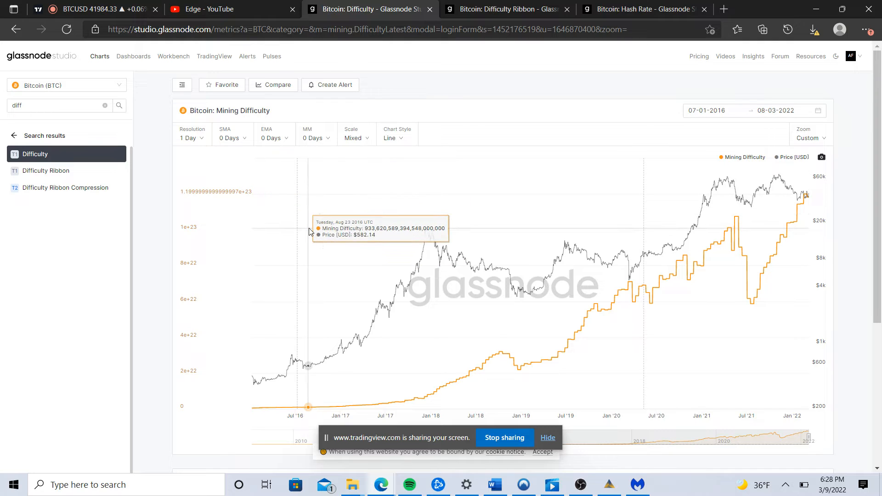
{"action": "mouse_move", "coordinate": [384, 264]}
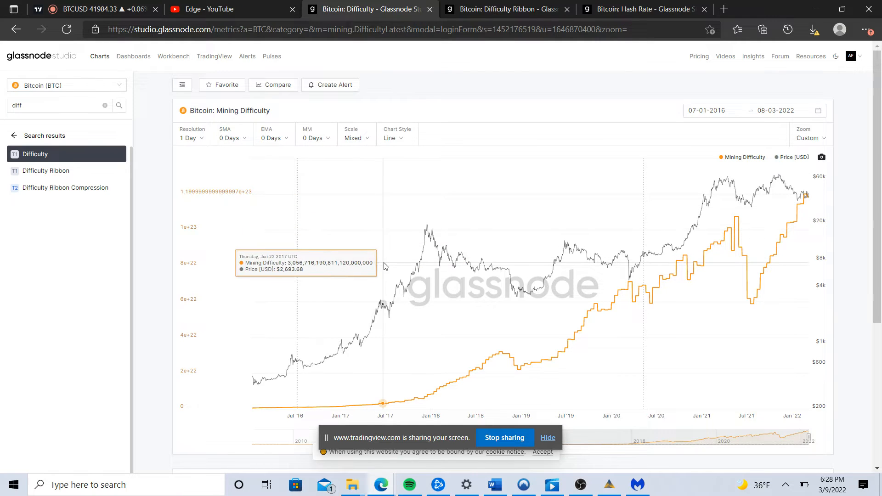
{"action": "mouse_move", "coordinate": [372, 272]}
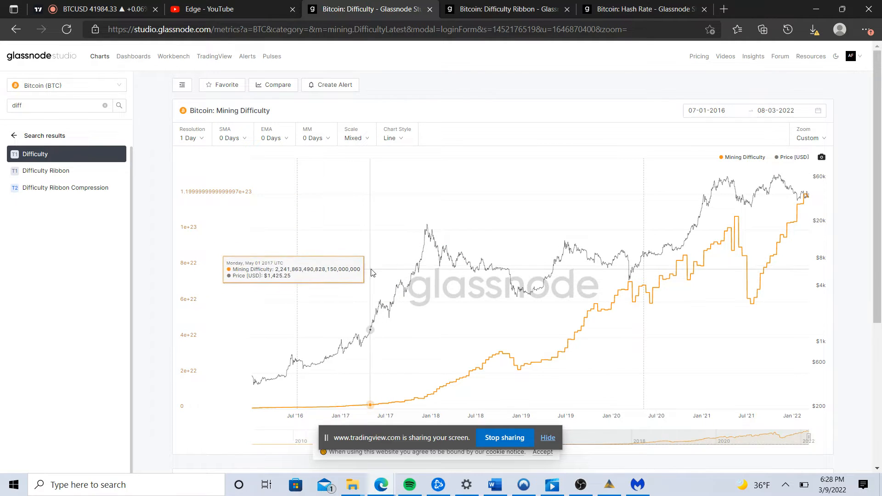
{"action": "mouse_move", "coordinate": [392, 287]}
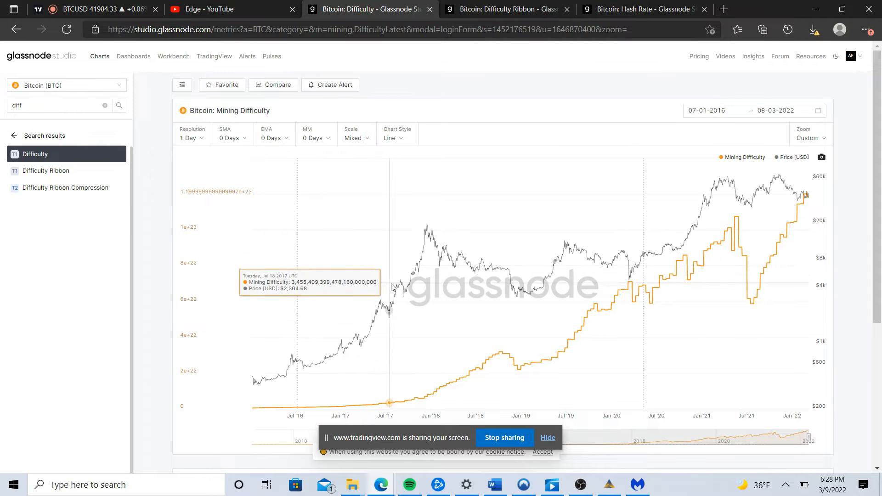
{"action": "mouse_move", "coordinate": [684, 242]}
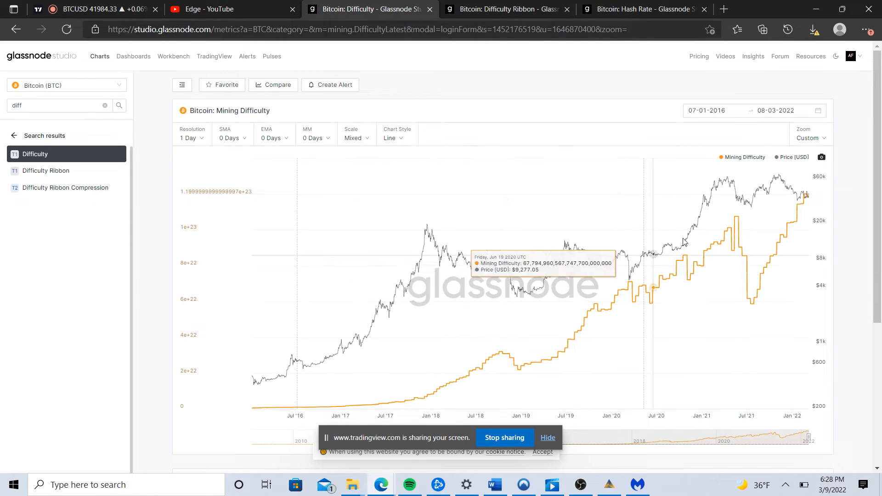
Switch to the Bitcoin Mean Hash Rate chart plotted with price from 2016 to 2022
{"action": "left_click", "coordinate": [641, 9]}
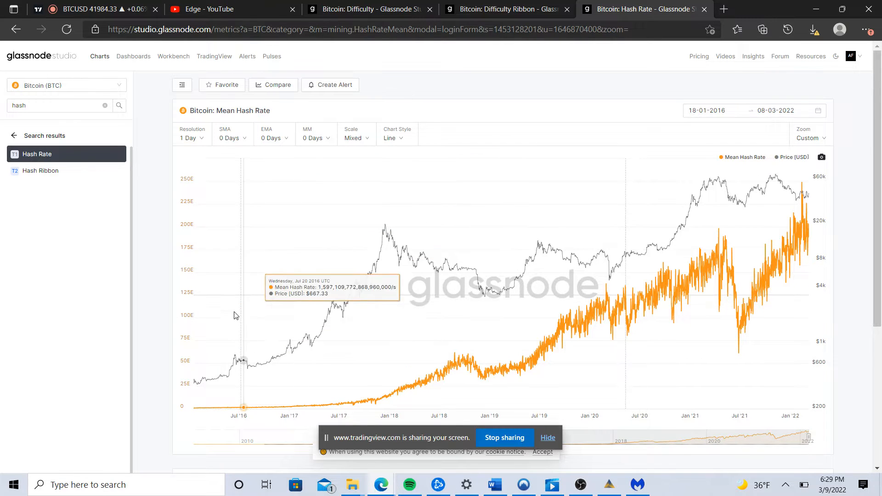
{"action": "mouse_move", "coordinate": [314, 323]}
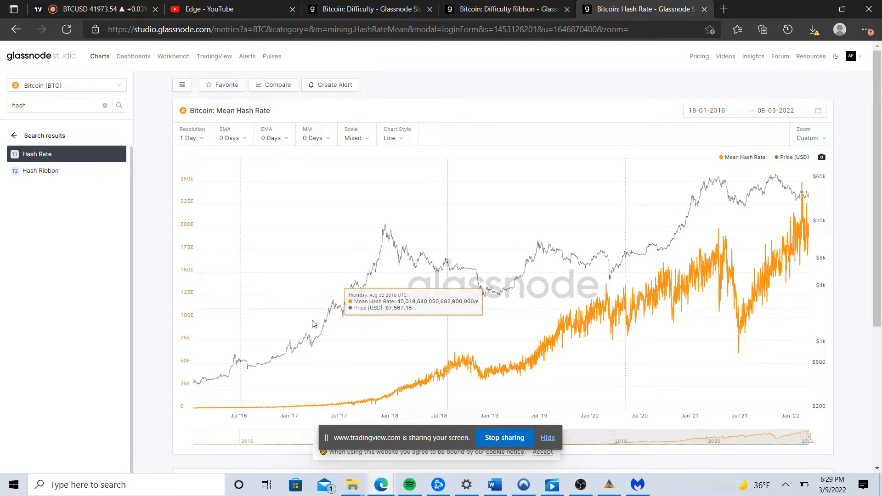
{"action": "mouse_move", "coordinate": [340, 345]}
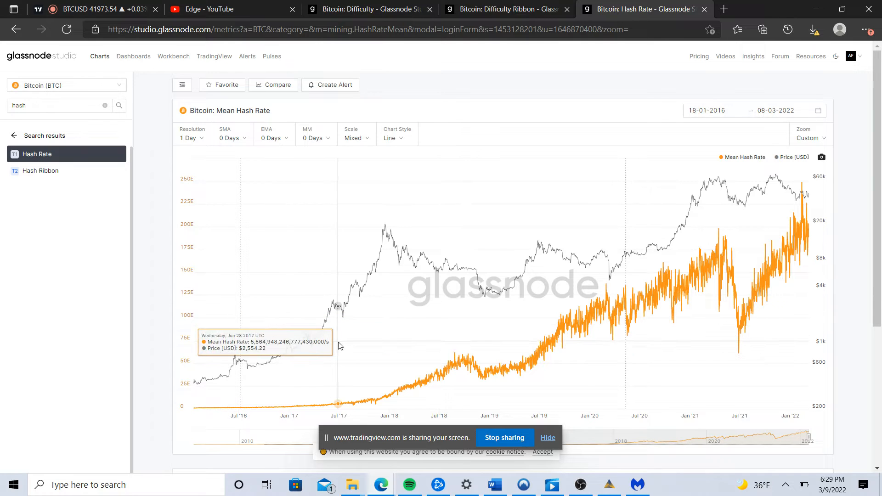
{"action": "mouse_move", "coordinate": [496, 366]}
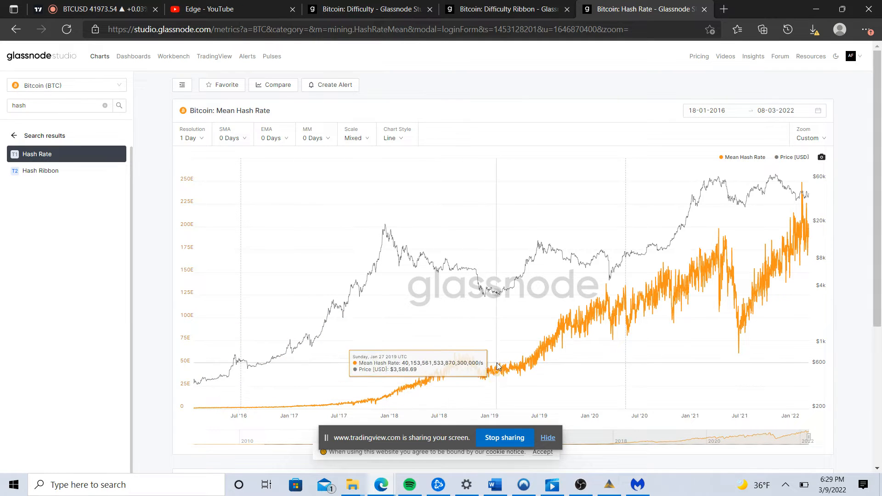
{"action": "mouse_move", "coordinate": [702, 268]}
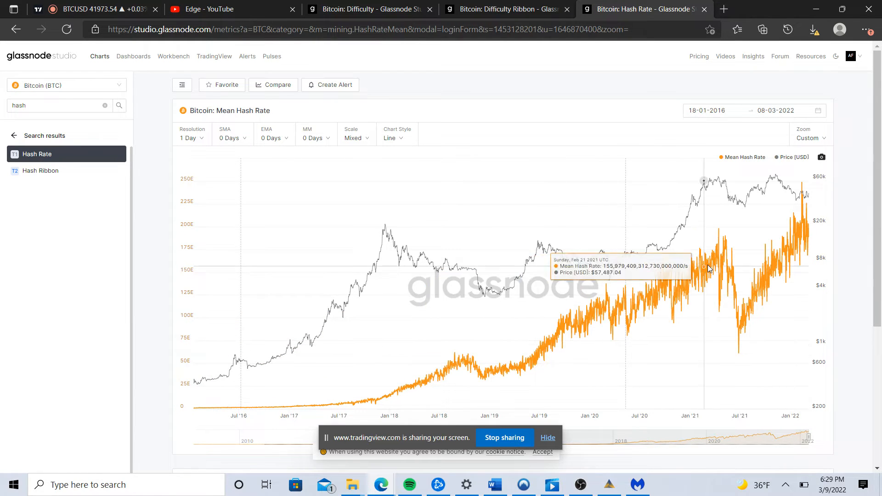
{"action": "mouse_move", "coordinate": [728, 246]}
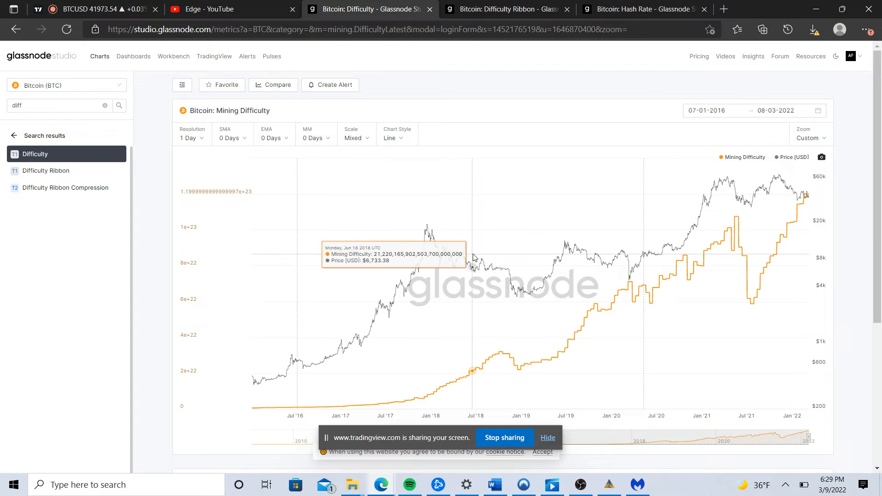
{"action": "mouse_move", "coordinate": [660, 132]}
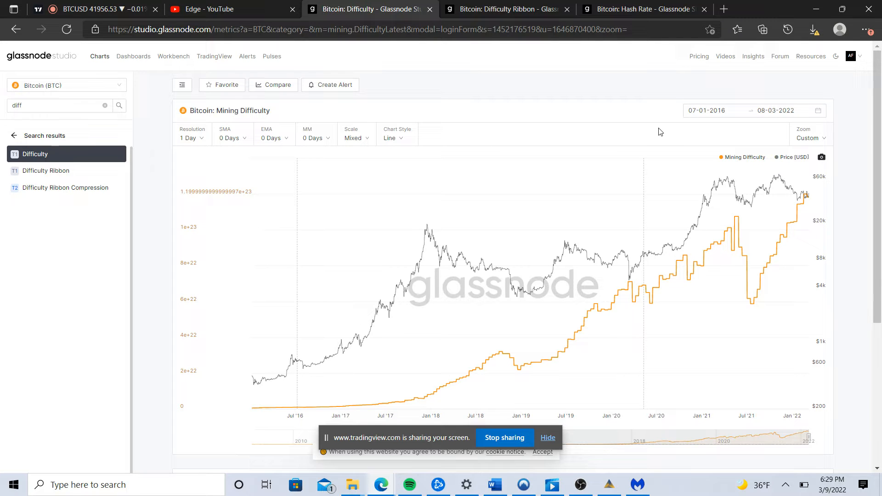
{"action": "mouse_move", "coordinate": [460, 303]}
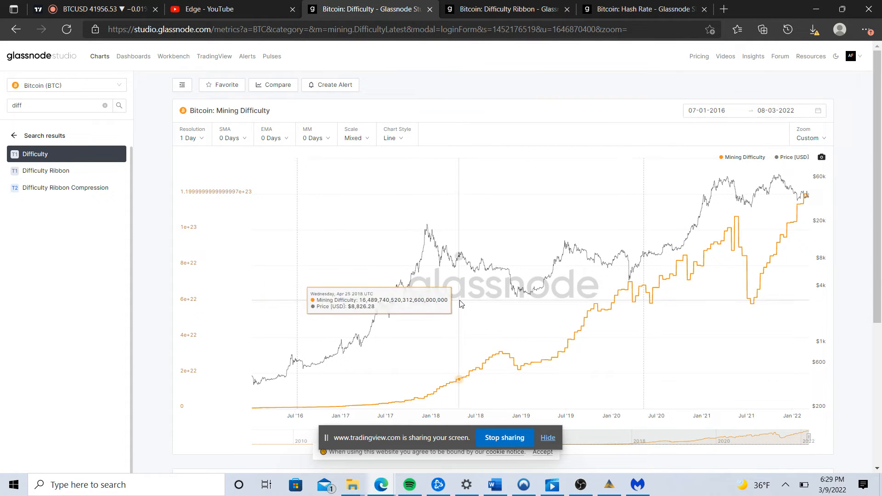
{"action": "mouse_move", "coordinate": [501, 312]}
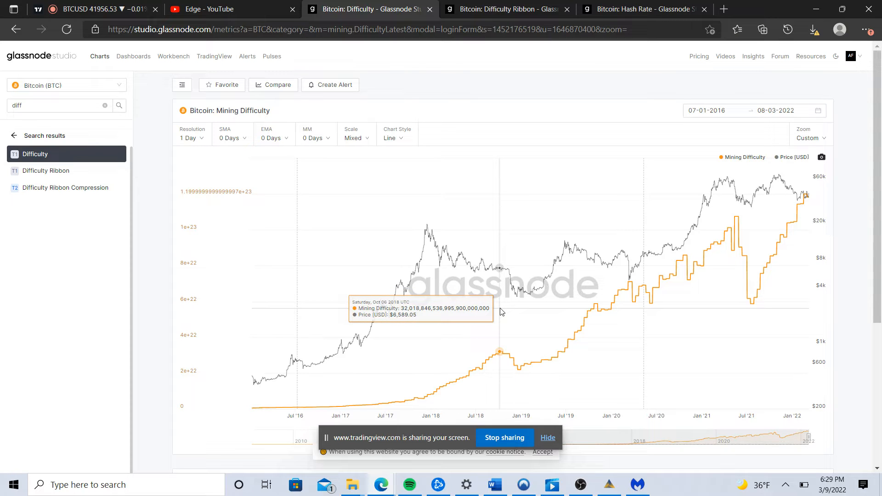
{"action": "mouse_move", "coordinate": [515, 316]}
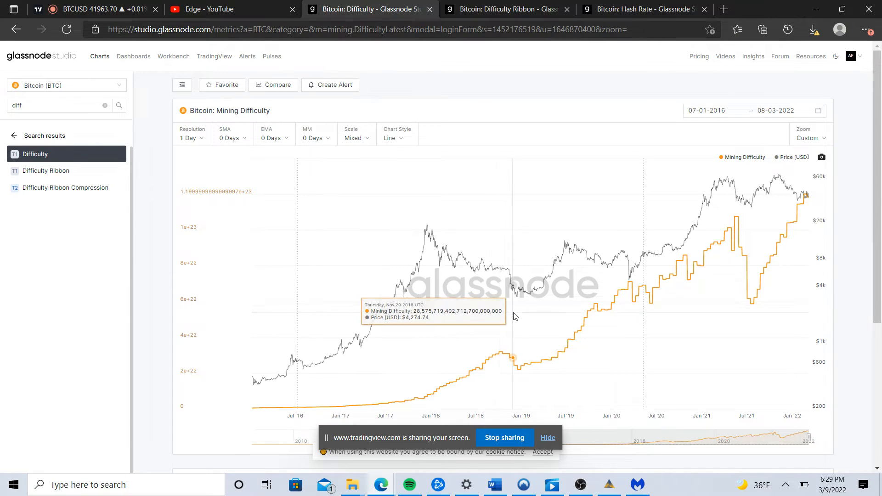
{"action": "mouse_move", "coordinate": [519, 325]}
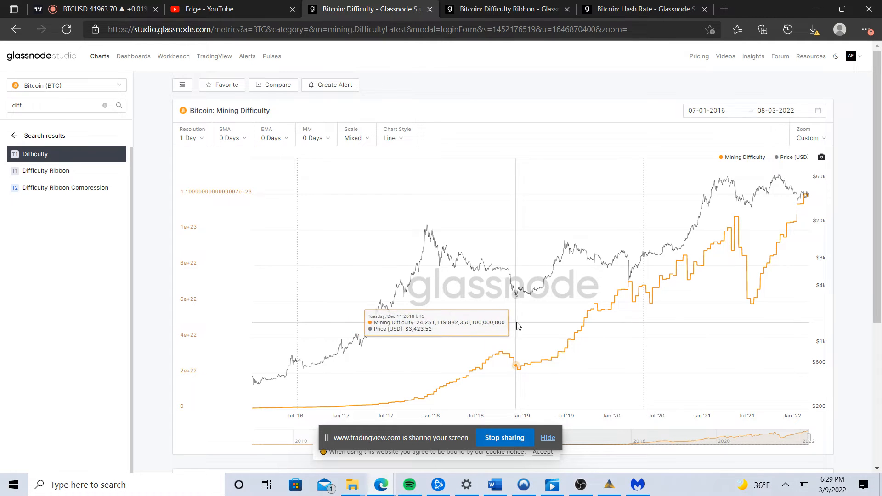
{"action": "mouse_move", "coordinate": [519, 338]}
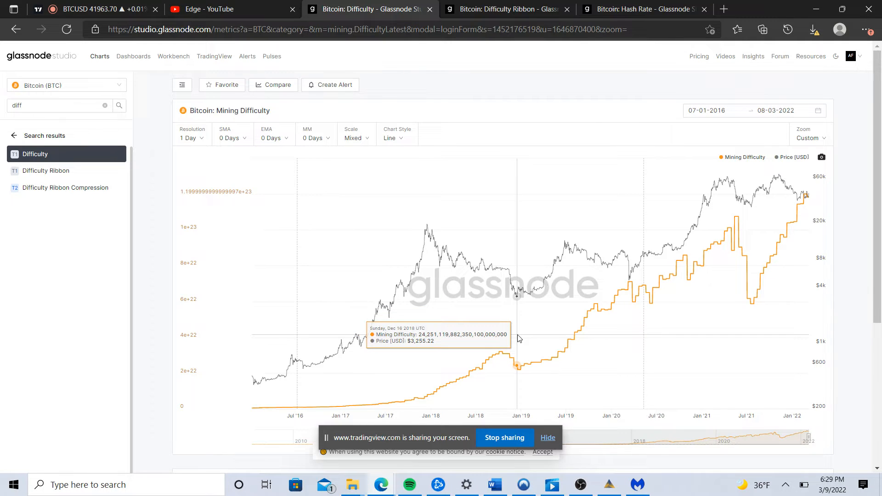
{"action": "mouse_move", "coordinate": [517, 338]}
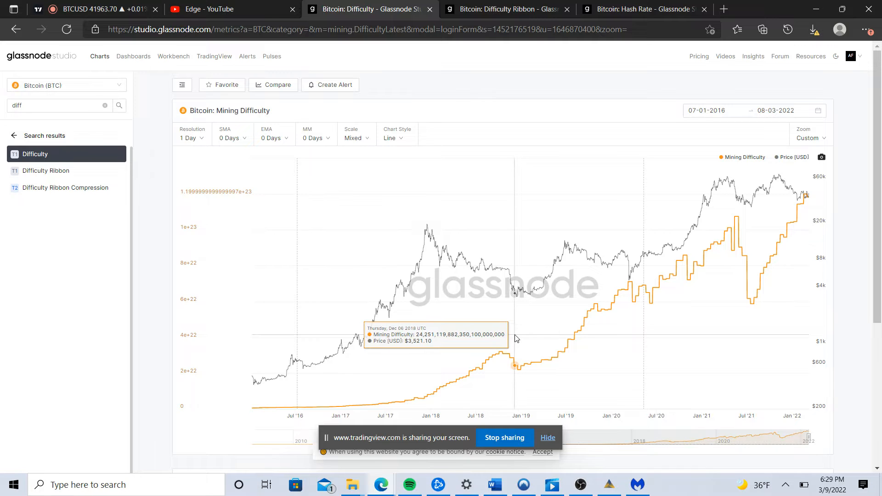
{"action": "mouse_move", "coordinate": [505, 335]}
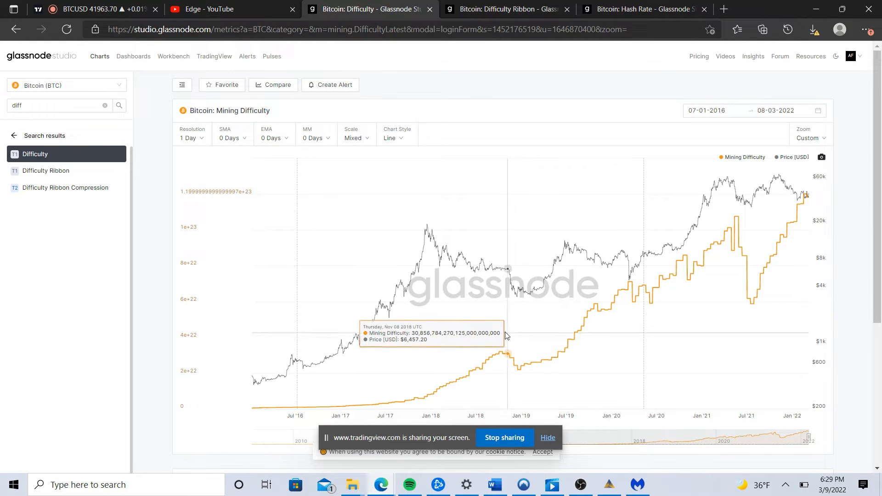
{"action": "mouse_move", "coordinate": [518, 349]}
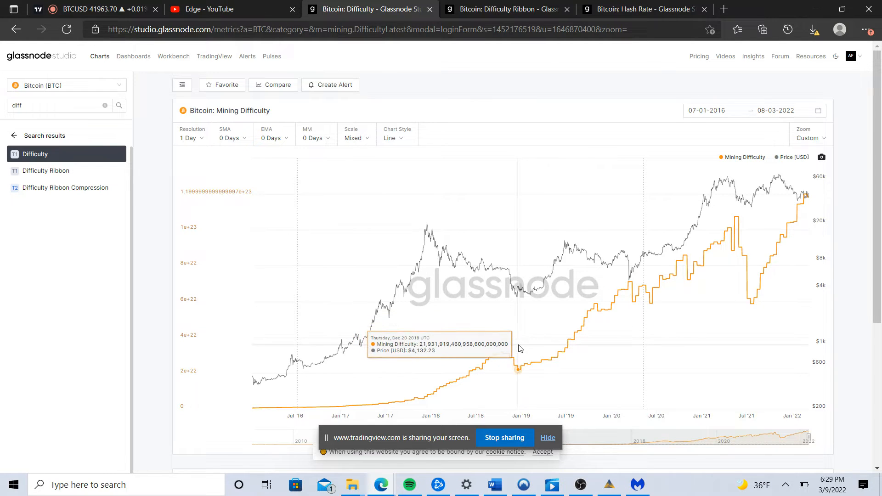
{"action": "mouse_move", "coordinate": [506, 351]}
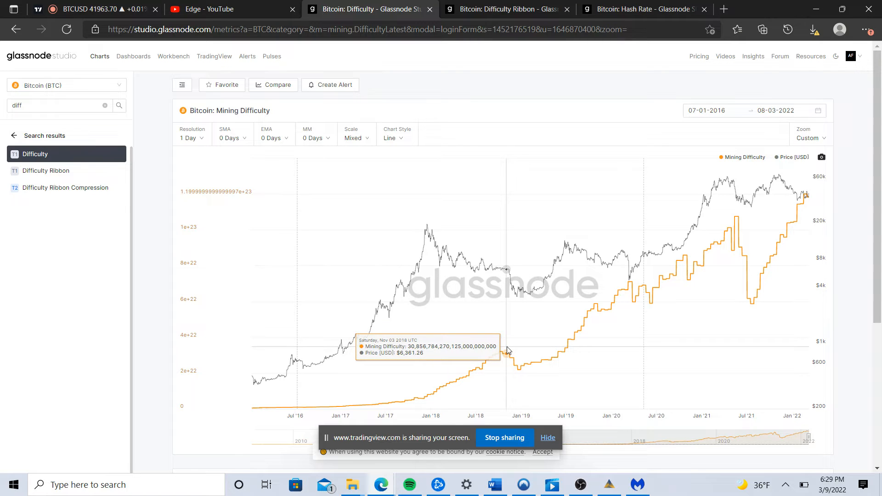
{"action": "mouse_move", "coordinate": [503, 353]}
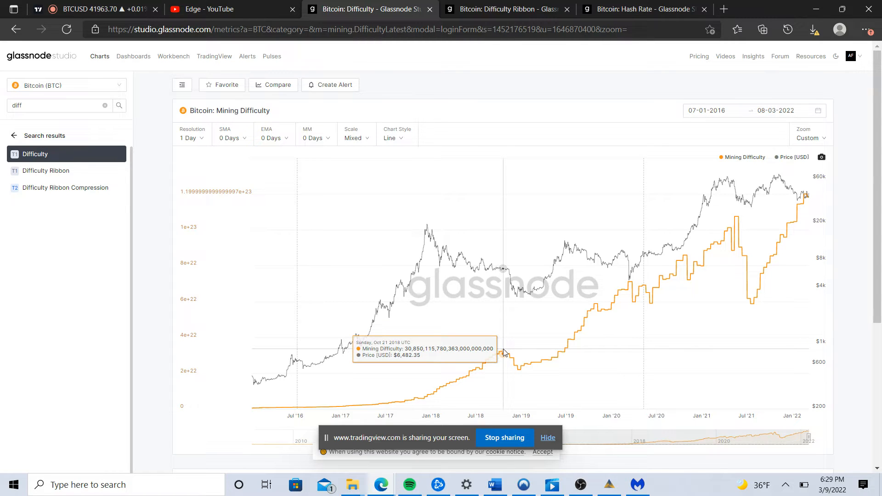
{"action": "mouse_move", "coordinate": [523, 370]}
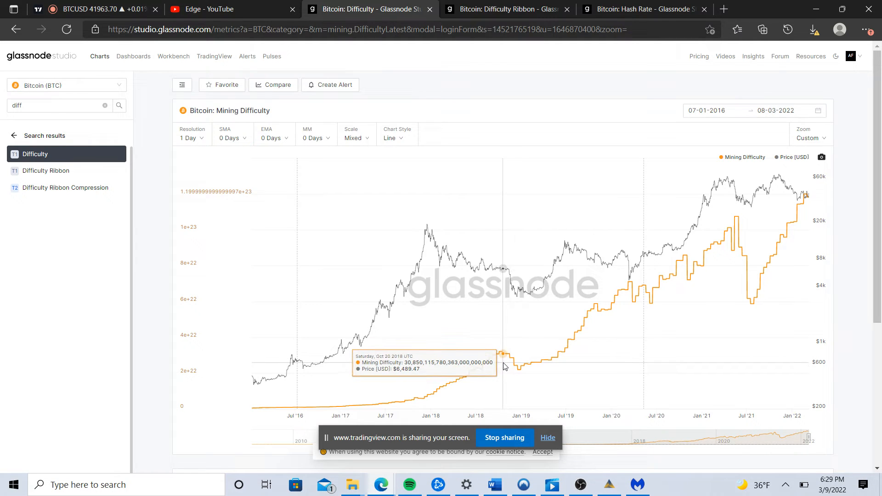
{"action": "mouse_move", "coordinate": [513, 369]}
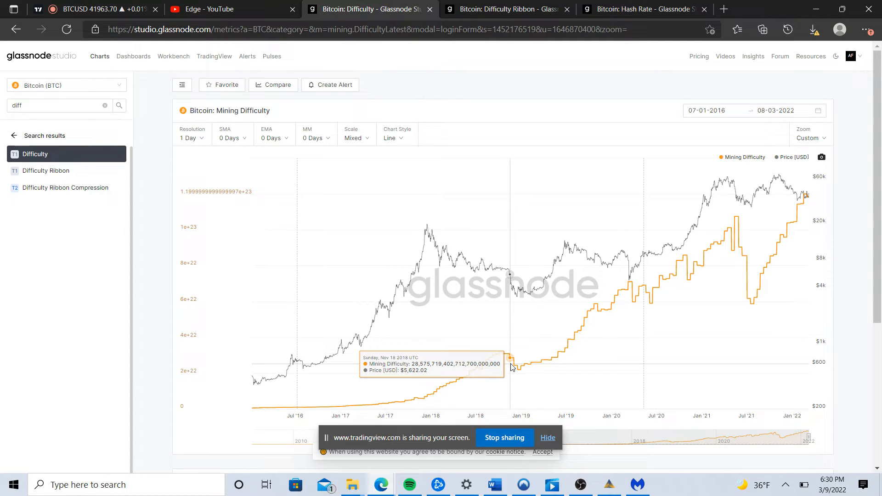
{"action": "mouse_move", "coordinate": [511, 314]}
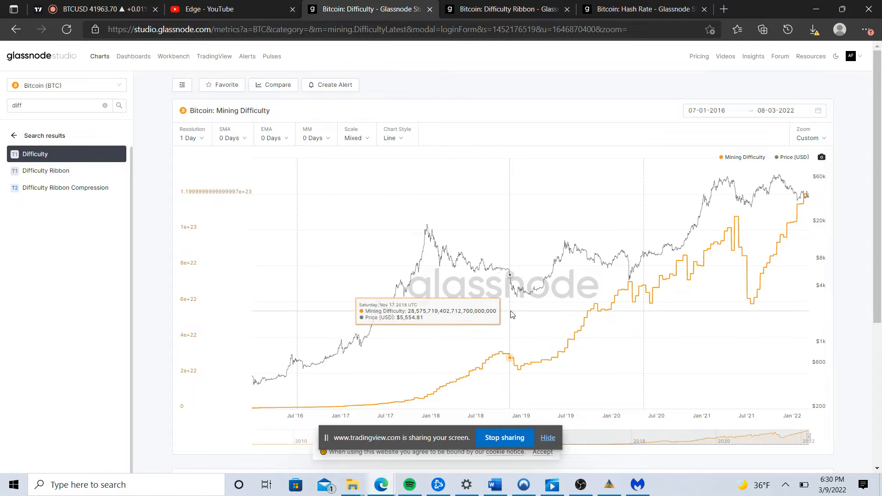
{"action": "mouse_move", "coordinate": [502, 305]}
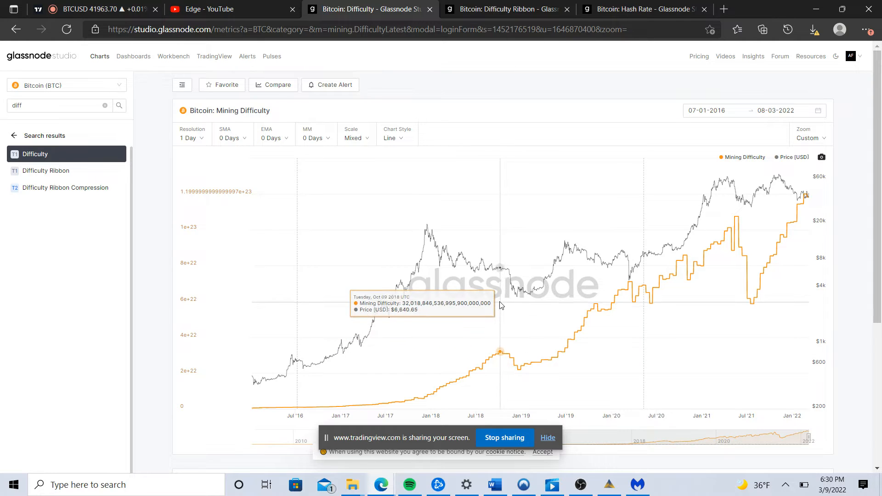
{"action": "mouse_move", "coordinate": [489, 256]}
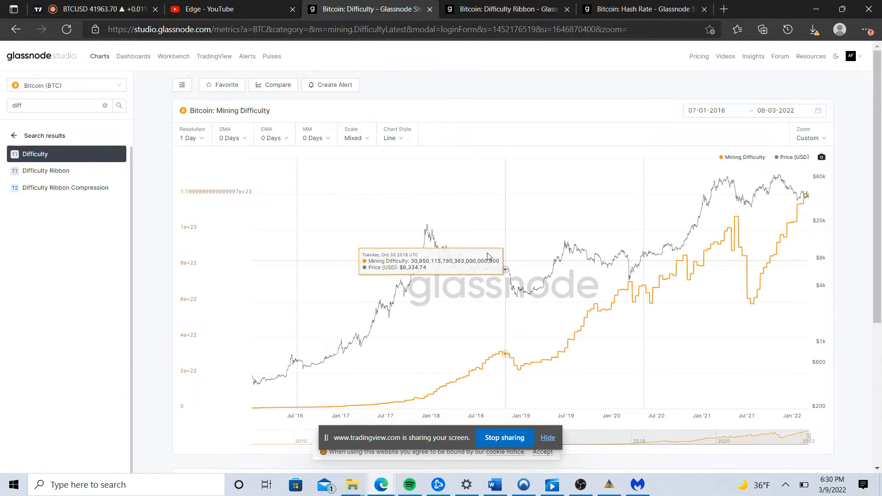
{"action": "mouse_move", "coordinate": [432, 236]}
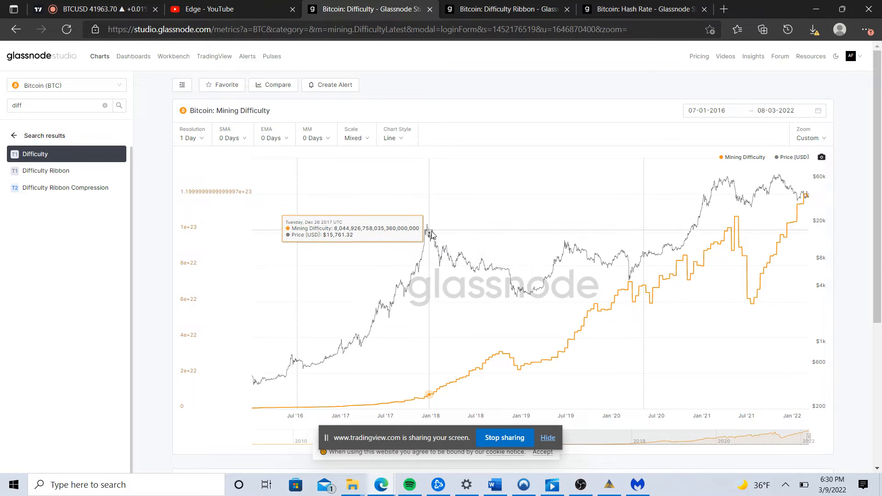
{"action": "mouse_move", "coordinate": [472, 264]}
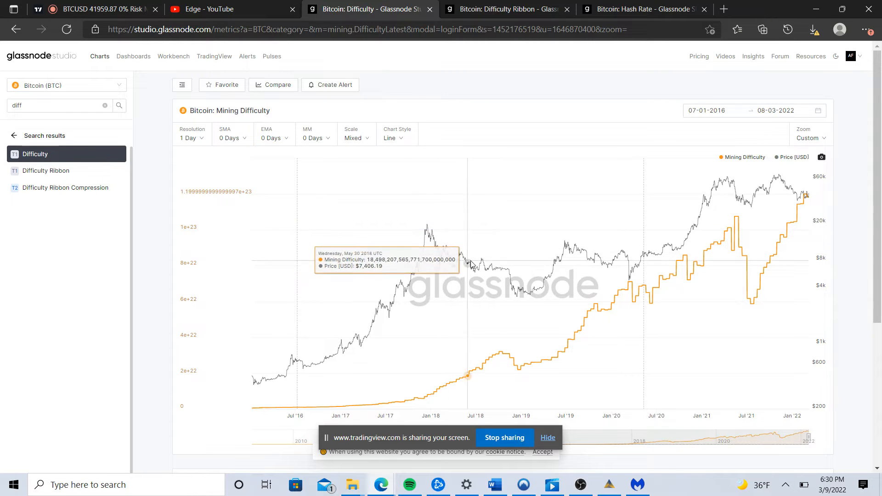
{"action": "mouse_move", "coordinate": [491, 278]}
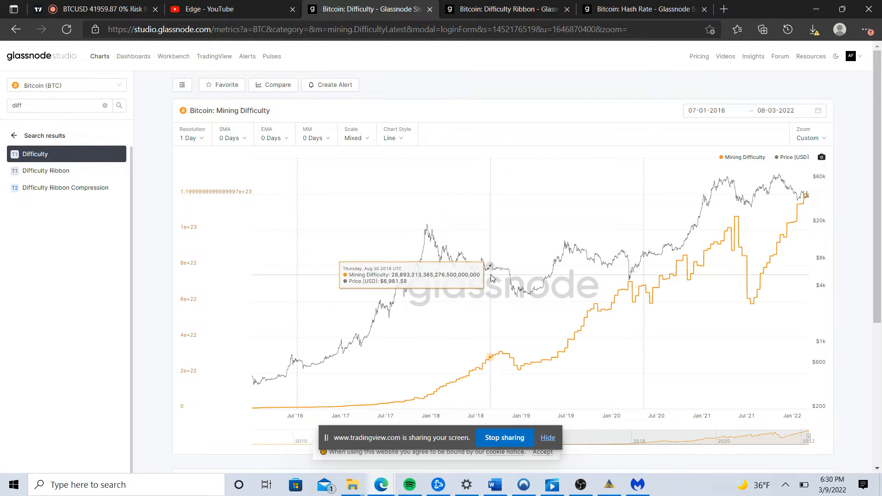
{"action": "mouse_move", "coordinate": [510, 277]}
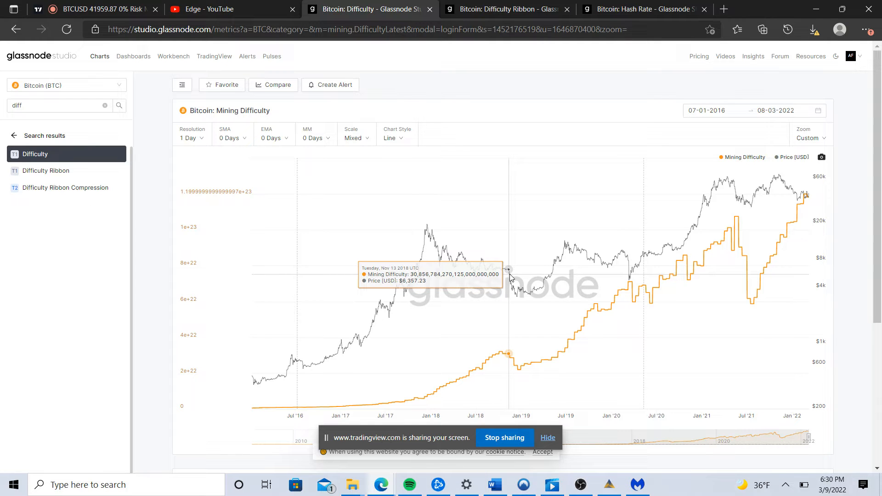
{"action": "mouse_move", "coordinate": [496, 282]}
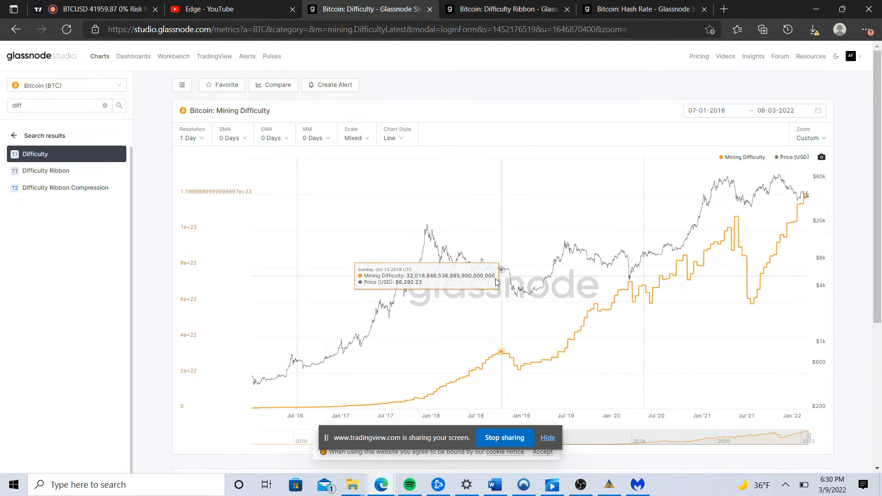
{"action": "mouse_move", "coordinate": [468, 272]}
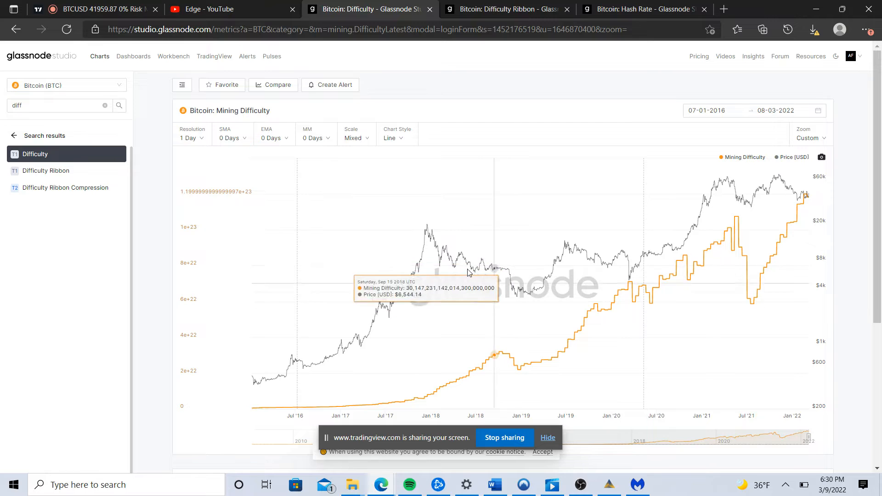
{"action": "mouse_move", "coordinate": [528, 344]}
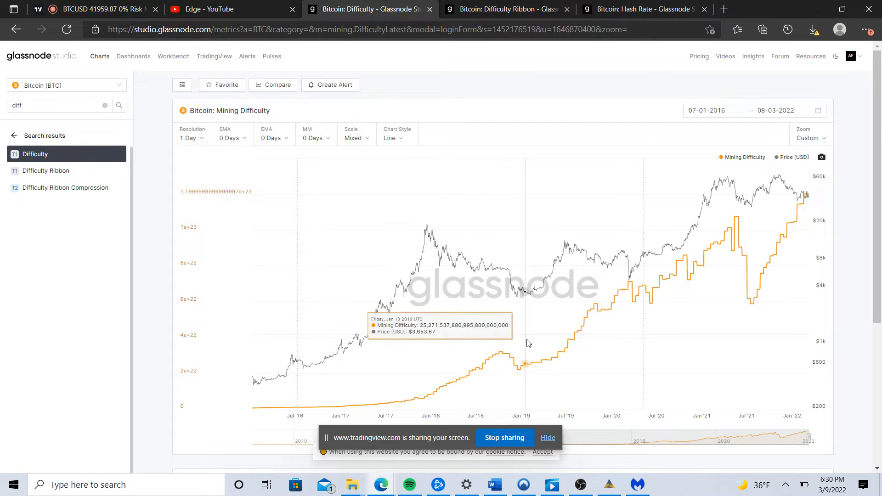
{"action": "mouse_move", "coordinate": [501, 303]}
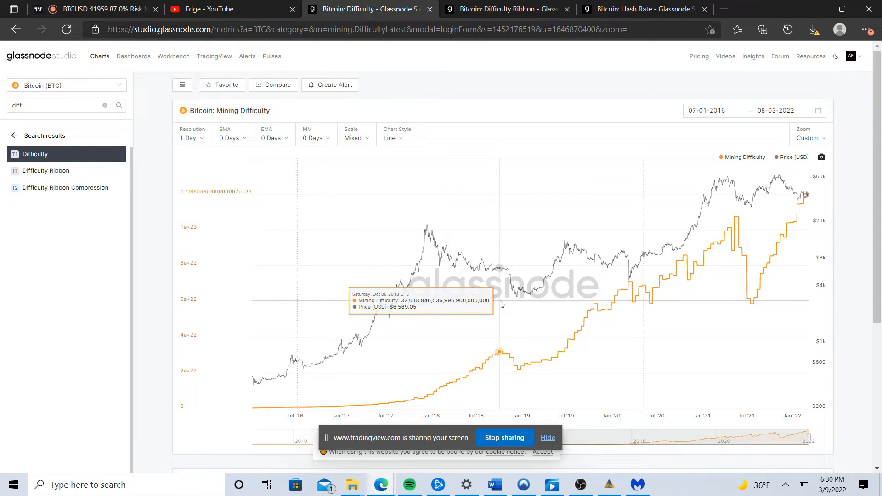
{"action": "mouse_move", "coordinate": [520, 330]}
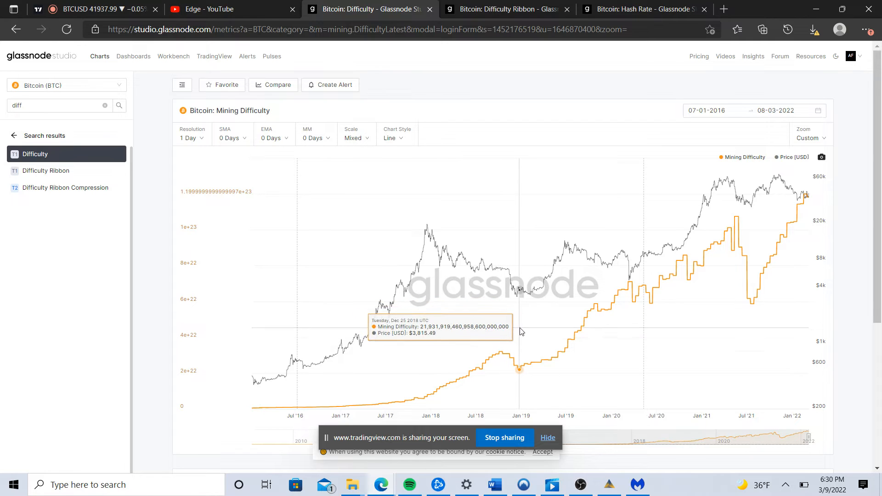
{"action": "mouse_move", "coordinate": [518, 373]}
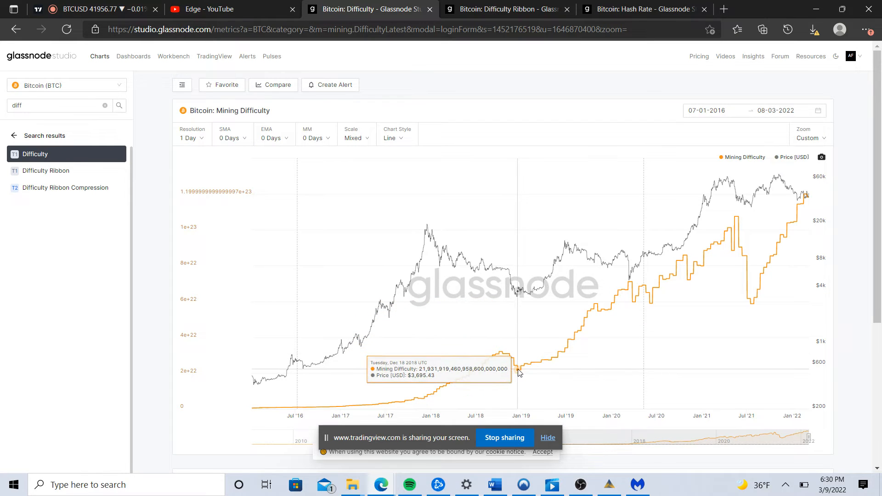
{"action": "mouse_move", "coordinate": [501, 364]}
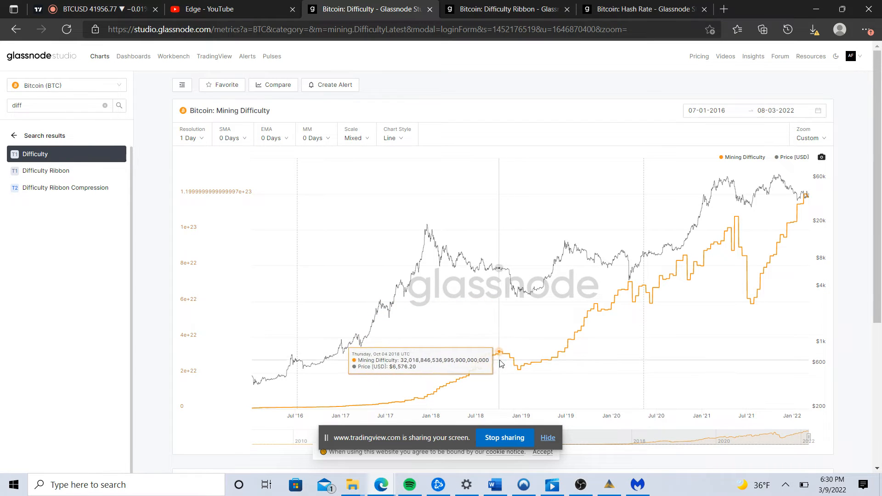
{"action": "mouse_move", "coordinate": [520, 371]}
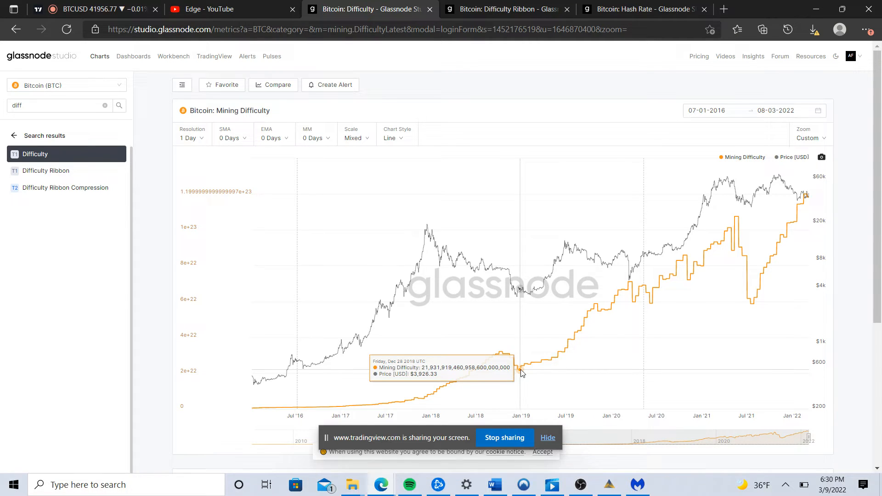
{"action": "mouse_move", "coordinate": [661, 288]}
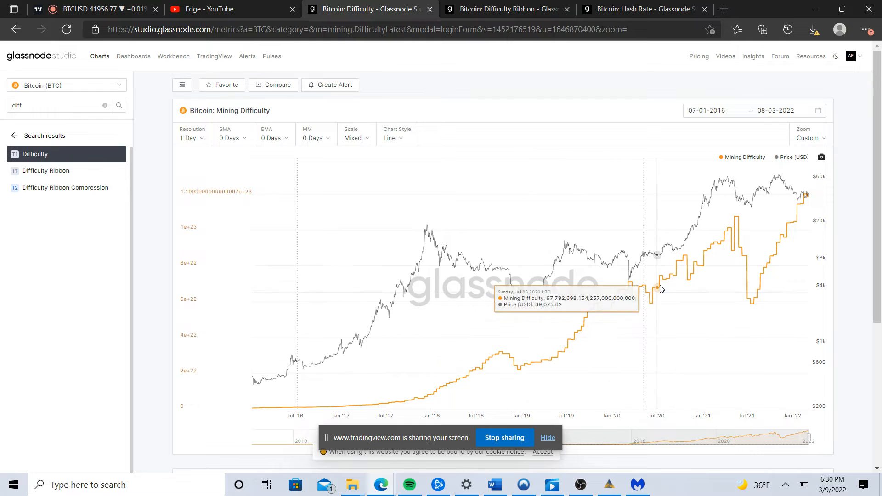
{"action": "mouse_move", "coordinate": [646, 277]}
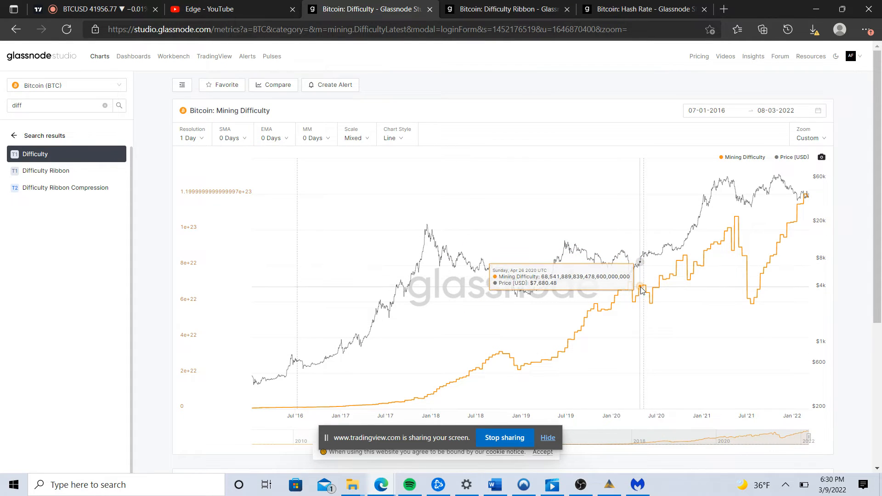
{"action": "mouse_move", "coordinate": [645, 296]}
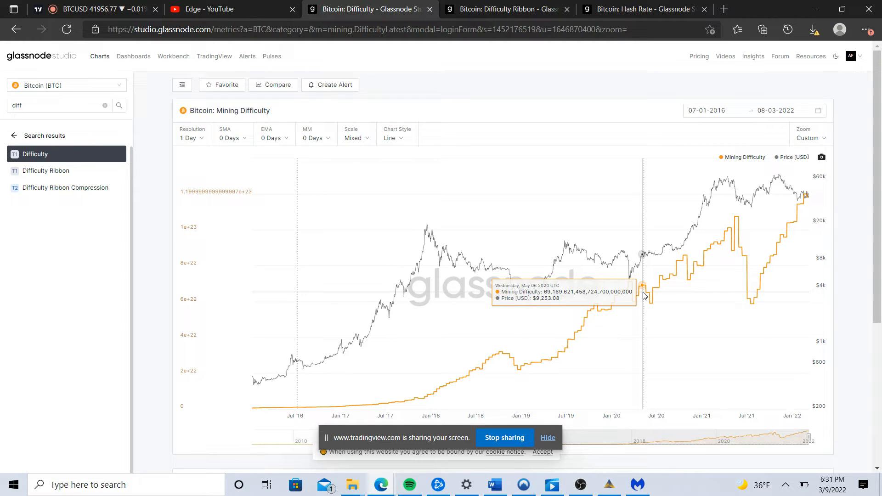
{"action": "mouse_move", "coordinate": [647, 286]}
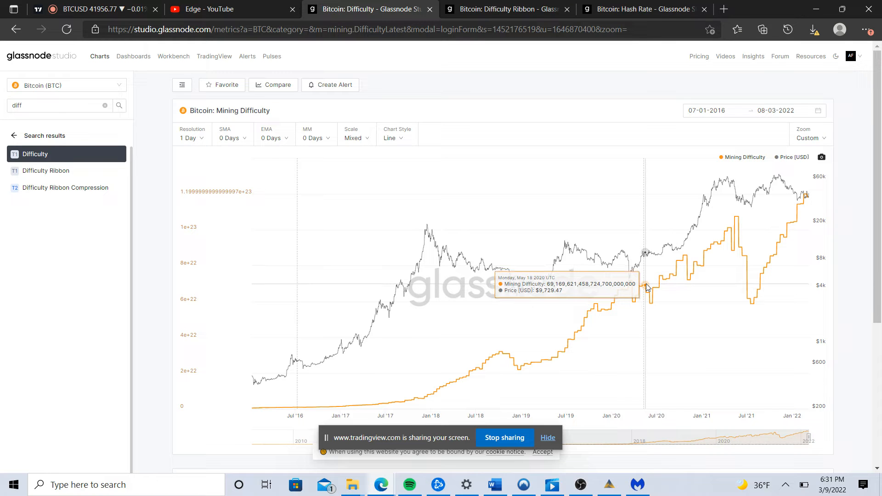
{"action": "mouse_move", "coordinate": [647, 289]}
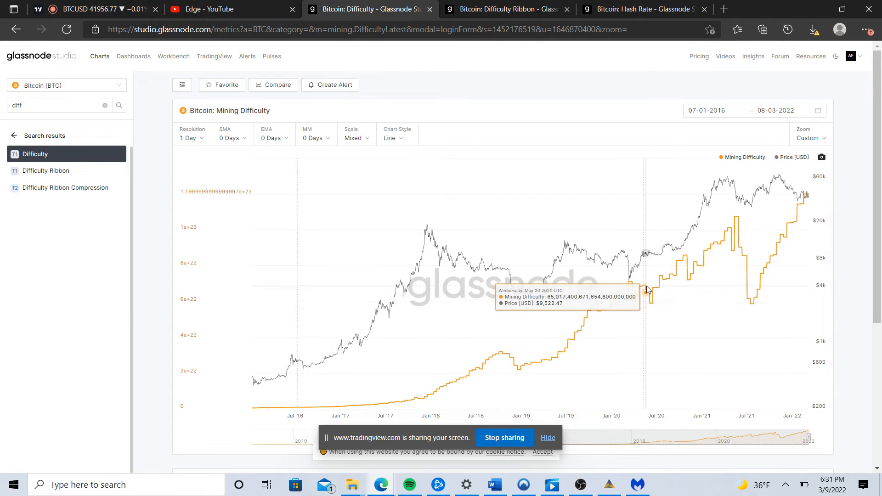
{"action": "mouse_move", "coordinate": [647, 288]}
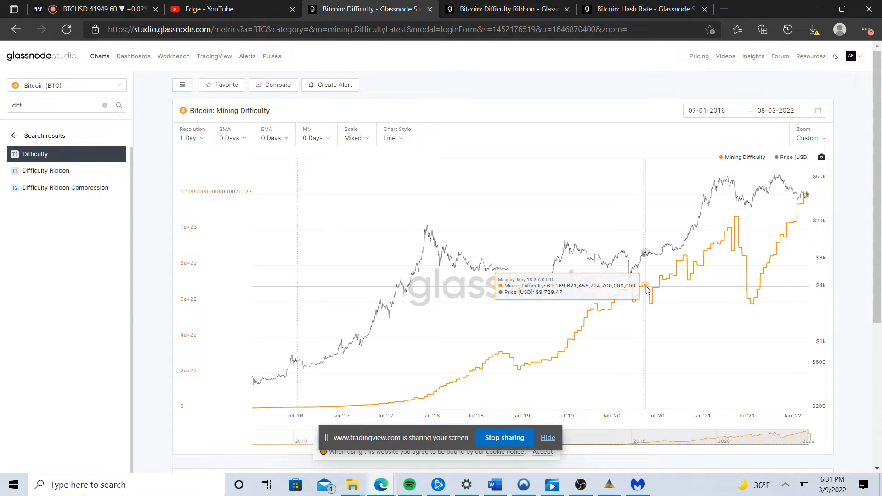
{"action": "mouse_move", "coordinate": [649, 289]}
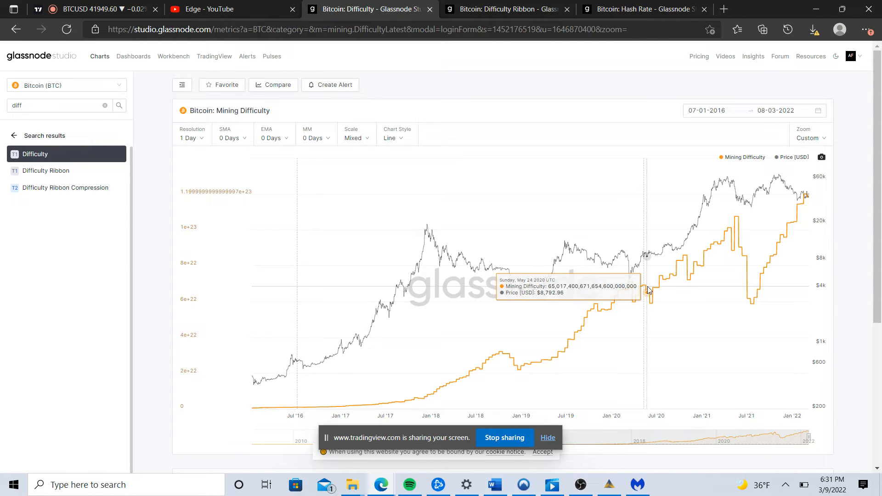
{"action": "mouse_move", "coordinate": [646, 292]}
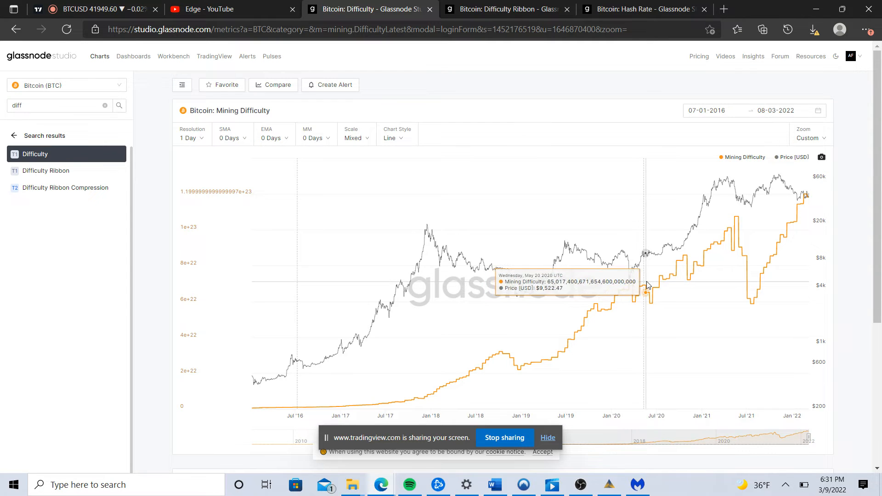
{"action": "mouse_move", "coordinate": [645, 285]}
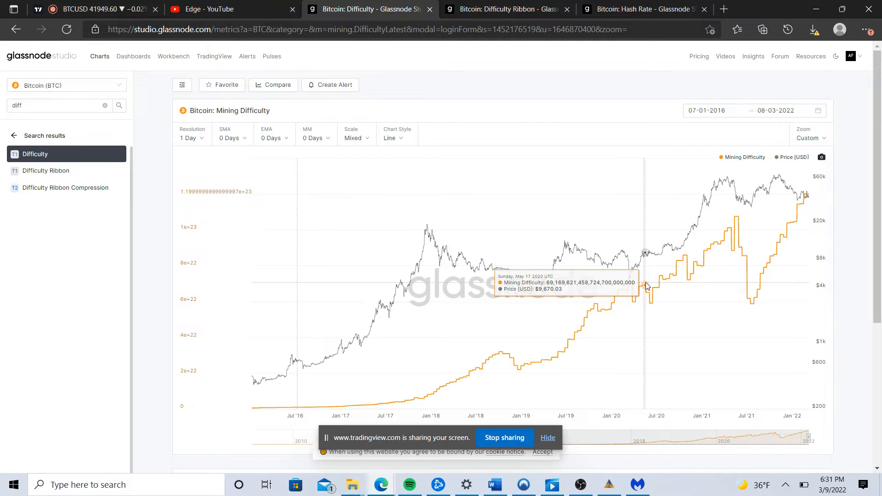
{"action": "mouse_move", "coordinate": [654, 284]}
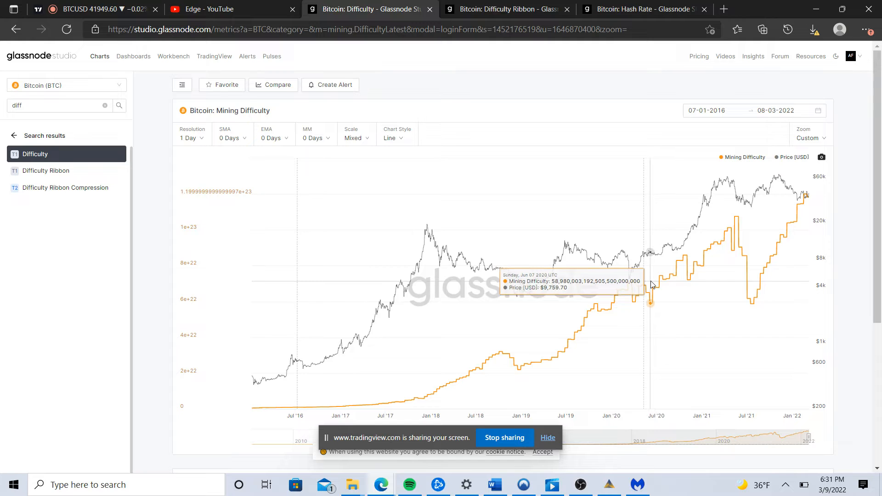
{"action": "mouse_move", "coordinate": [648, 284]}
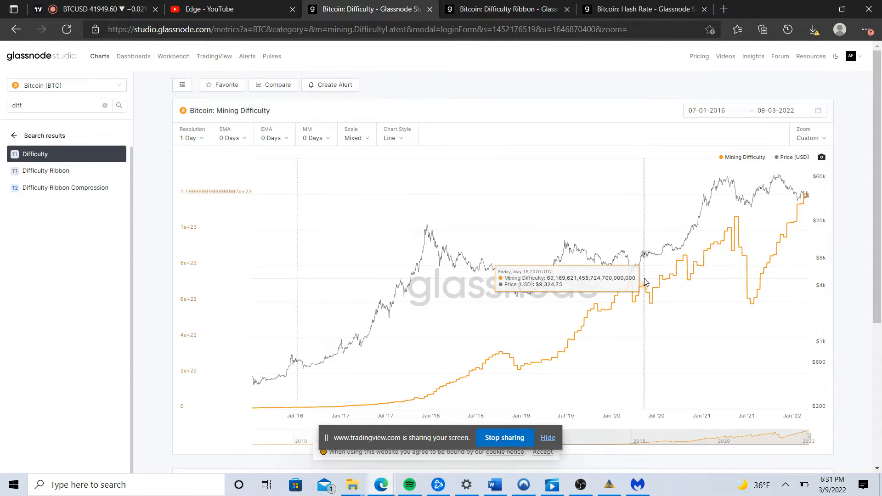
{"action": "mouse_move", "coordinate": [649, 283]}
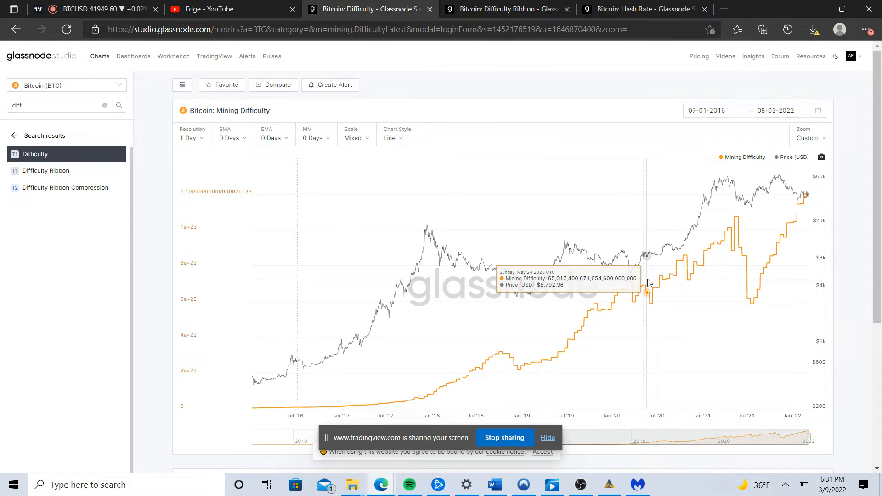
{"action": "mouse_move", "coordinate": [643, 281]}
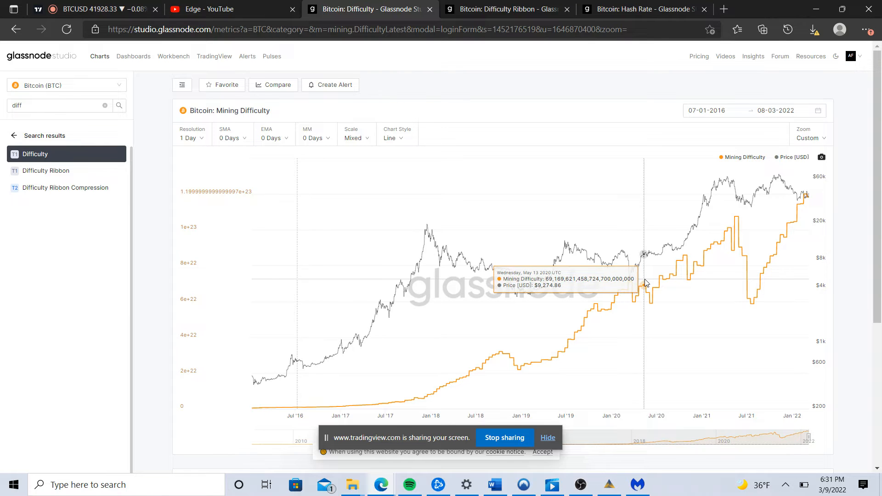
{"action": "mouse_move", "coordinate": [636, 281]}
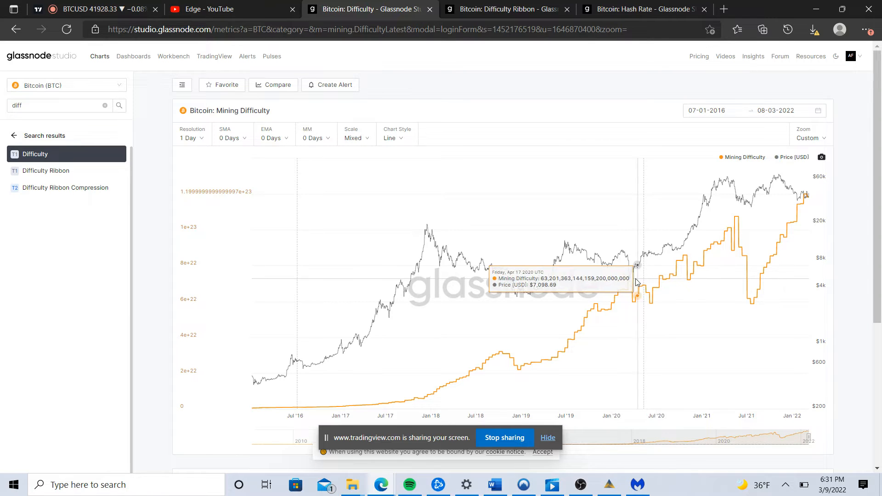
{"action": "mouse_move", "coordinate": [644, 312]}
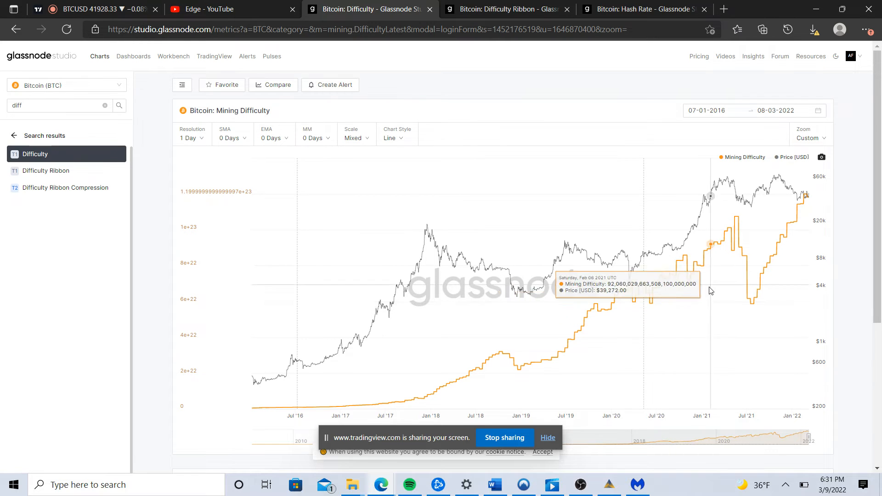
{"action": "mouse_move", "coordinate": [647, 325]}
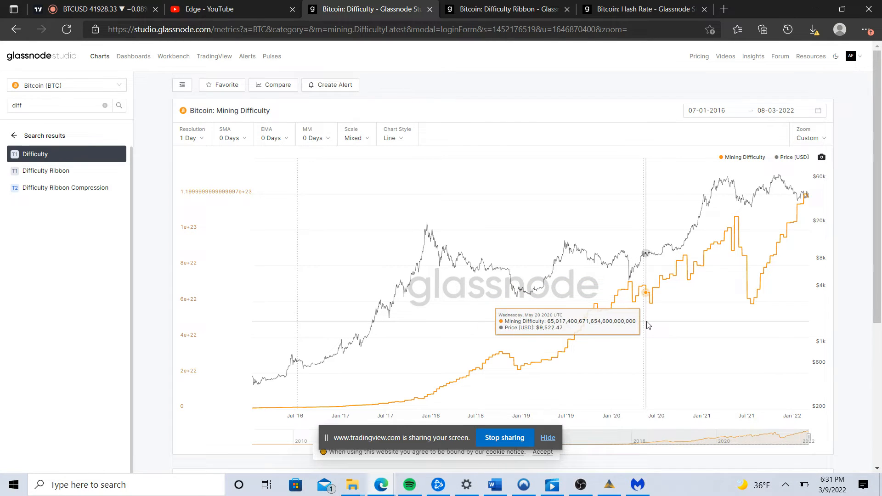
{"action": "mouse_move", "coordinate": [656, 320]}
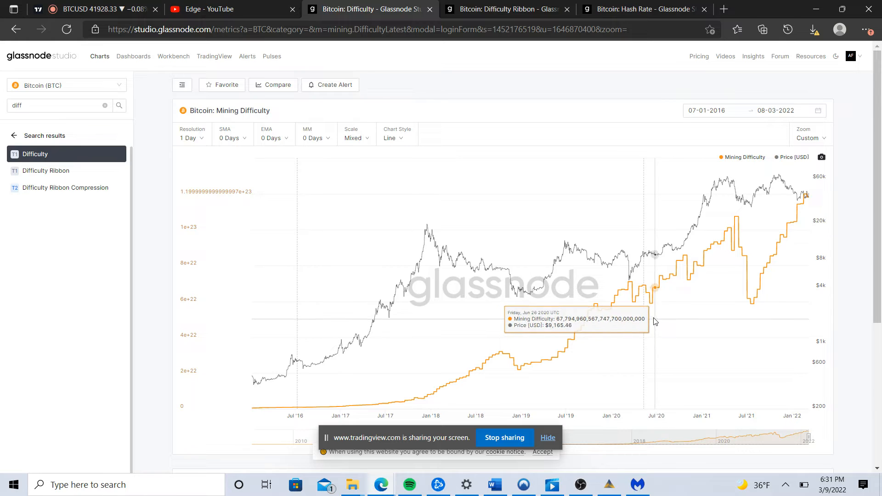
{"action": "mouse_move", "coordinate": [650, 303]}
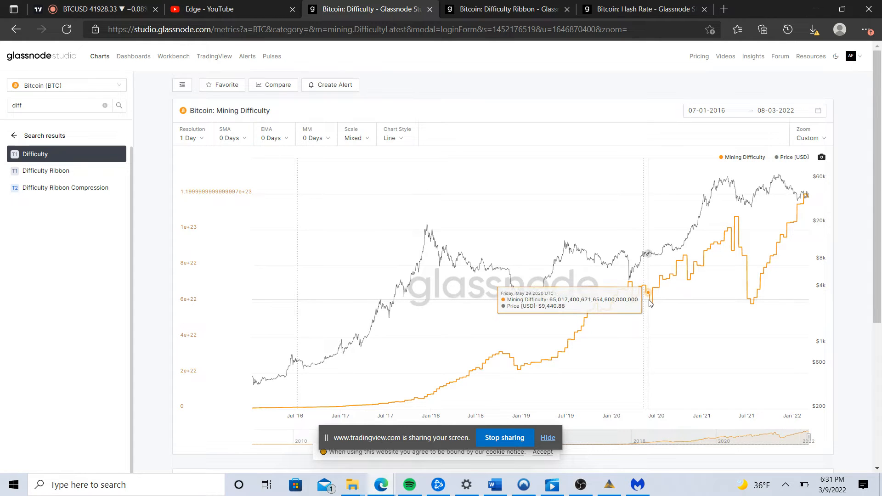
{"action": "mouse_move", "coordinate": [654, 309]}
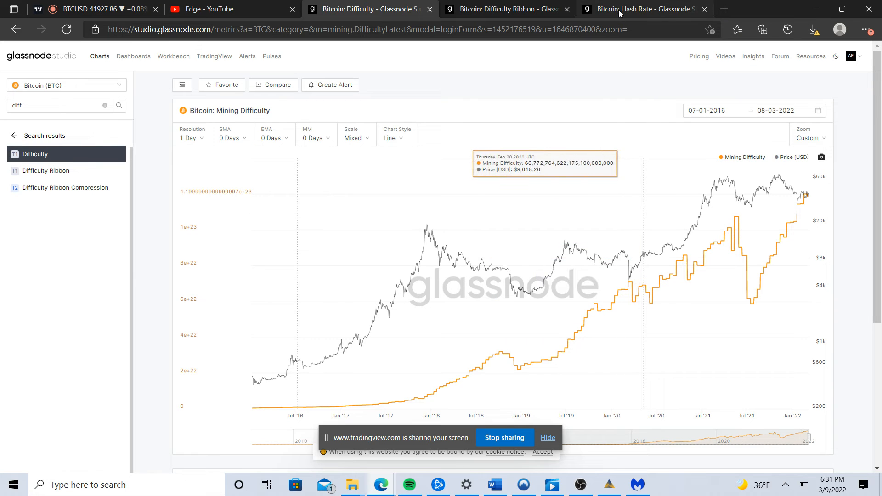
Return to the Bitcoin mean hash rate chart to read the May 2020 value against price
{"action": "left_click", "coordinate": [650, 8]}
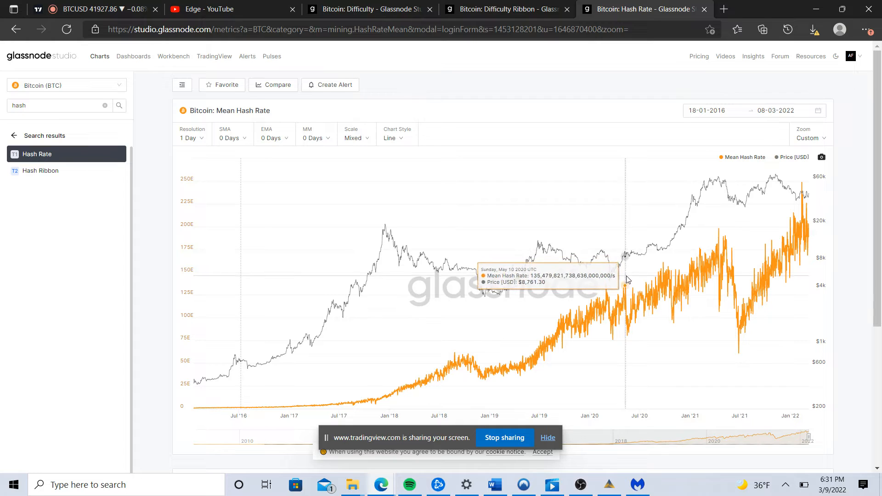
{"action": "mouse_move", "coordinate": [631, 289]}
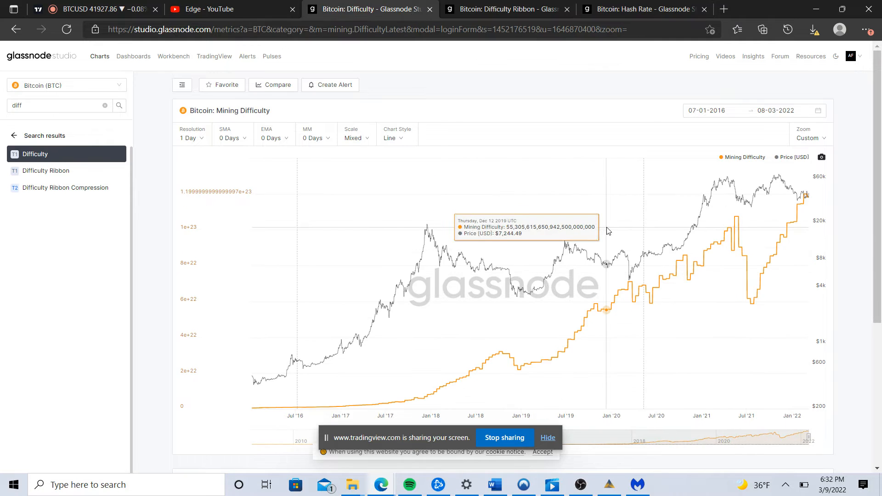
{"action": "mouse_move", "coordinate": [650, 267]}
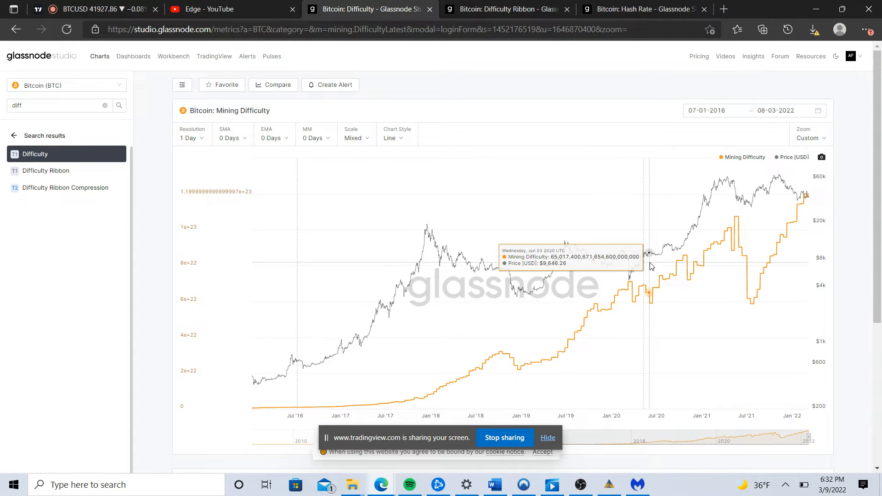
{"action": "mouse_move", "coordinate": [648, 316]}
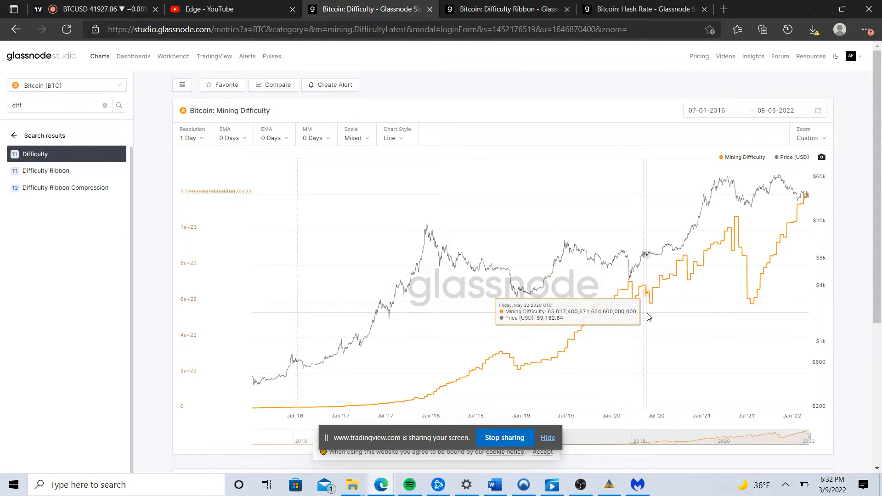
{"action": "mouse_move", "coordinate": [656, 334]}
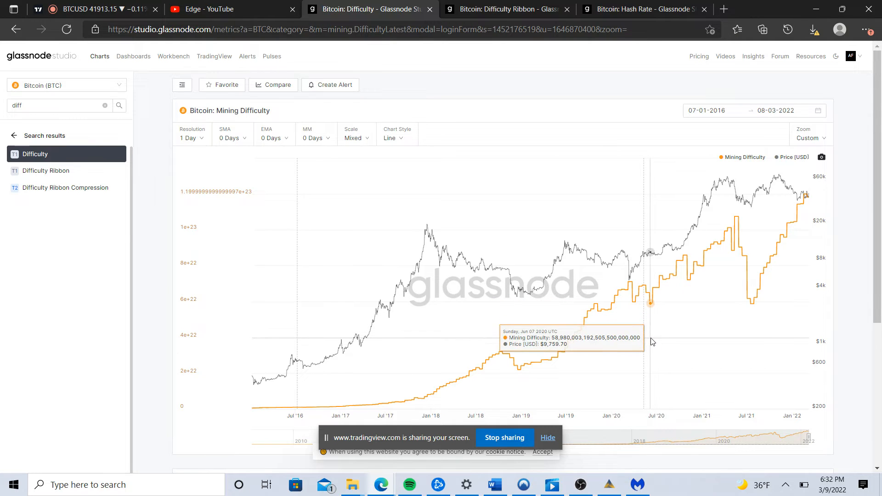
{"action": "mouse_move", "coordinate": [628, 294]}
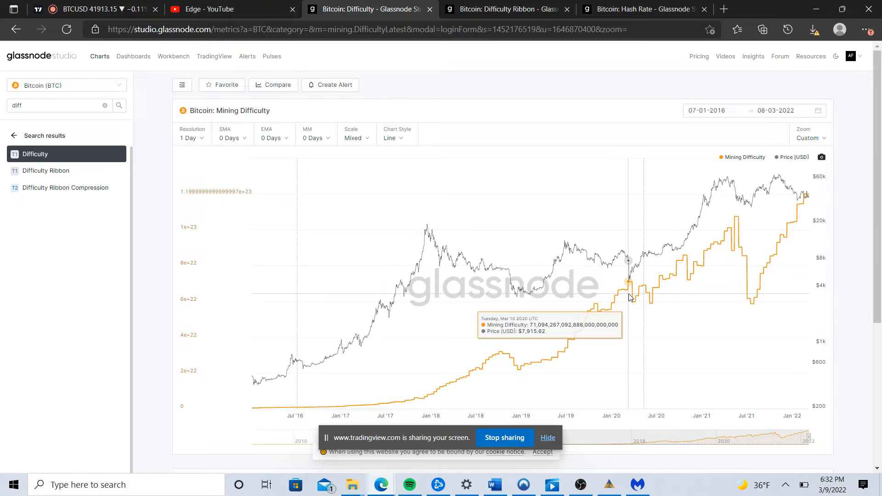
{"action": "mouse_move", "coordinate": [504, 287]}
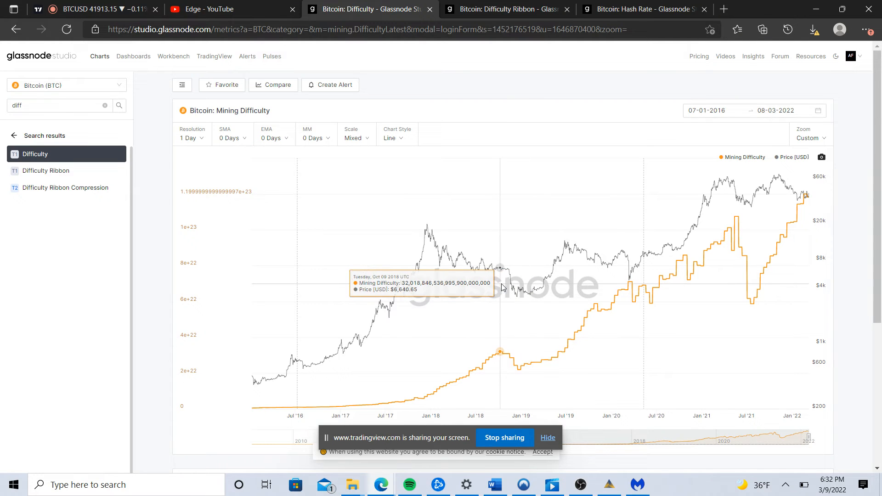
{"action": "mouse_move", "coordinate": [509, 287]}
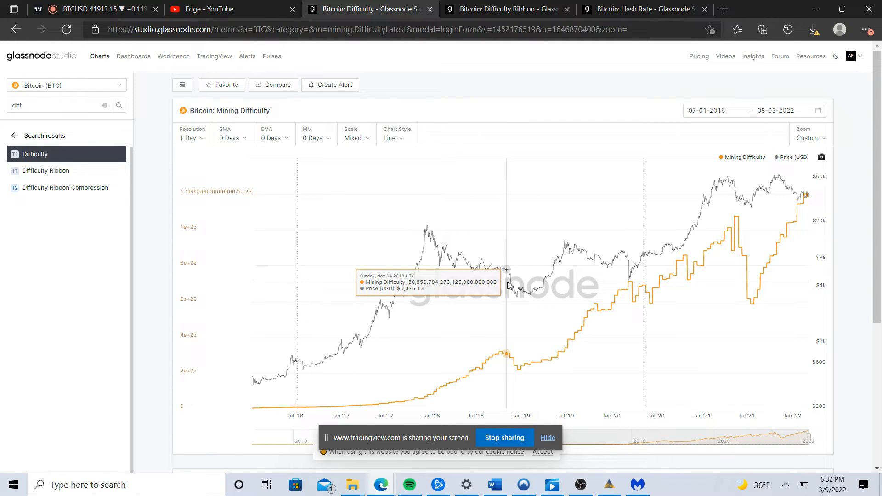
{"action": "mouse_move", "coordinate": [508, 285]}
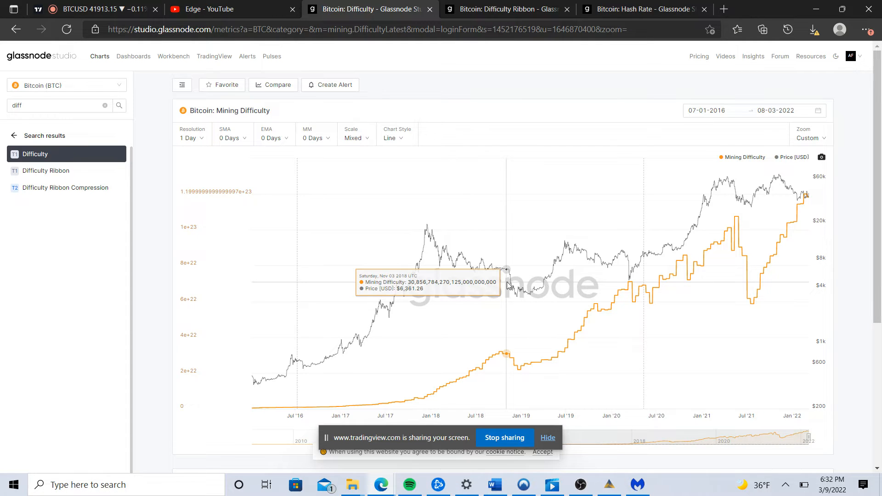
{"action": "mouse_move", "coordinate": [517, 273]}
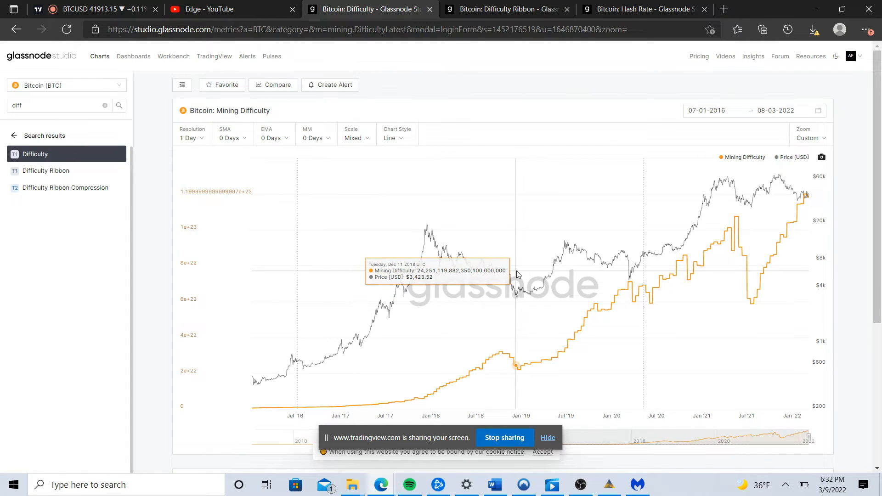
{"action": "mouse_move", "coordinate": [508, 272]}
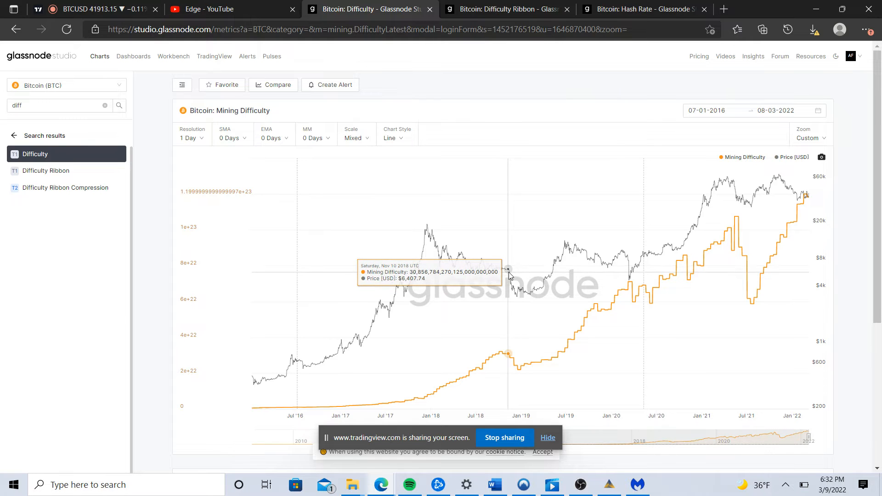
{"action": "mouse_move", "coordinate": [505, 278]}
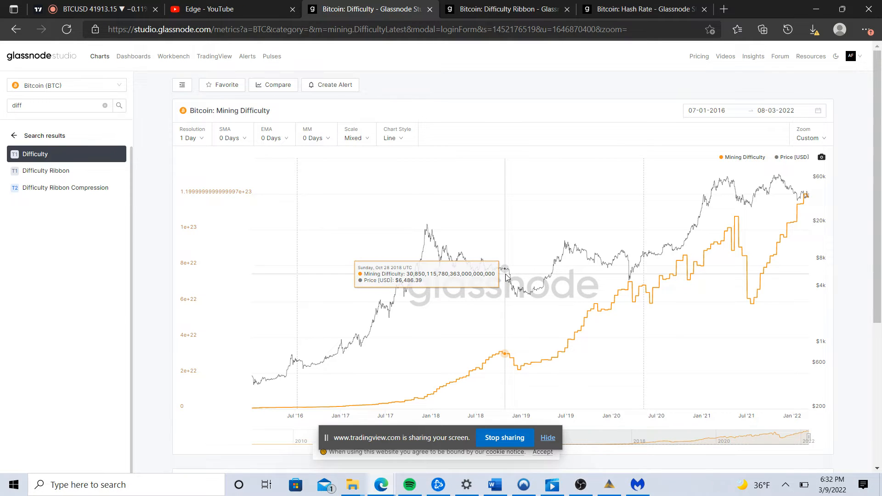
{"action": "mouse_move", "coordinate": [606, 233]}
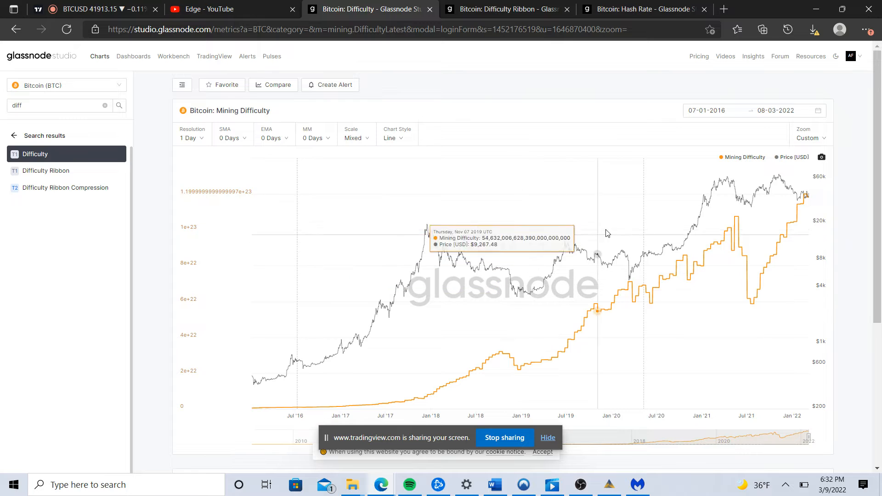
{"action": "mouse_move", "coordinate": [660, 223]}
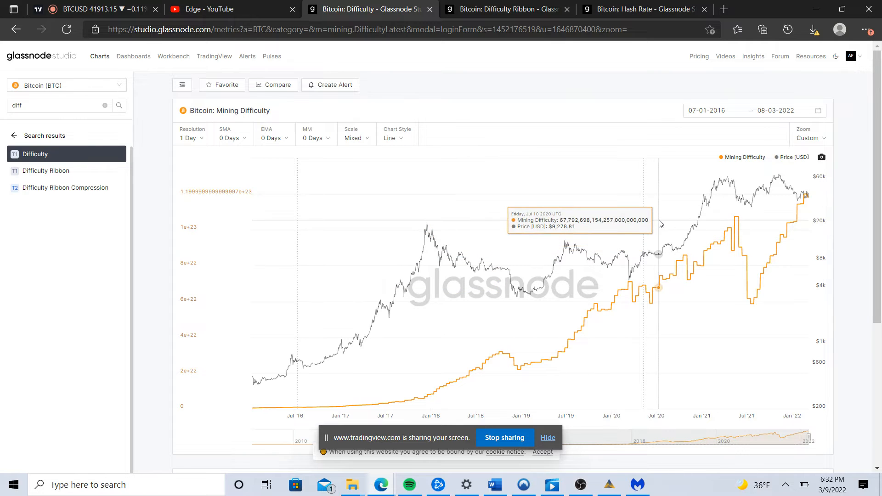
{"action": "mouse_move", "coordinate": [646, 231]}
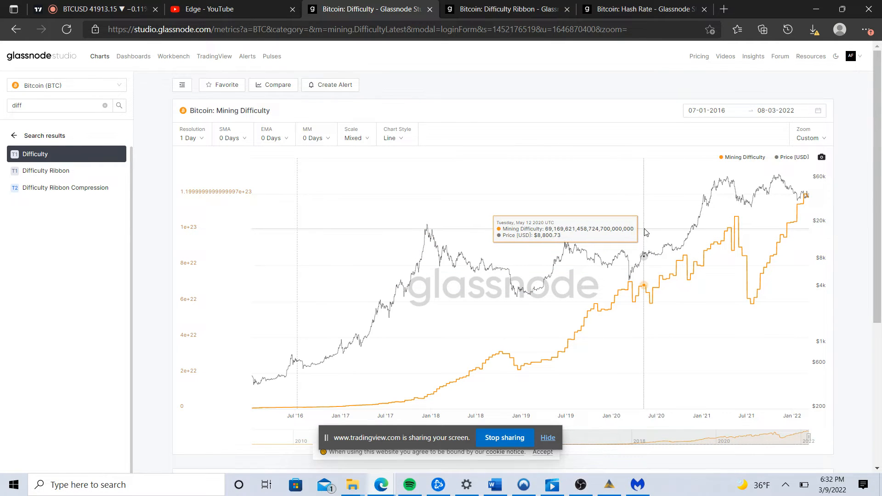
{"action": "mouse_move", "coordinate": [500, 277]}
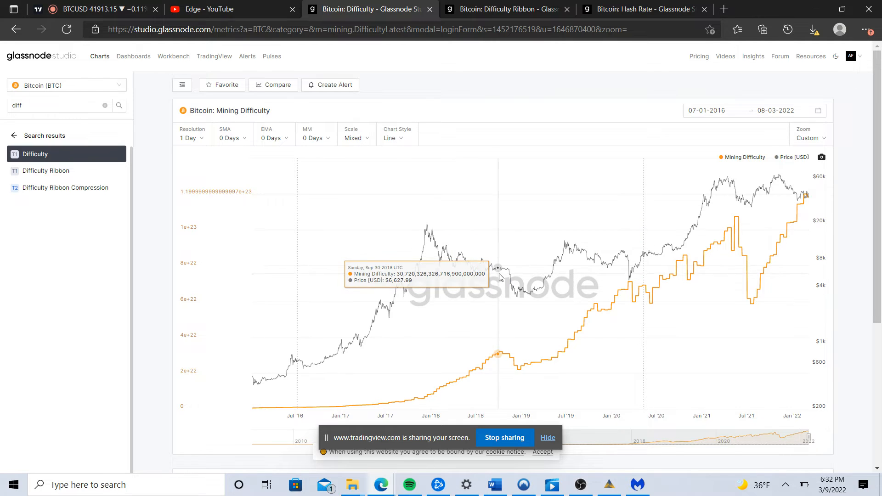
{"action": "mouse_move", "coordinate": [511, 322]}
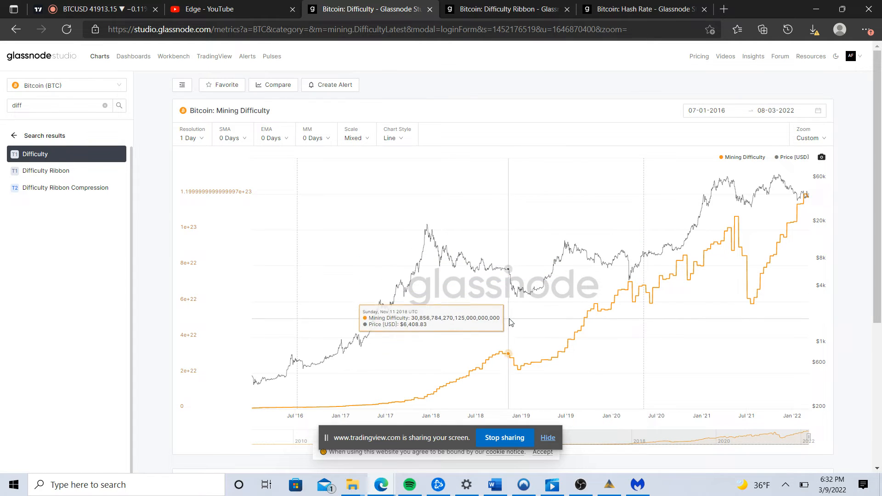
{"action": "mouse_move", "coordinate": [518, 369]}
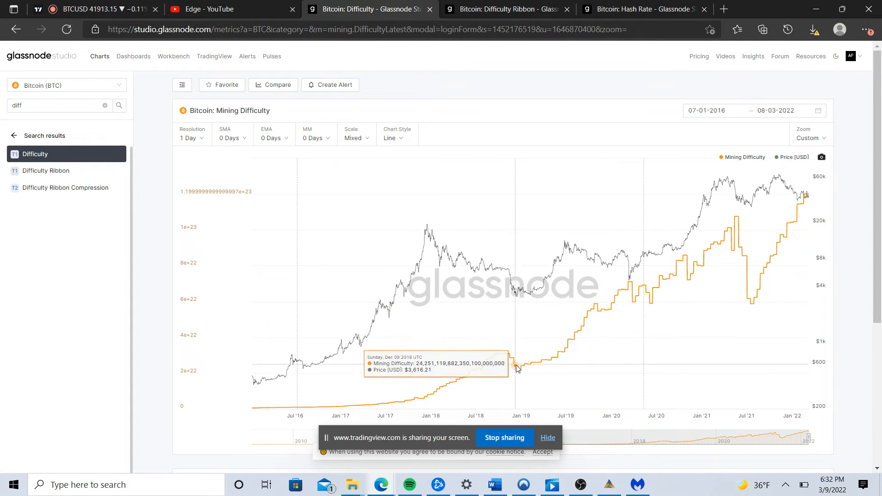
{"action": "left_click", "coordinate": [644, 8]}
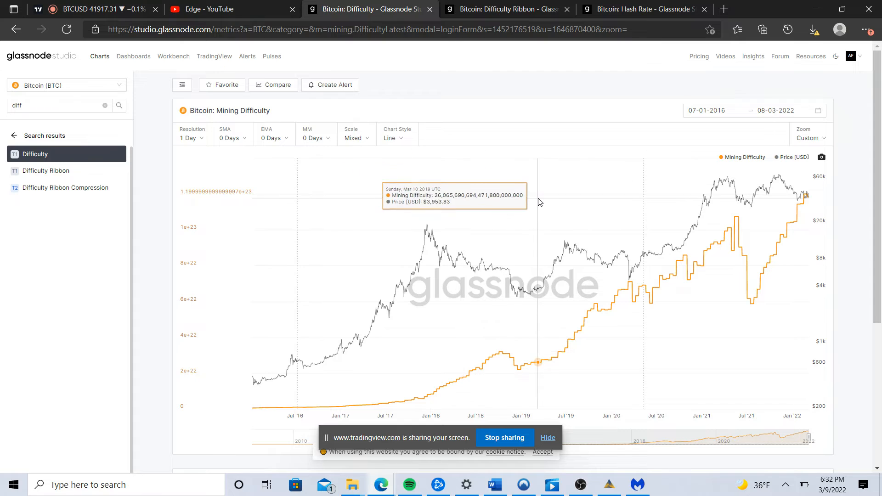
{"action": "mouse_move", "coordinate": [652, 221]}
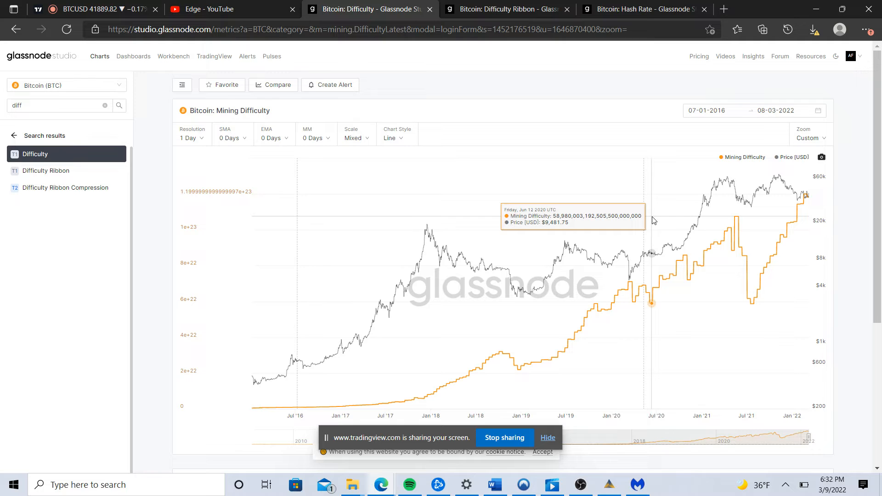
{"action": "mouse_move", "coordinate": [650, 237]}
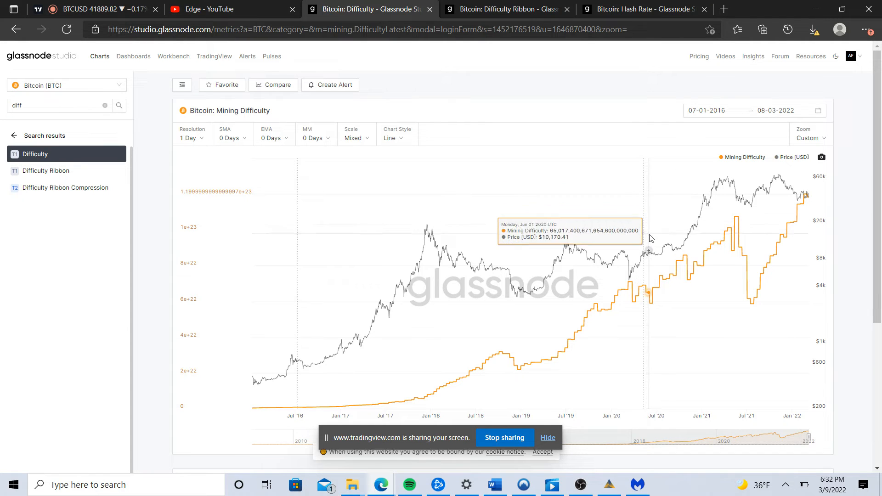
{"action": "mouse_move", "coordinate": [639, 259]}
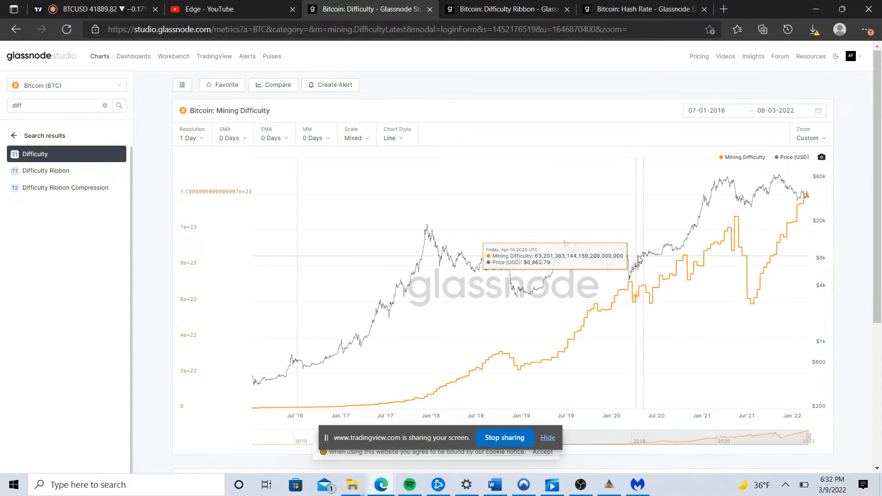
{"action": "mouse_move", "coordinate": [646, 263]}
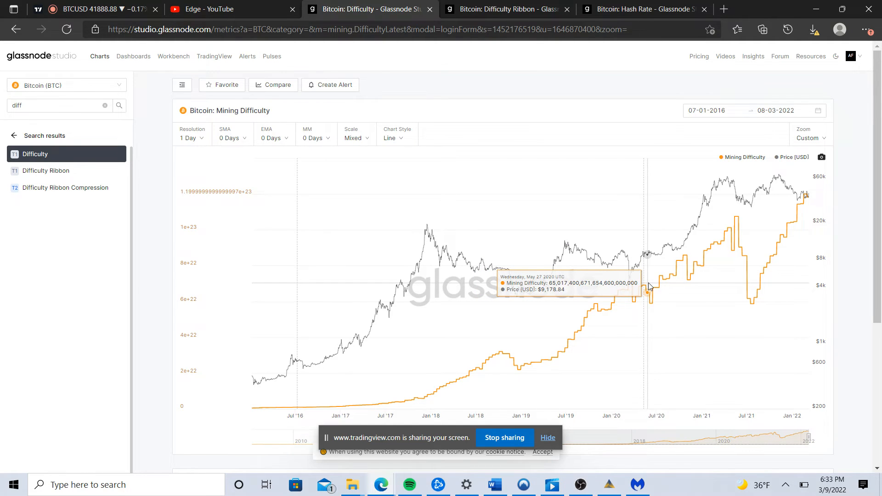
{"action": "mouse_move", "coordinate": [662, 282]}
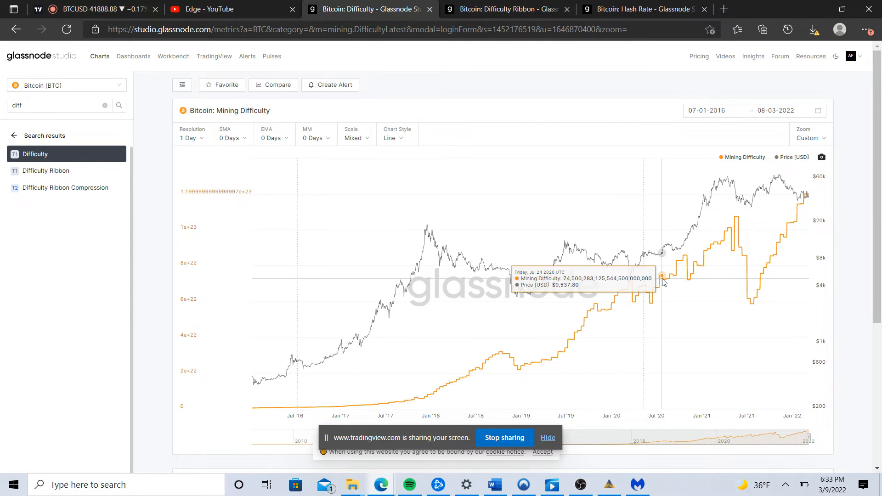
{"action": "mouse_move", "coordinate": [656, 284]}
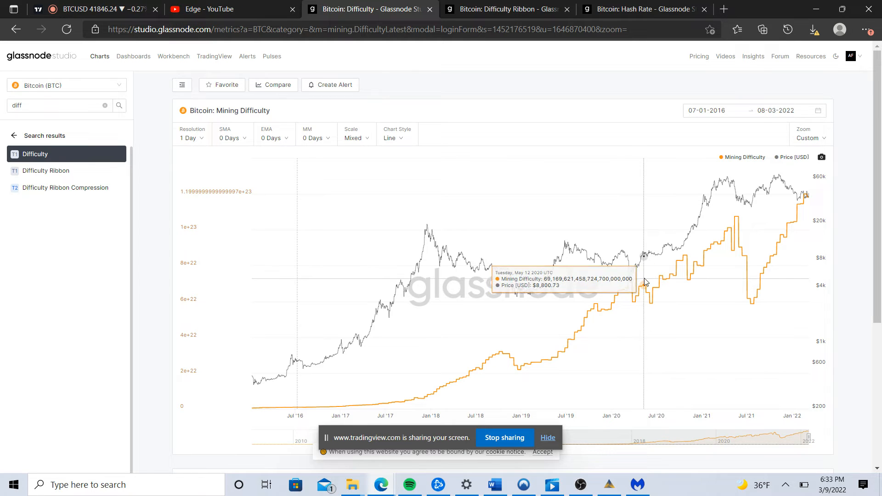
{"action": "mouse_move", "coordinate": [695, 251]}
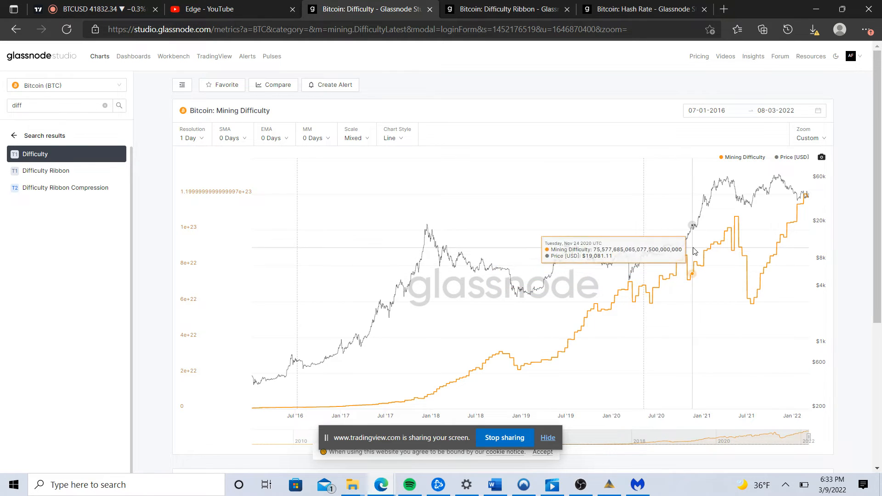
{"action": "mouse_move", "coordinate": [654, 260]}
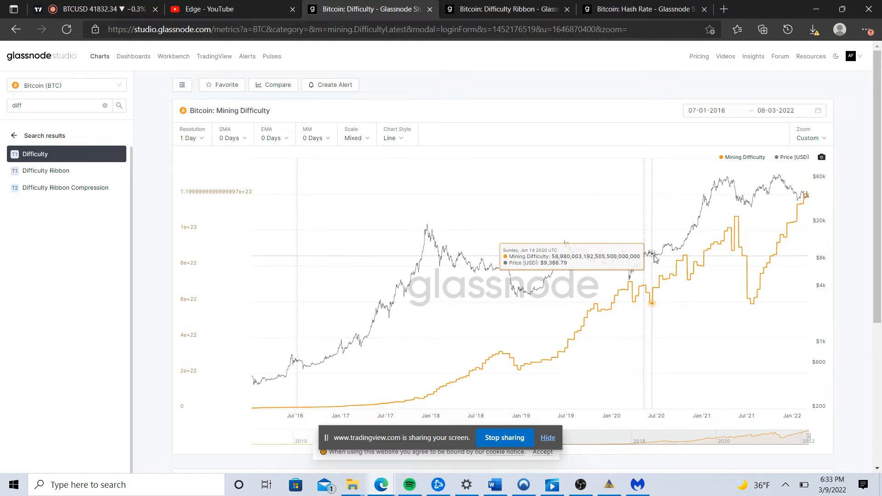
{"action": "mouse_move", "coordinate": [648, 263]}
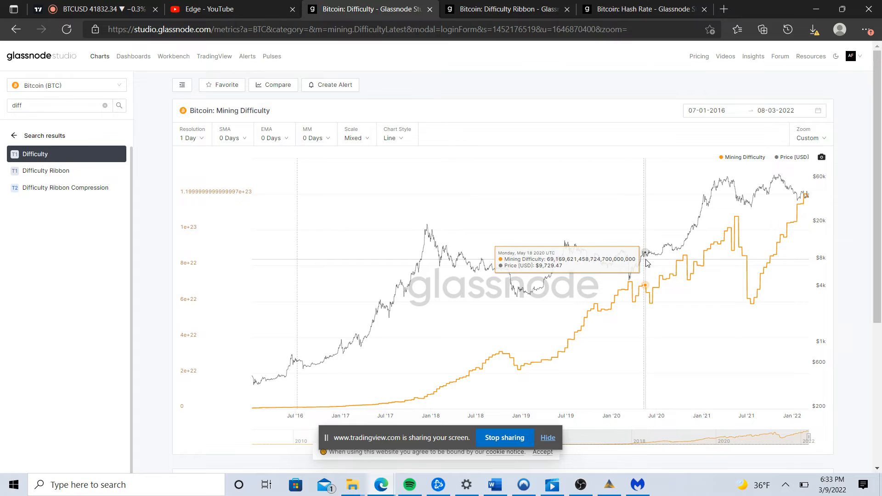
{"action": "mouse_move", "coordinate": [650, 258]}
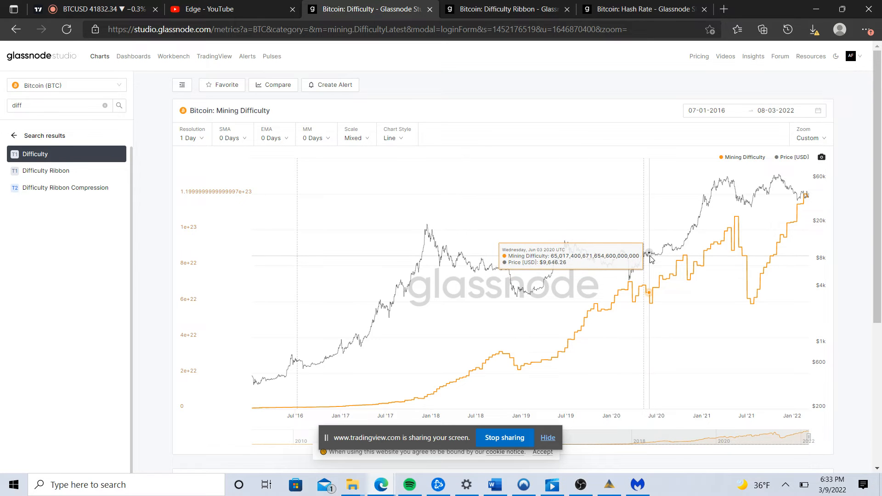
{"action": "mouse_move", "coordinate": [653, 253]}
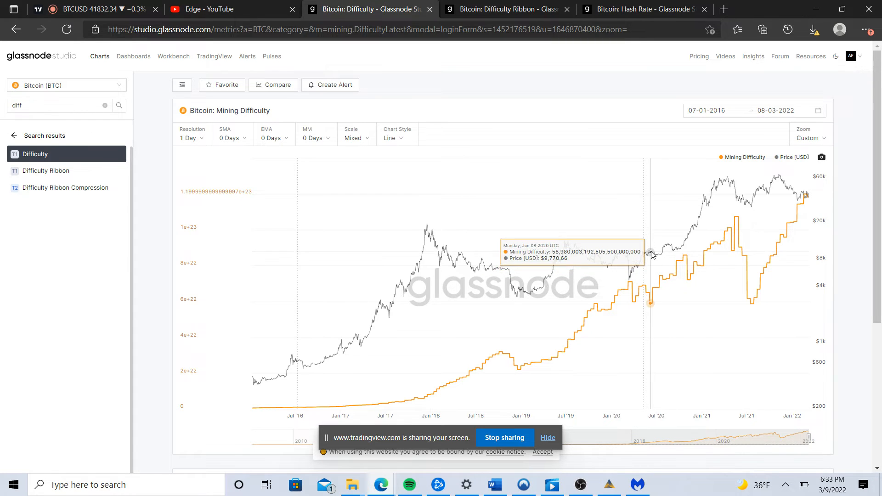
{"action": "mouse_move", "coordinate": [655, 257]}
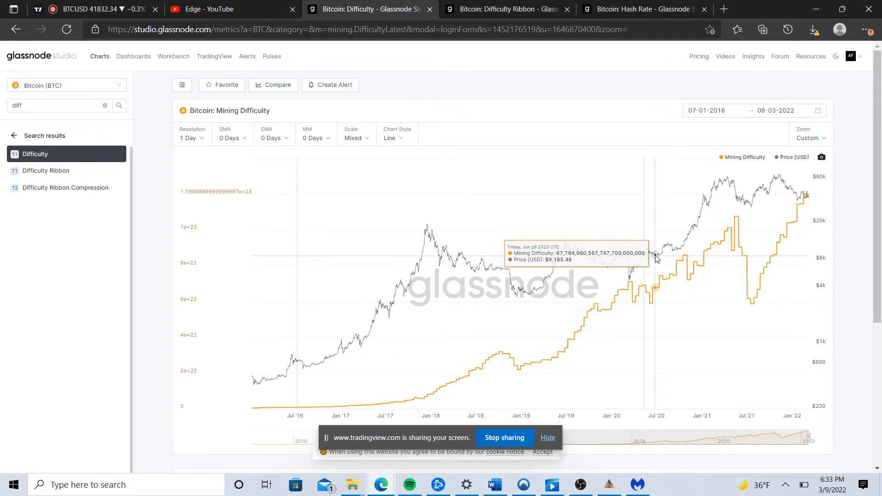
{"action": "mouse_move", "coordinate": [653, 254]}
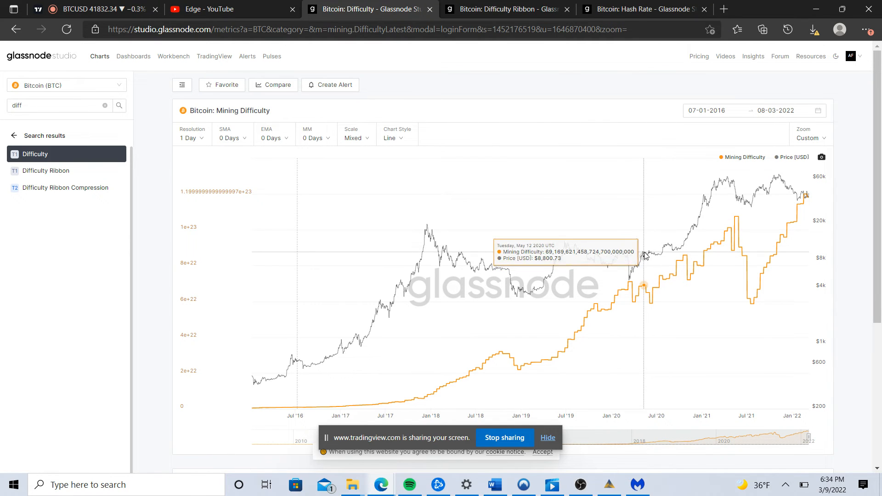
{"action": "mouse_move", "coordinate": [656, 259]}
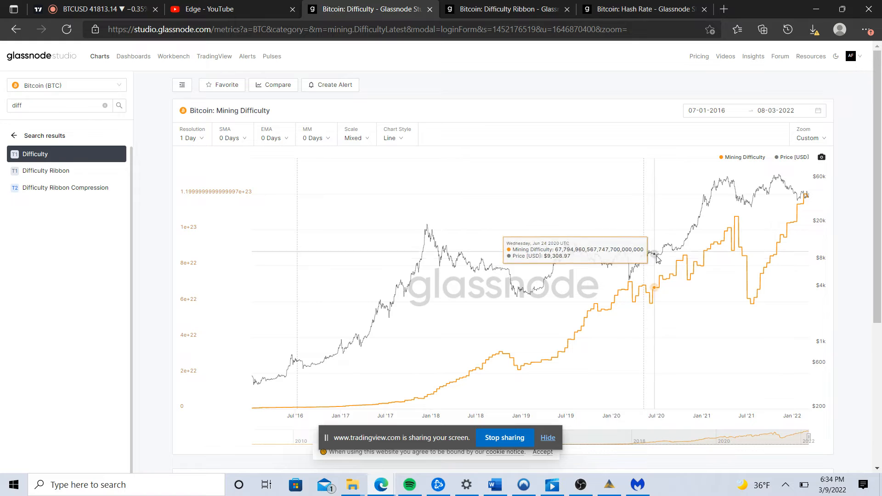
{"action": "mouse_move", "coordinate": [666, 249]}
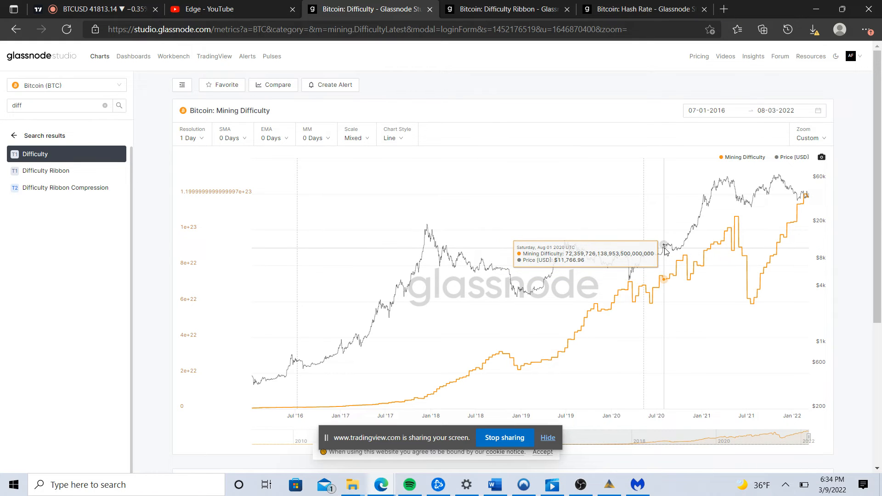
{"action": "mouse_move", "coordinate": [511, 281]}
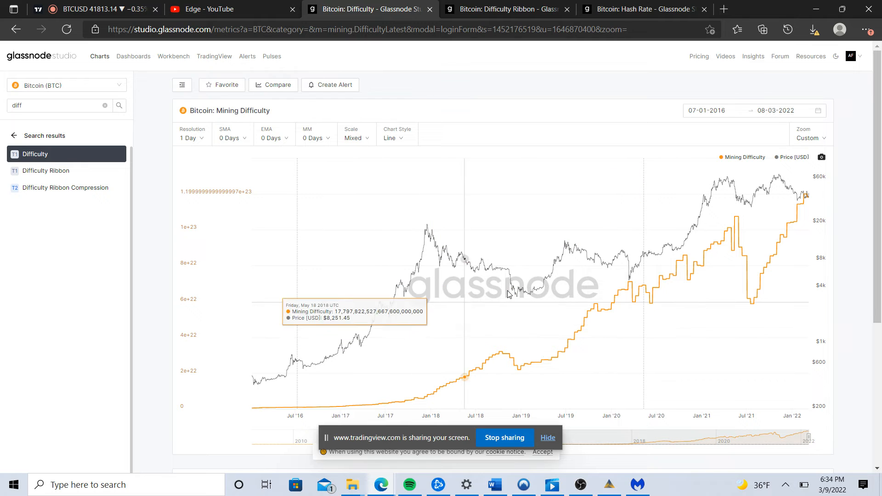
{"action": "mouse_move", "coordinate": [770, 215]}
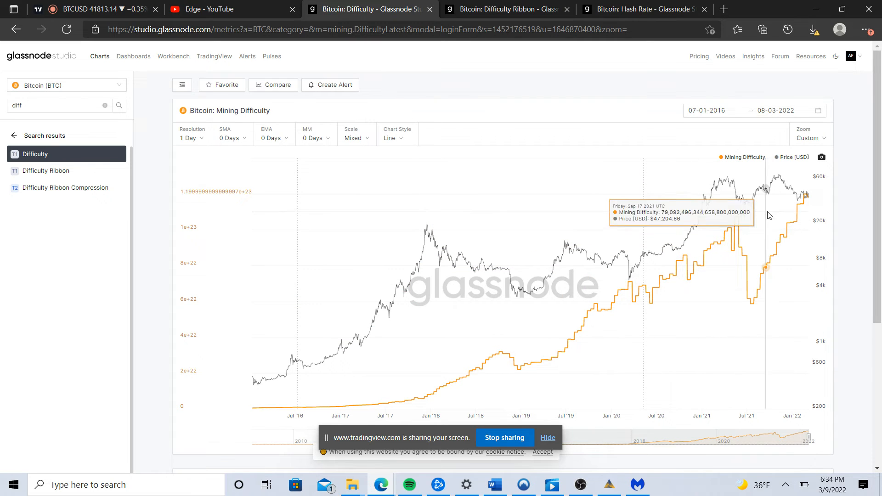
{"action": "mouse_move", "coordinate": [614, 257]}
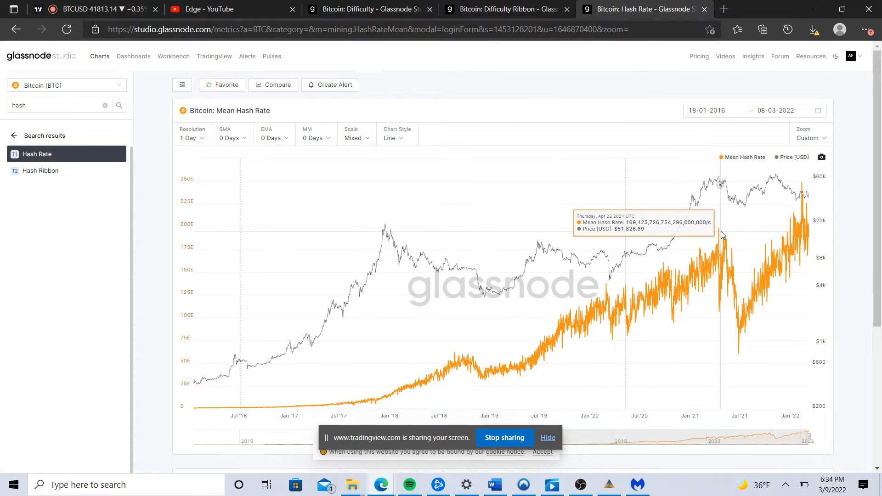
{"action": "mouse_move", "coordinate": [808, 185]}
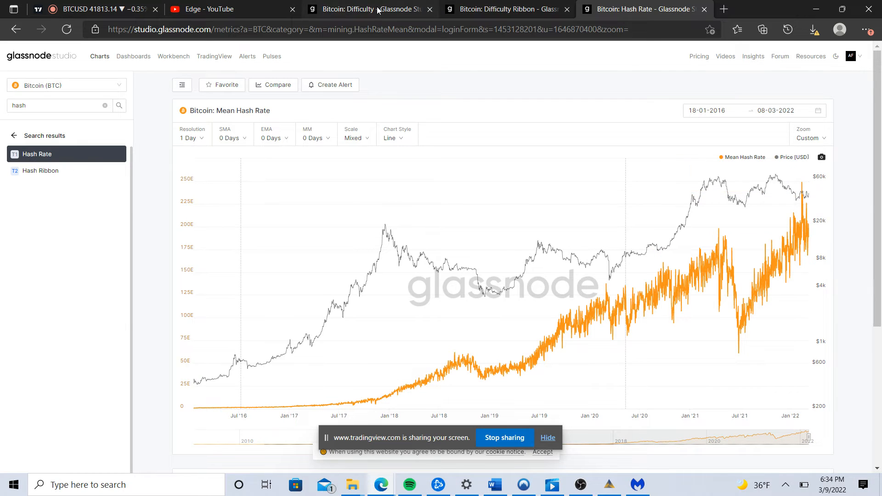
Go back to the Bitcoin mining difficulty chart showing the March 2022 reading
{"action": "left_click", "coordinate": [375, 8]}
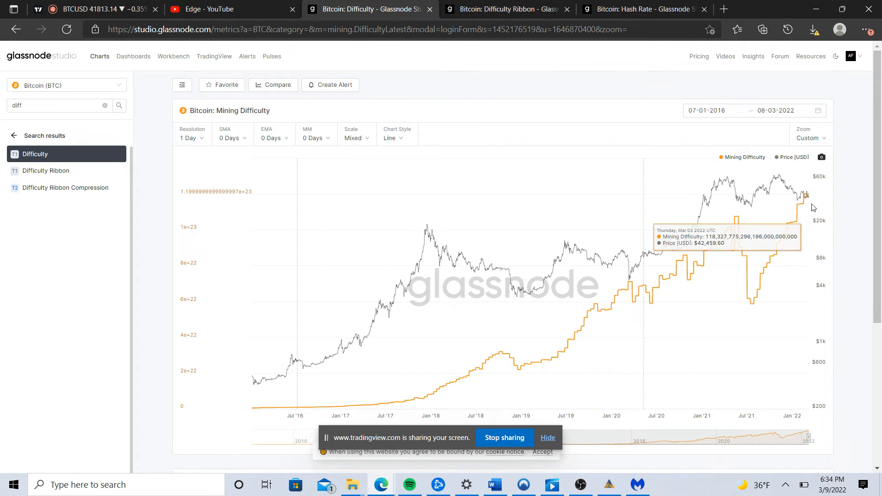
{"action": "mouse_move", "coordinate": [772, 213]}
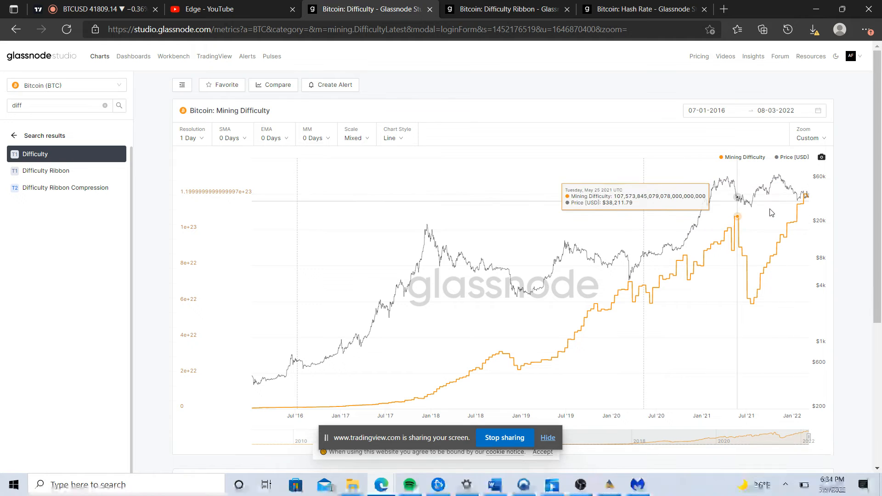
{"action": "mouse_move", "coordinate": [807, 200]}
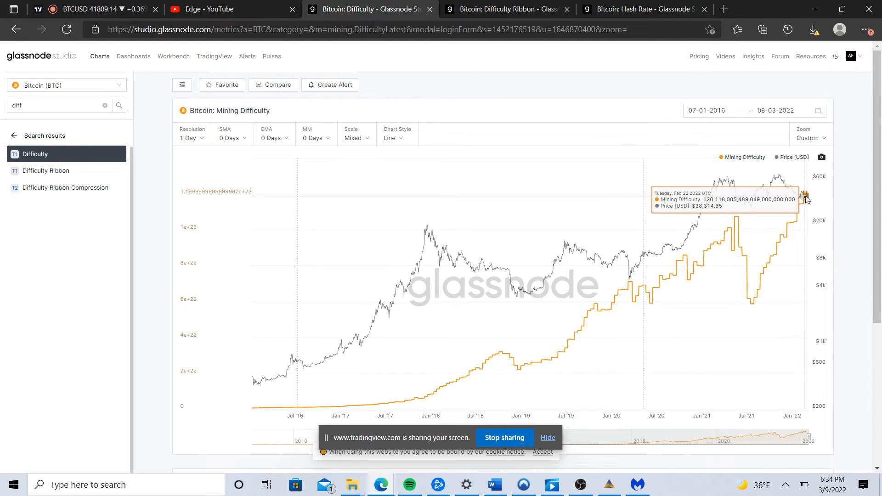
{"action": "mouse_move", "coordinate": [793, 200]}
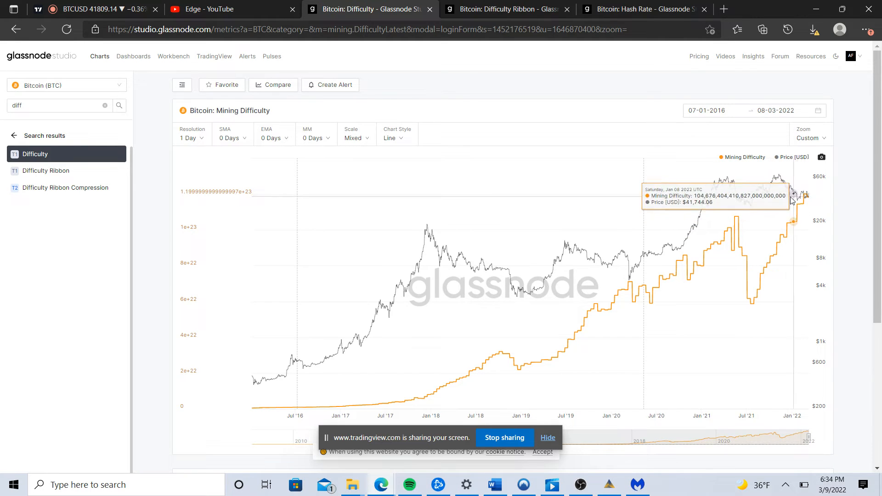
{"action": "mouse_move", "coordinate": [773, 181]}
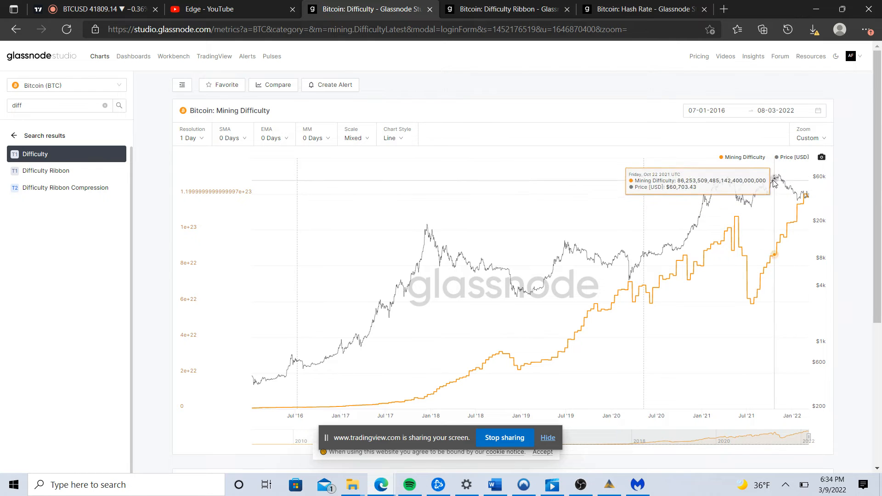
{"action": "mouse_move", "coordinate": [801, 197]}
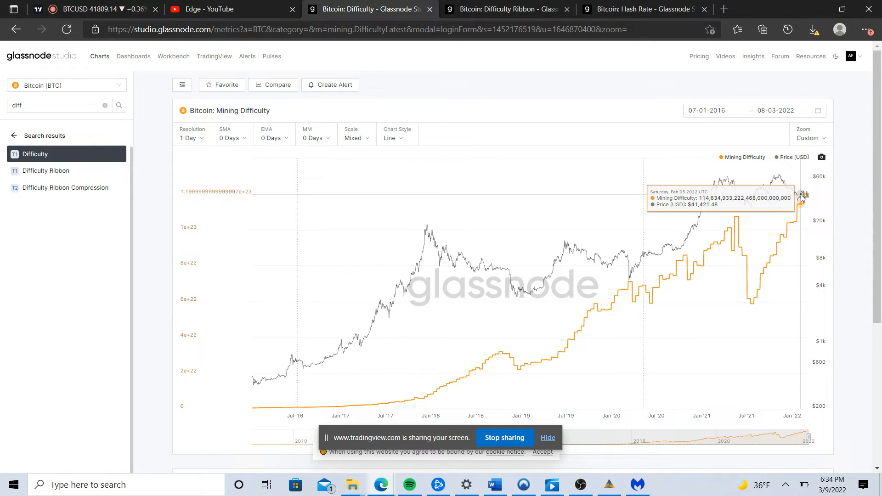
{"action": "mouse_move", "coordinate": [799, 199]}
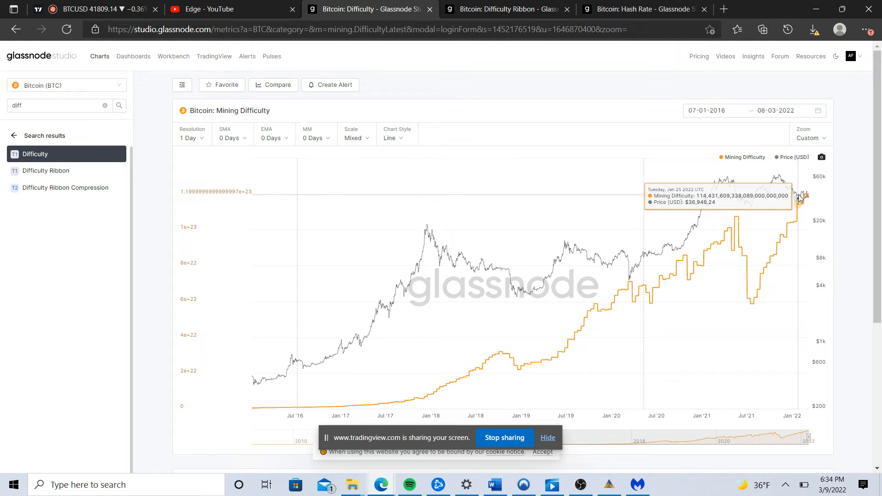
{"action": "mouse_move", "coordinate": [800, 196]}
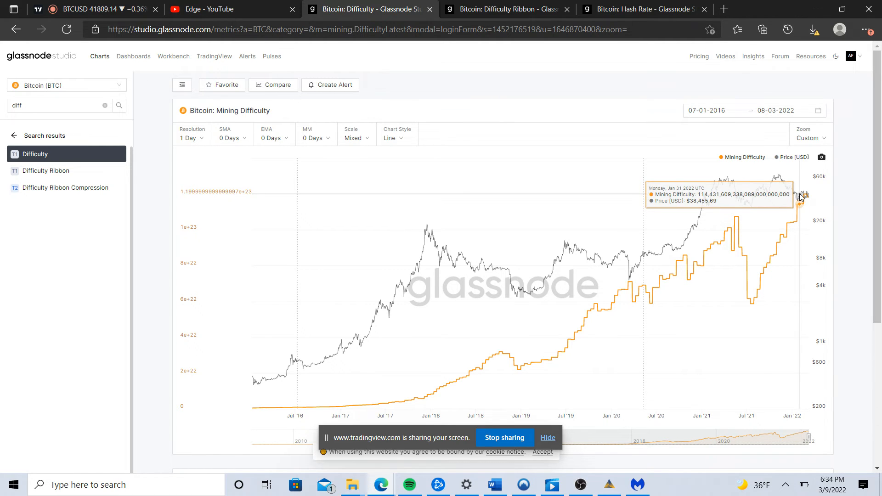
{"action": "mouse_move", "coordinate": [804, 195]}
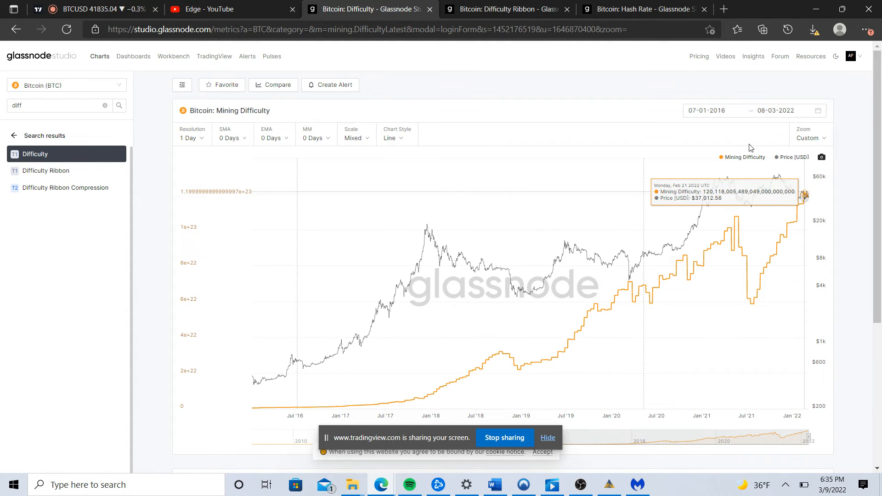
Bring up the Bitcoin Difficulty Ribbon chart of moving averages from June 2018 onward
{"action": "left_click", "coordinate": [46, 171]}
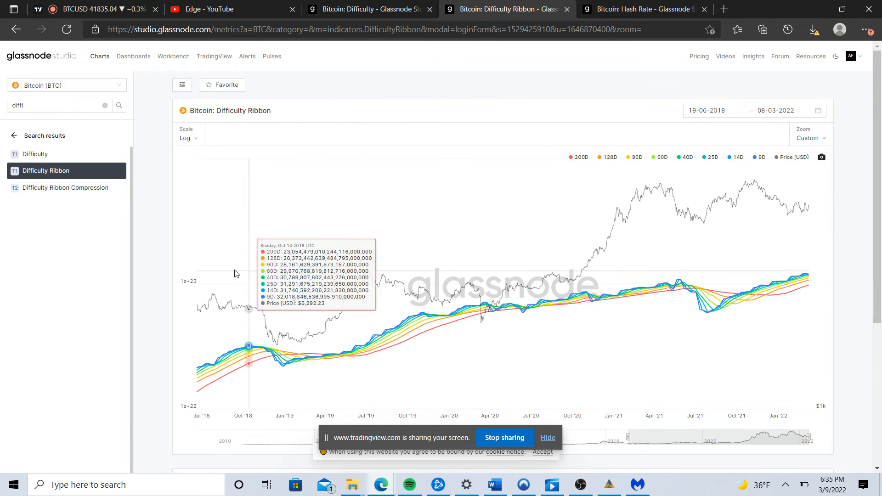
{"action": "mouse_move", "coordinate": [287, 308]}
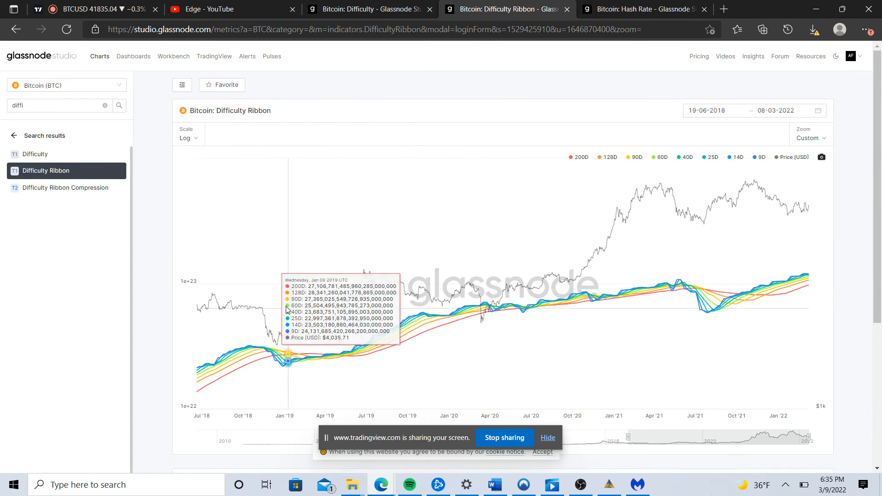
{"action": "mouse_move", "coordinate": [542, 290]}
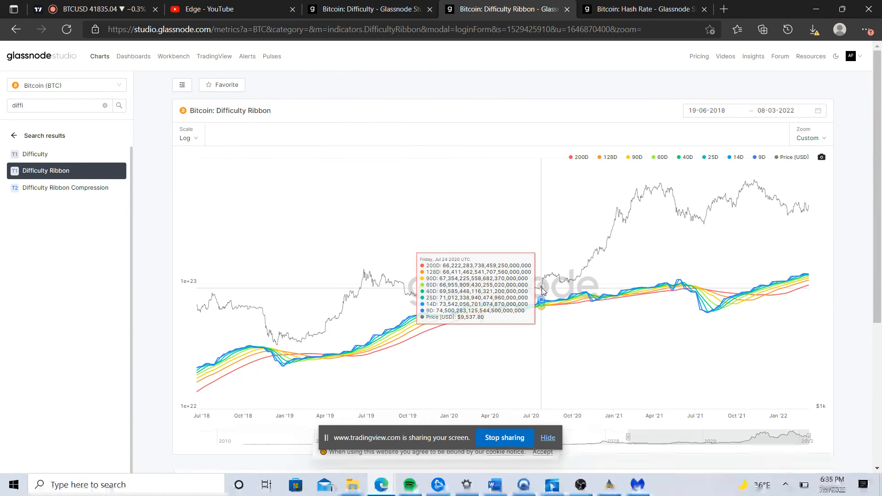
{"action": "mouse_move", "coordinate": [368, 298]}
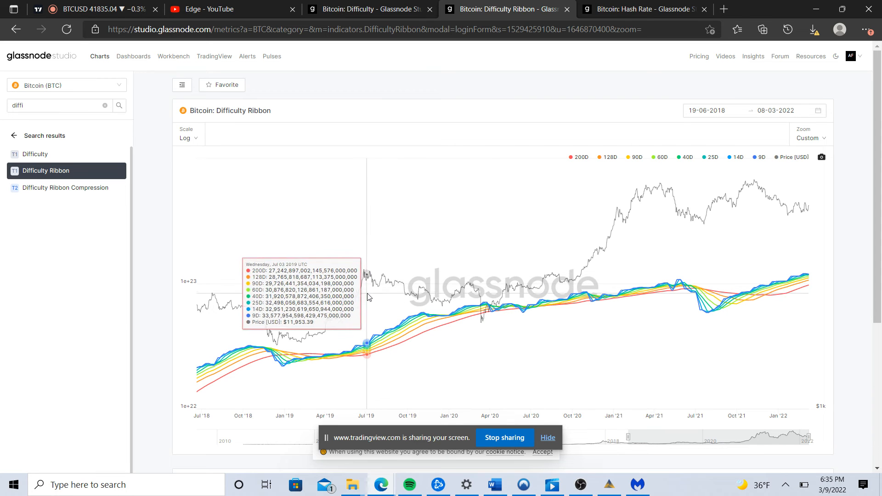
{"action": "mouse_move", "coordinate": [298, 320]}
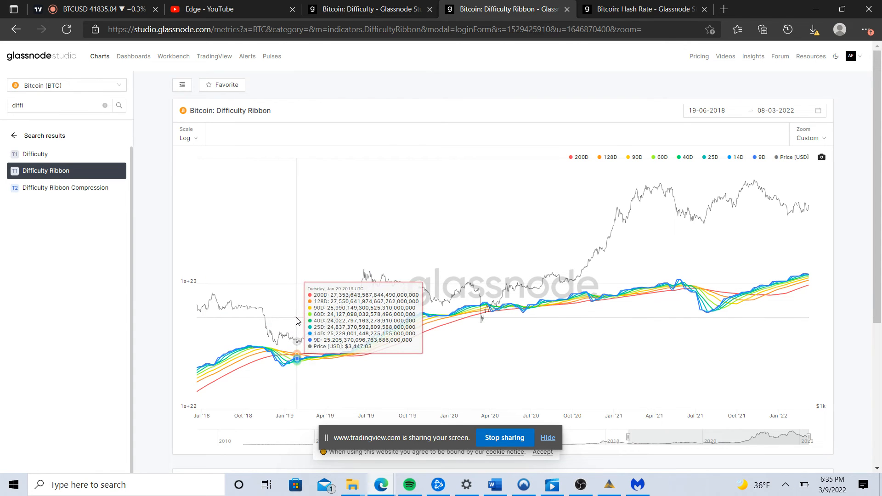
{"action": "mouse_move", "coordinate": [250, 251]}
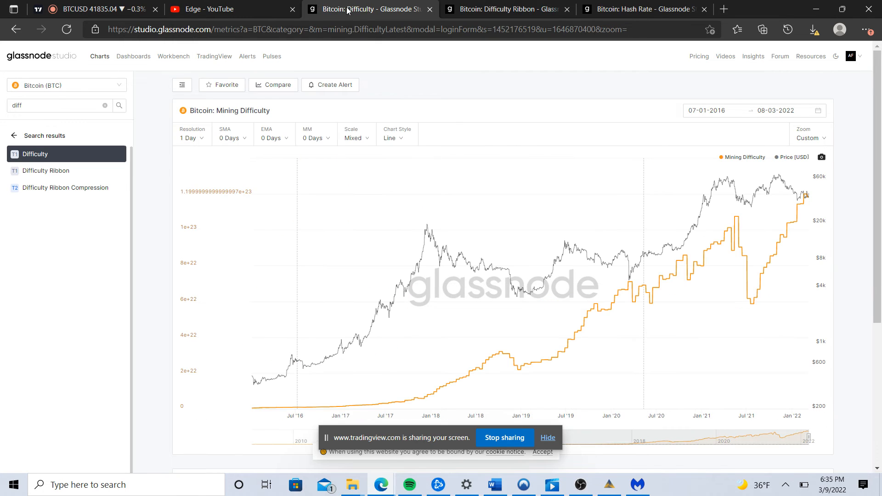
{"action": "mouse_move", "coordinate": [532, 234]}
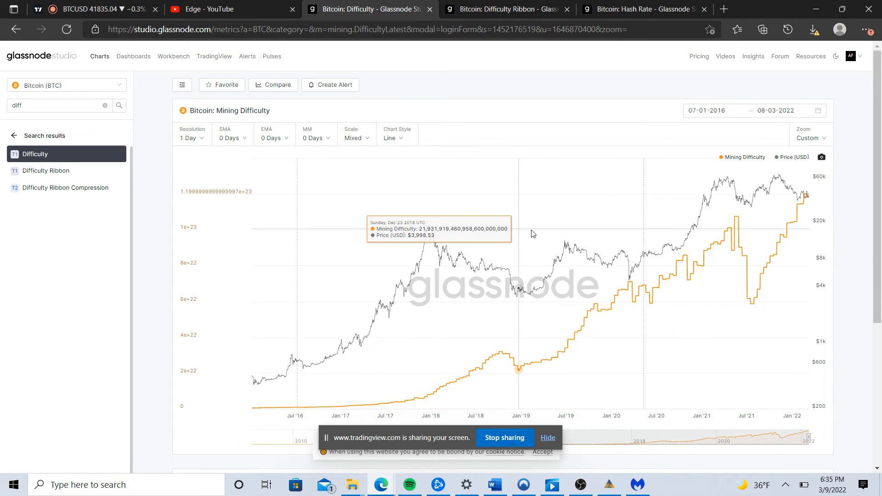
{"action": "mouse_move", "coordinate": [636, 215]}
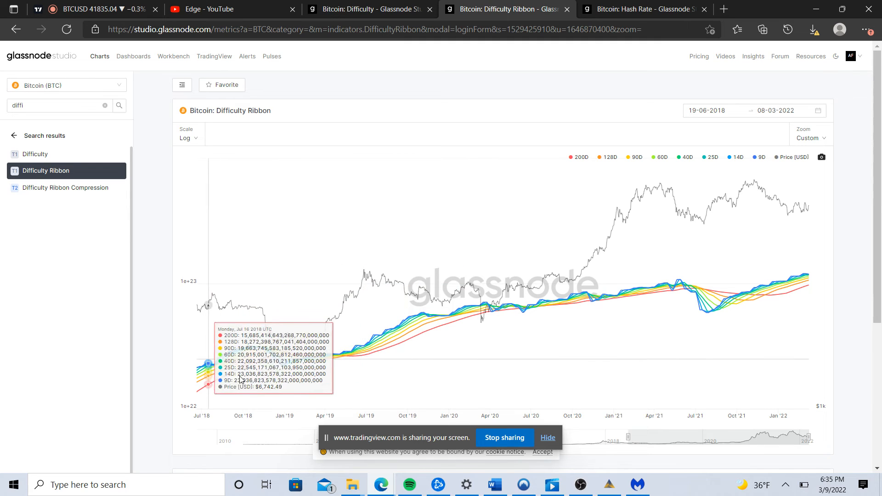
{"action": "mouse_move", "coordinate": [319, 356]}
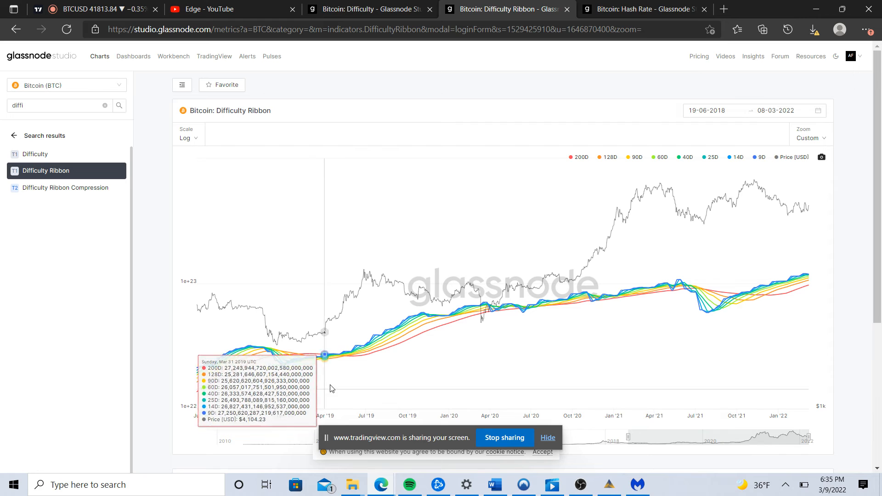
{"action": "mouse_move", "coordinate": [309, 384]}
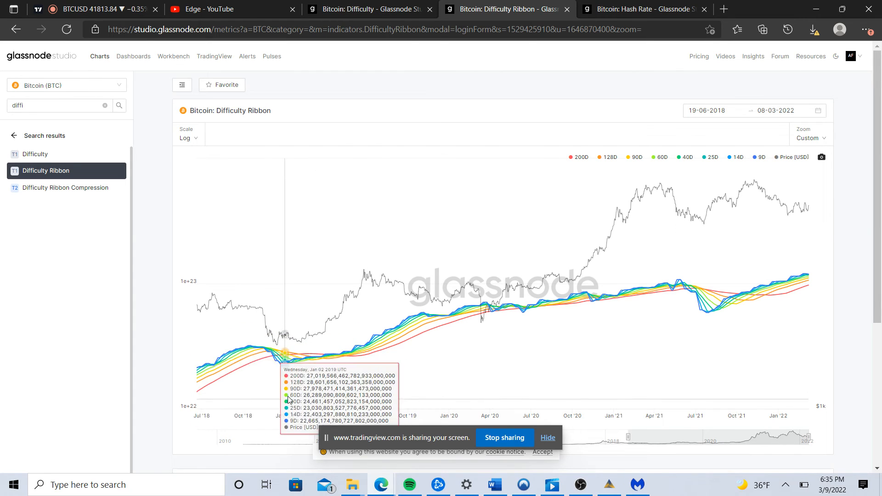
{"action": "mouse_move", "coordinate": [283, 393]}
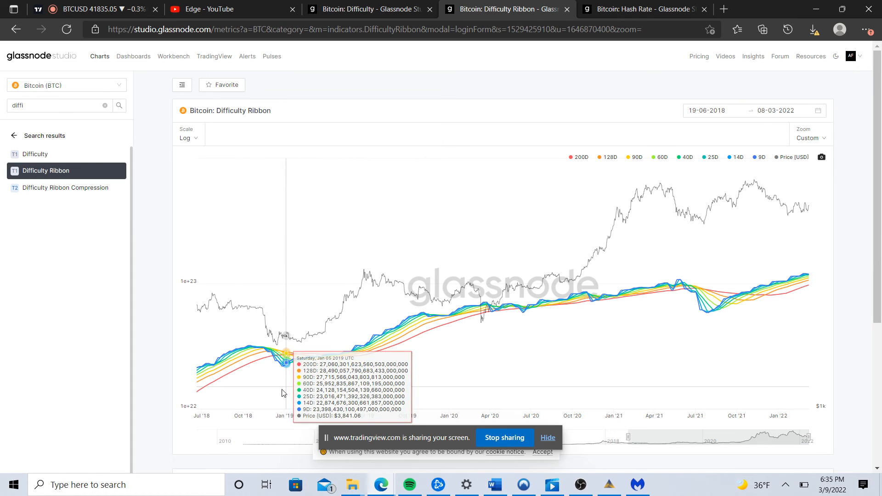
{"action": "mouse_move", "coordinate": [272, 337]}
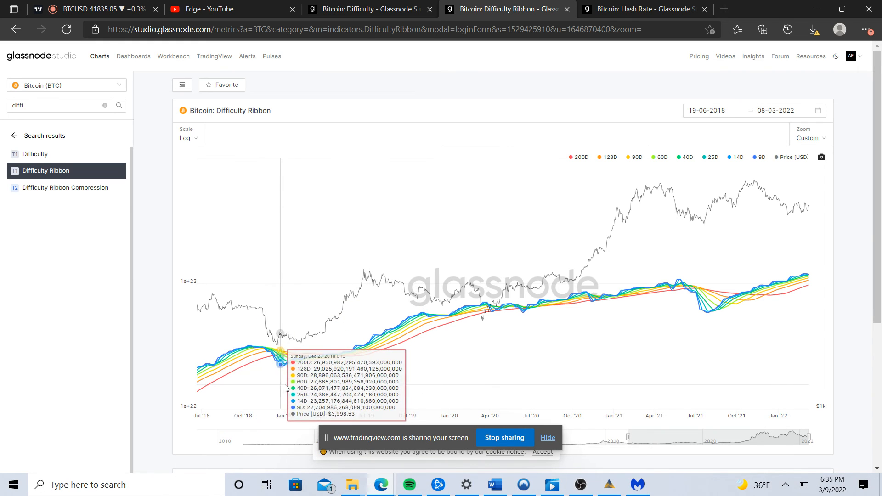
{"action": "mouse_move", "coordinate": [287, 388]}
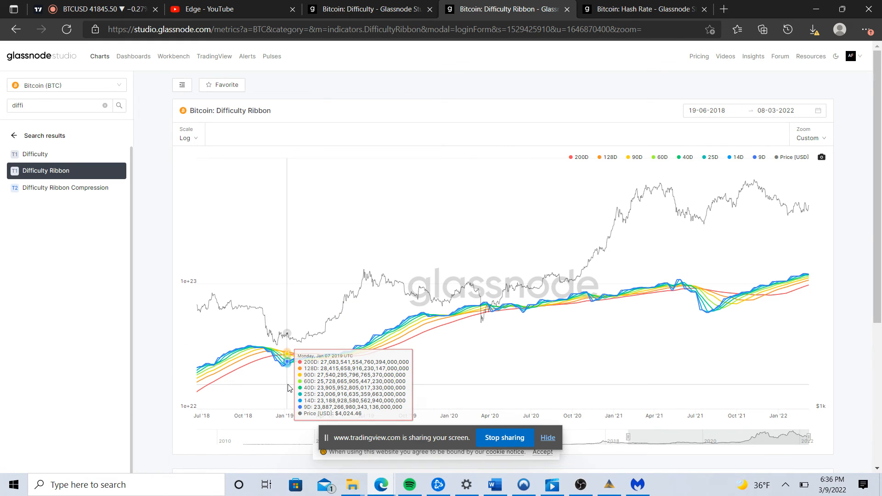
{"action": "mouse_move", "coordinate": [290, 374]}
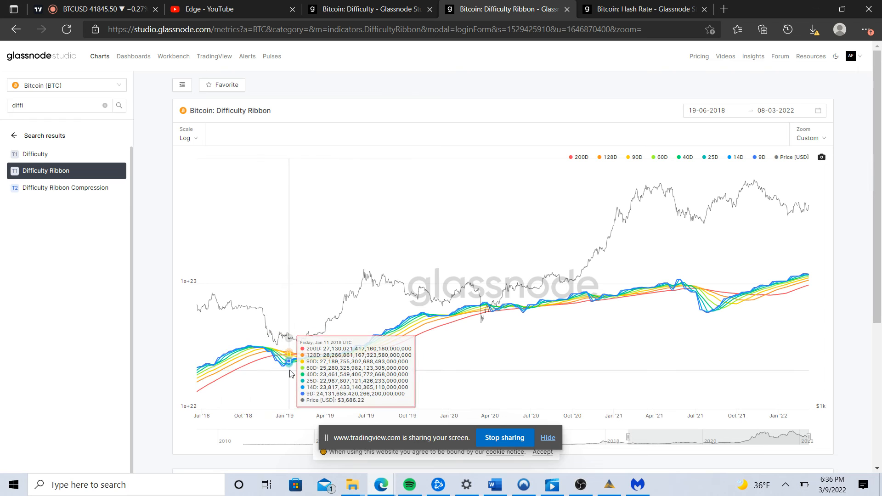
{"action": "mouse_move", "coordinate": [380, 339]}
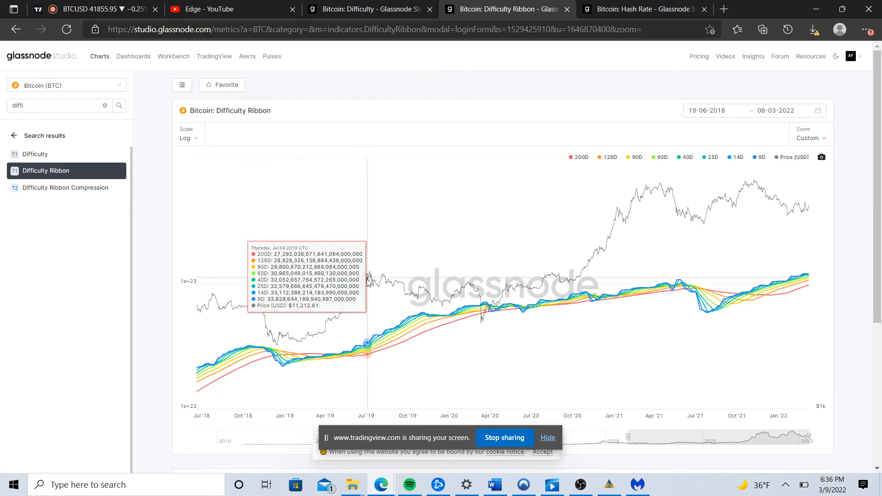
{"action": "mouse_move", "coordinate": [436, 254]}
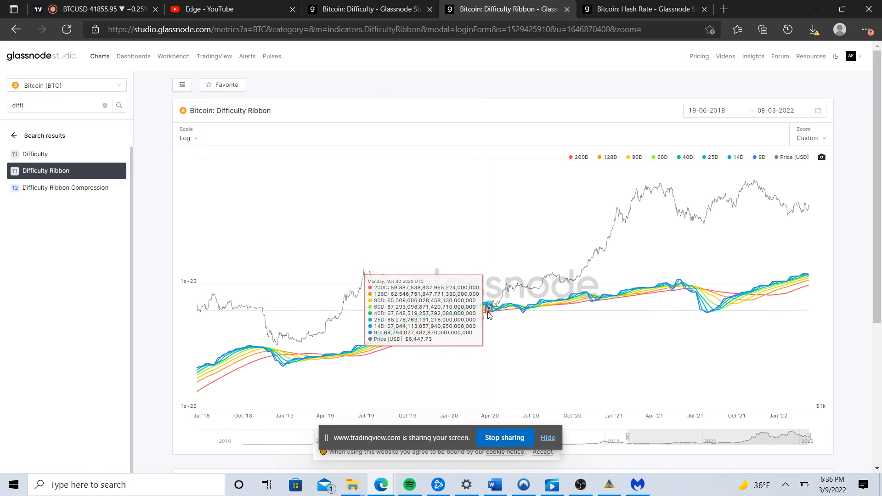
{"action": "mouse_move", "coordinate": [292, 358]}
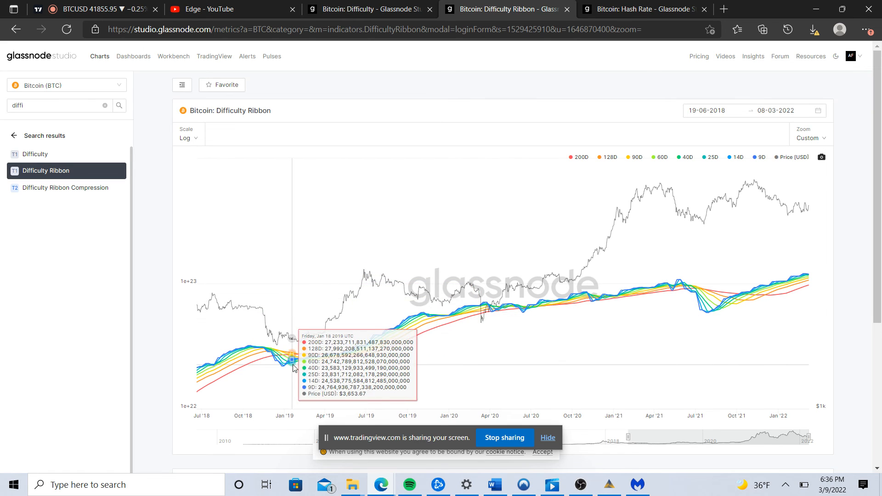
{"action": "mouse_move", "coordinate": [478, 315]}
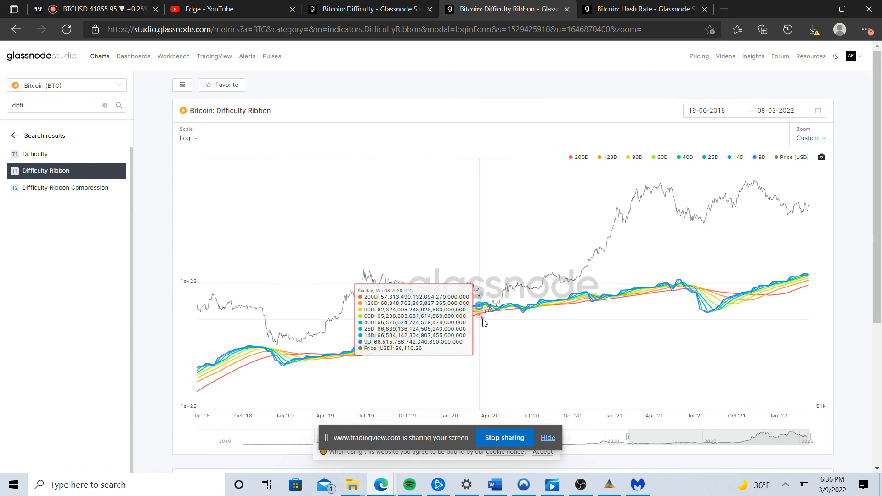
{"action": "mouse_move", "coordinate": [483, 325]}
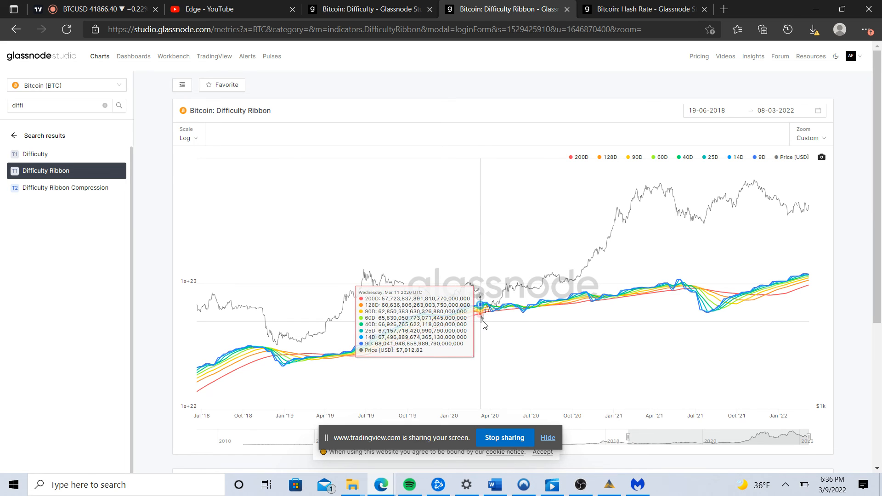
{"action": "mouse_move", "coordinate": [477, 296]}
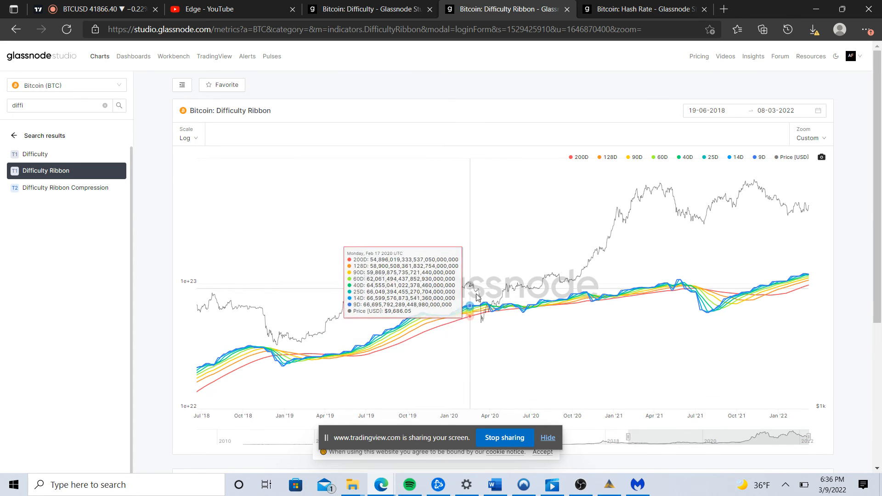
{"action": "mouse_move", "coordinate": [485, 321]}
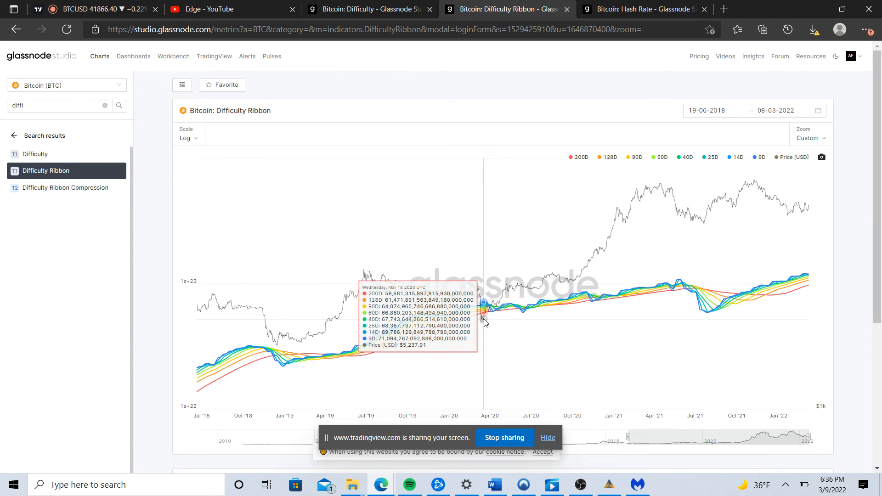
{"action": "mouse_move", "coordinate": [596, 293]}
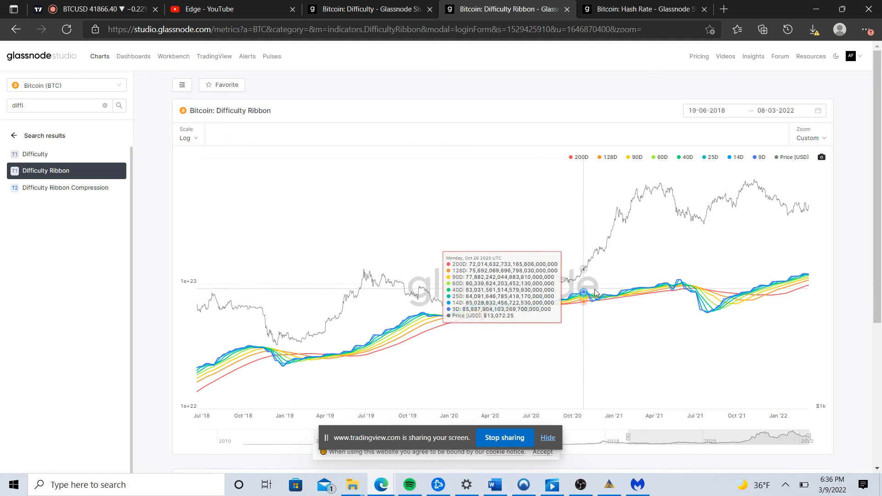
{"action": "mouse_move", "coordinate": [674, 240]}
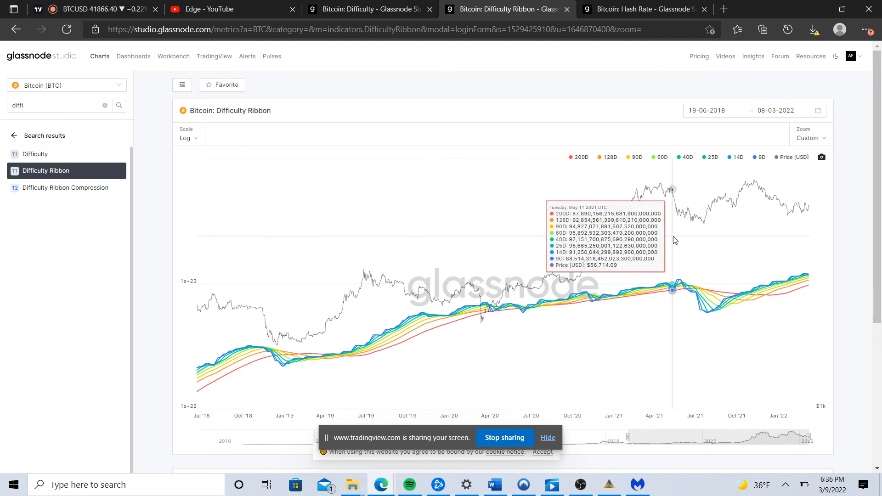
{"action": "mouse_move", "coordinate": [670, 269]}
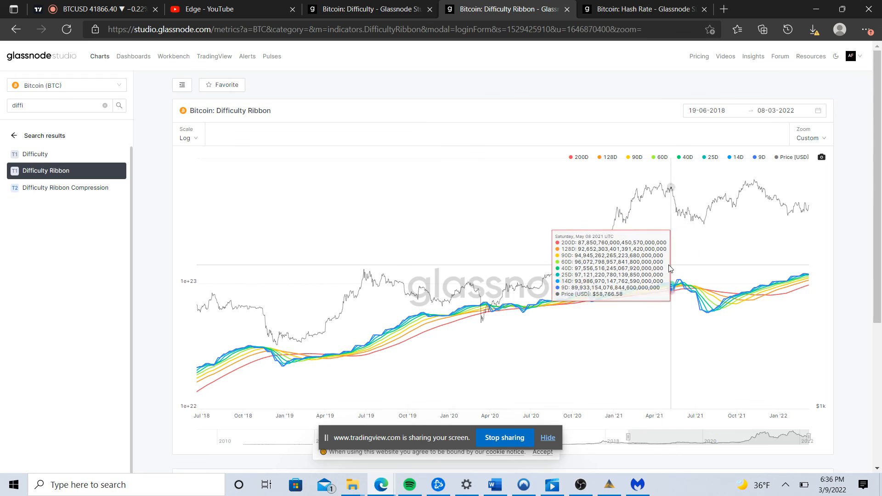
{"action": "mouse_move", "coordinate": [683, 294]}
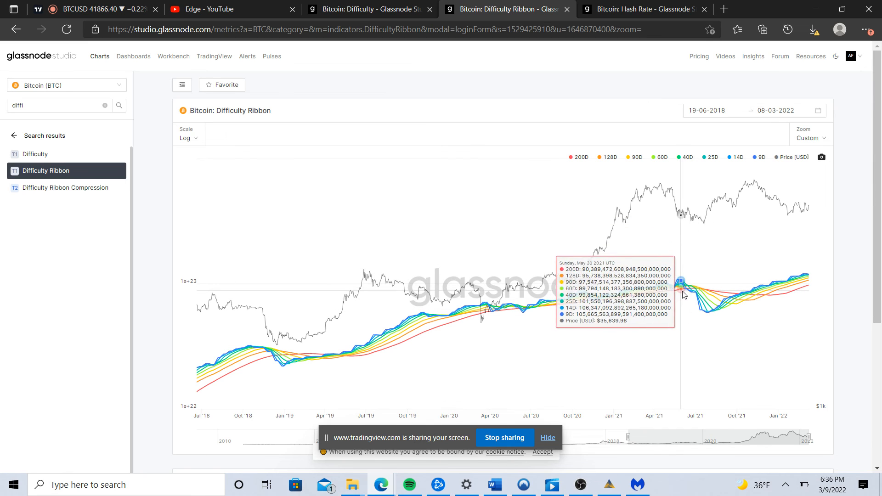
{"action": "mouse_move", "coordinate": [678, 288]}
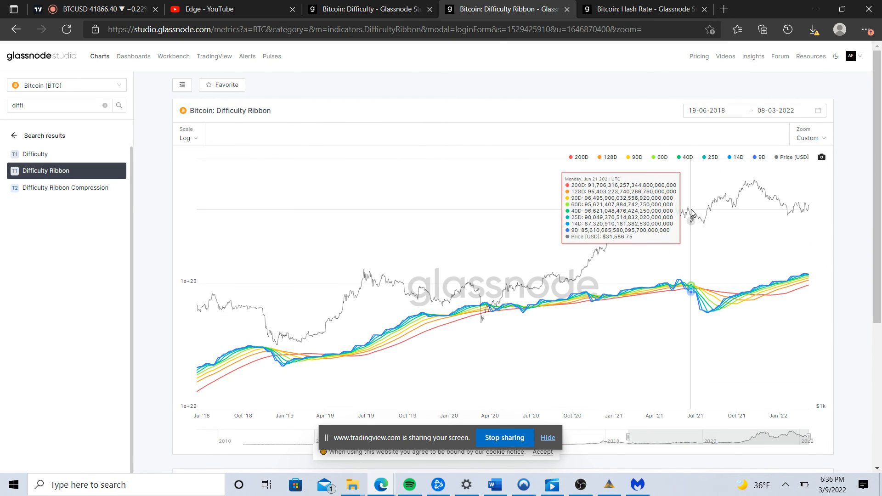
{"action": "mouse_move", "coordinate": [714, 248]}
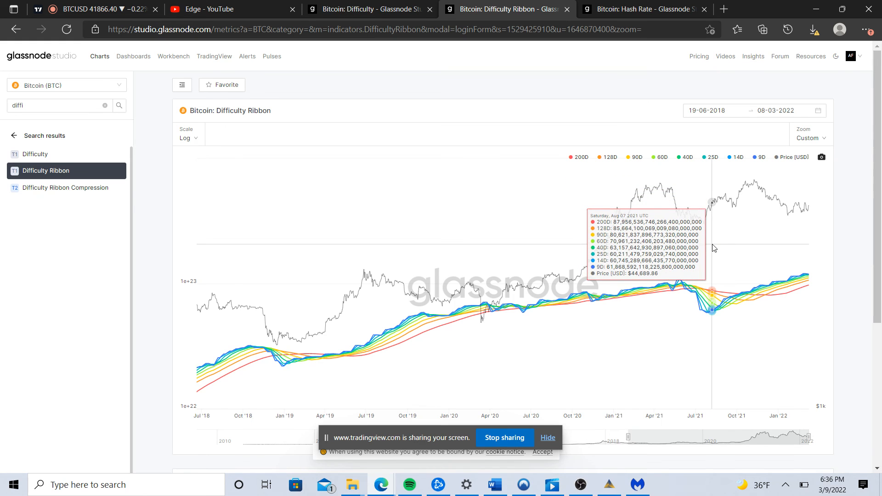
{"action": "mouse_move", "coordinate": [696, 290]}
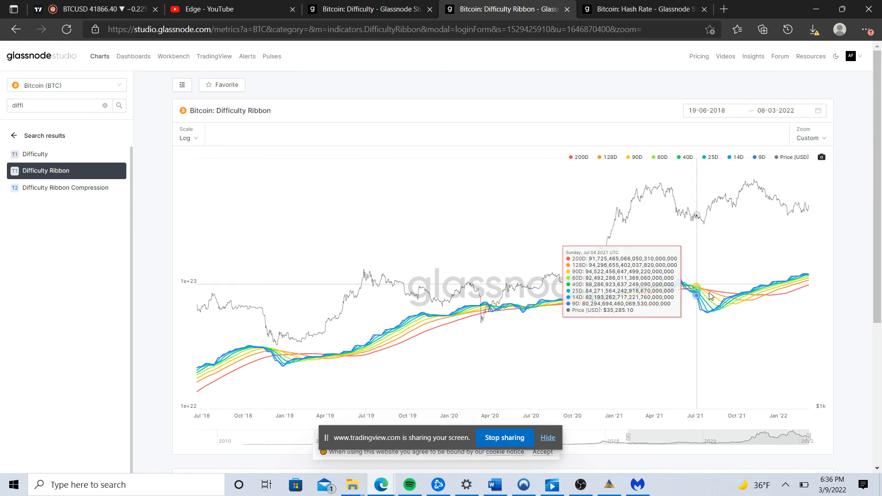
{"action": "mouse_move", "coordinate": [722, 322]}
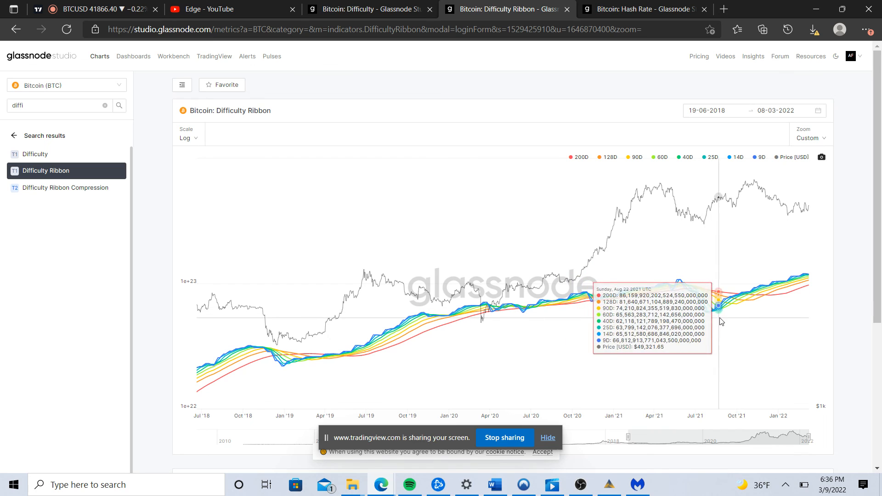
{"action": "mouse_move", "coordinate": [761, 321]}
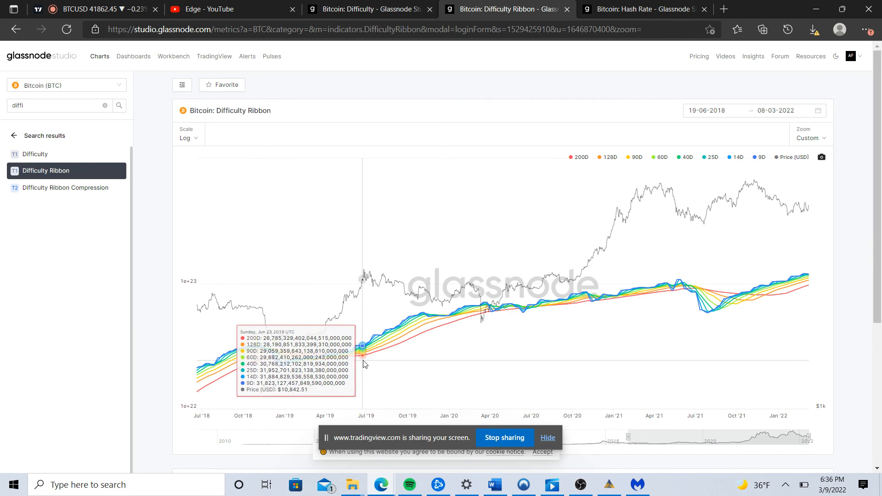
{"action": "mouse_move", "coordinate": [671, 316]}
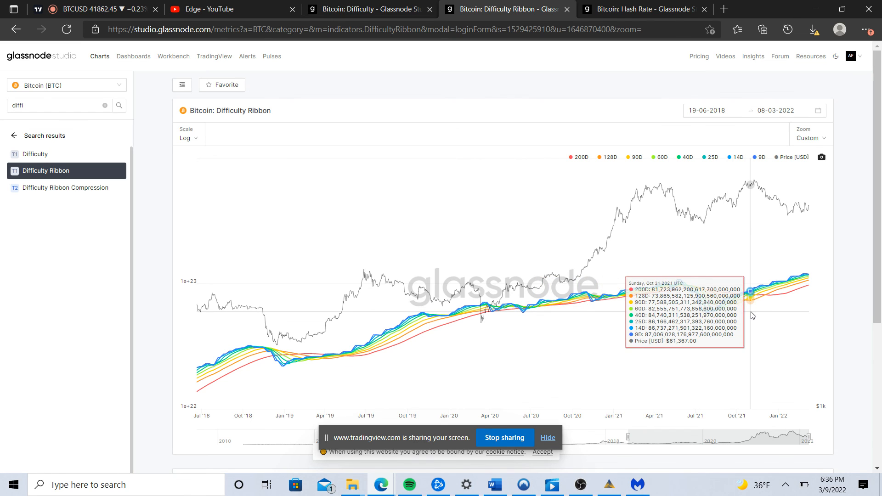
{"action": "mouse_move", "coordinate": [761, 315]}
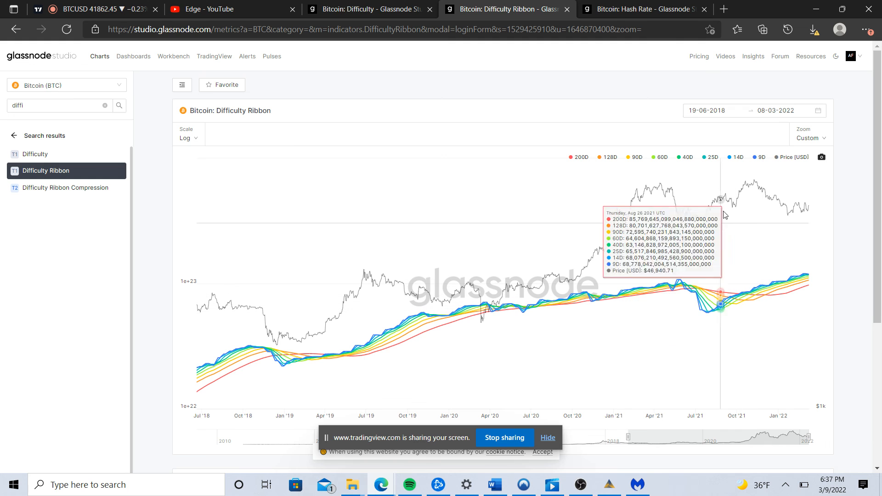
{"action": "mouse_move", "coordinate": [757, 235]}
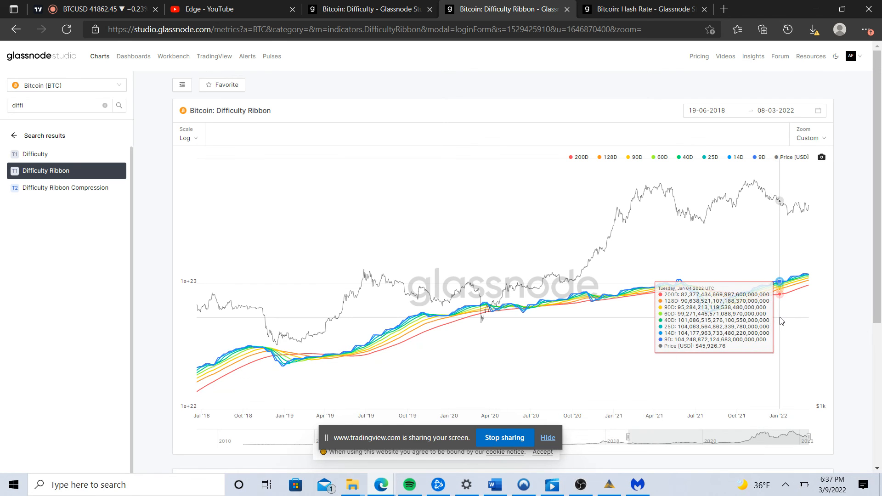
{"action": "mouse_move", "coordinate": [742, 215]}
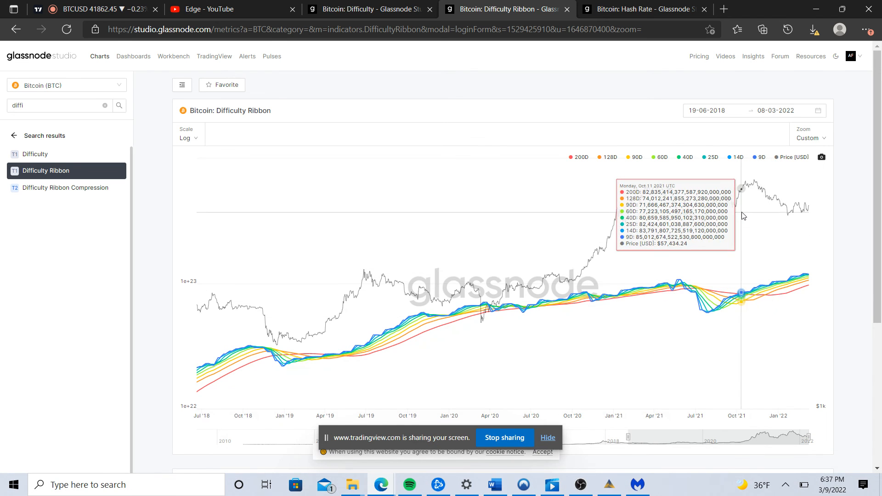
{"action": "mouse_move", "coordinate": [557, 244]}
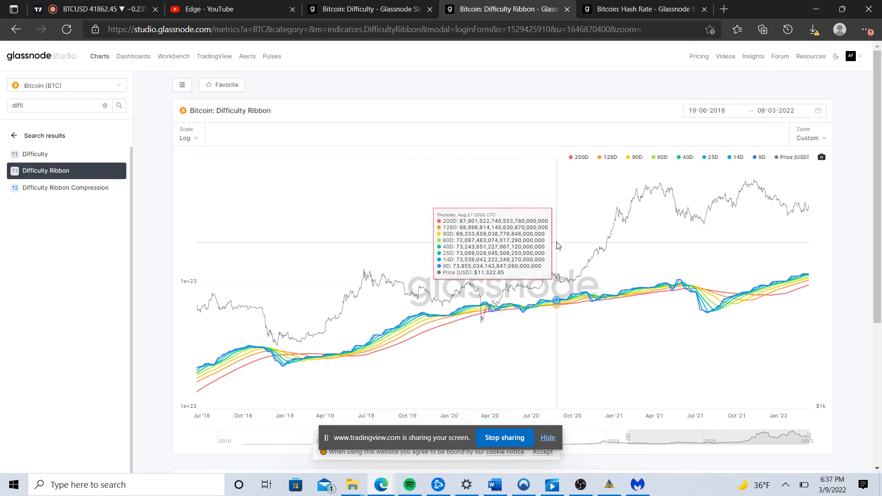
{"action": "mouse_move", "coordinate": [724, 274]}
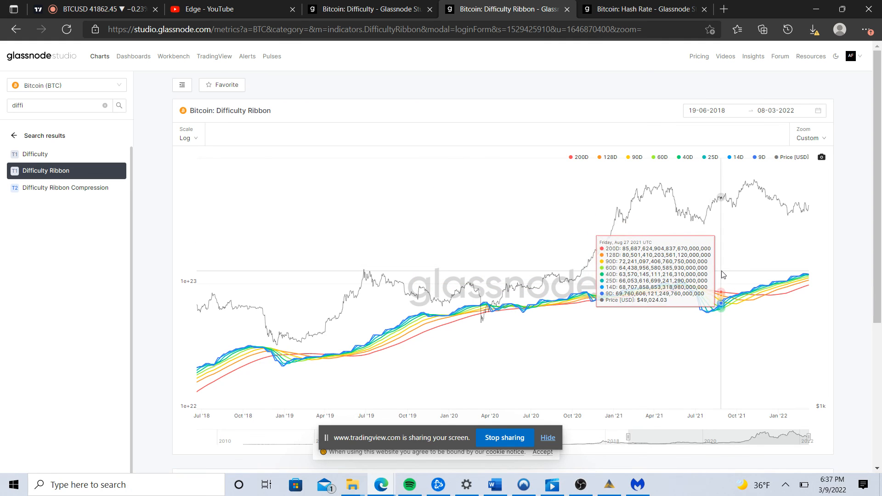
{"action": "mouse_move", "coordinate": [544, 214]}
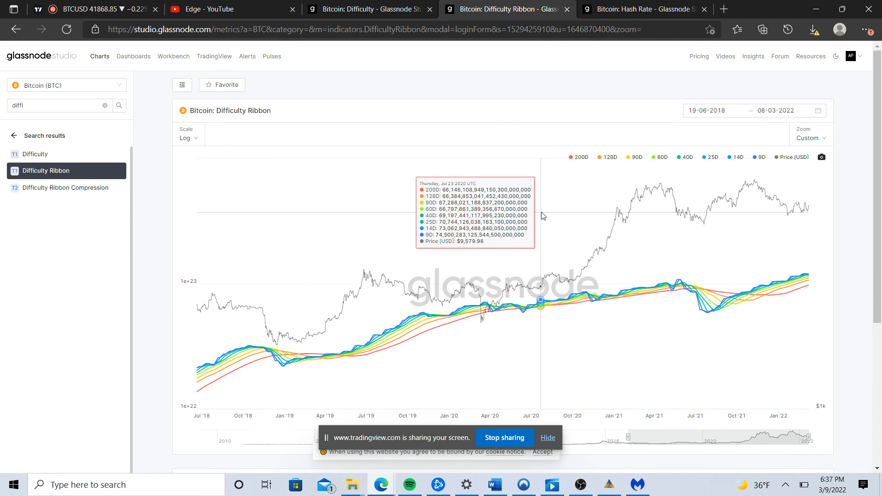
{"action": "mouse_move", "coordinate": [479, 134]}
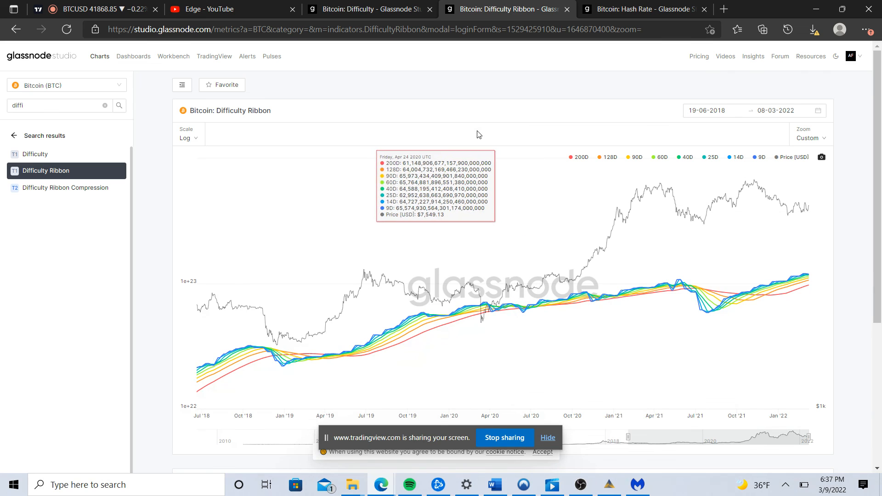
{"action": "mouse_move", "coordinate": [478, 132]}
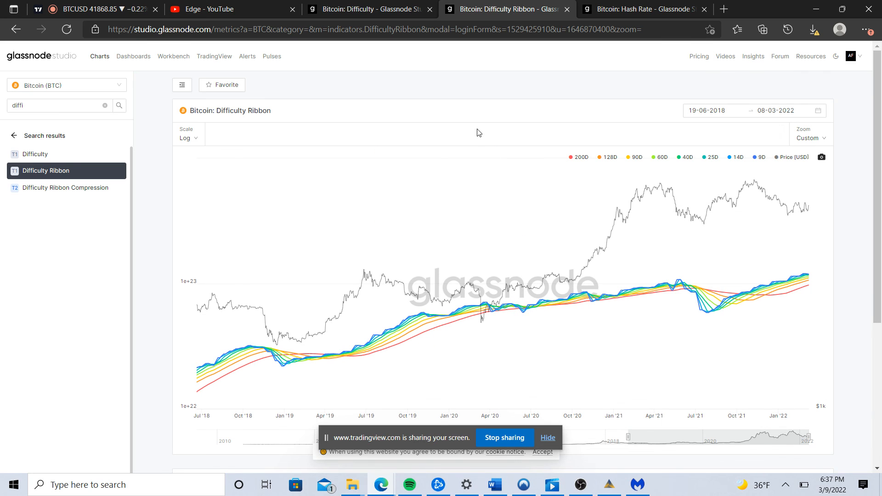
{"action": "mouse_move", "coordinate": [440, 122]}
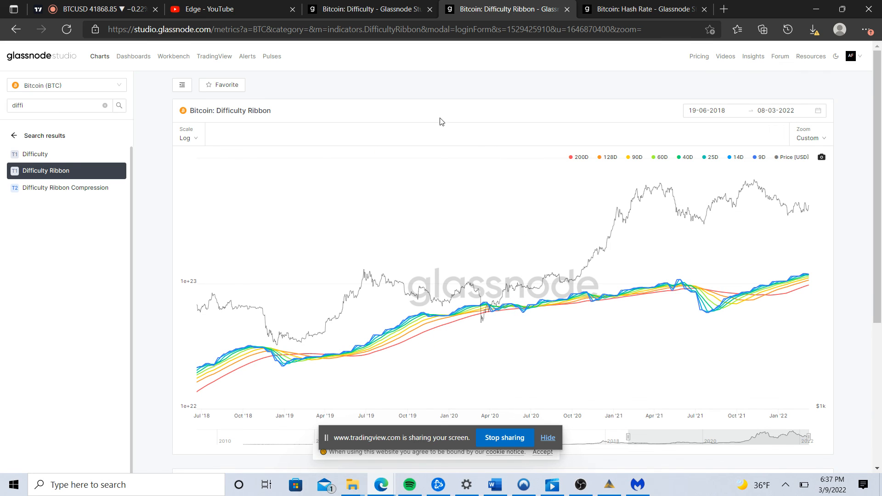
{"action": "mouse_move", "coordinate": [430, 118]}
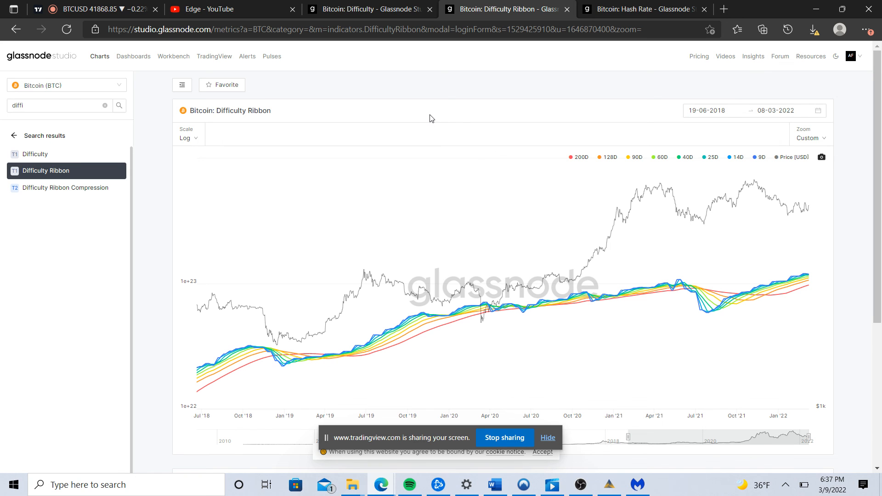